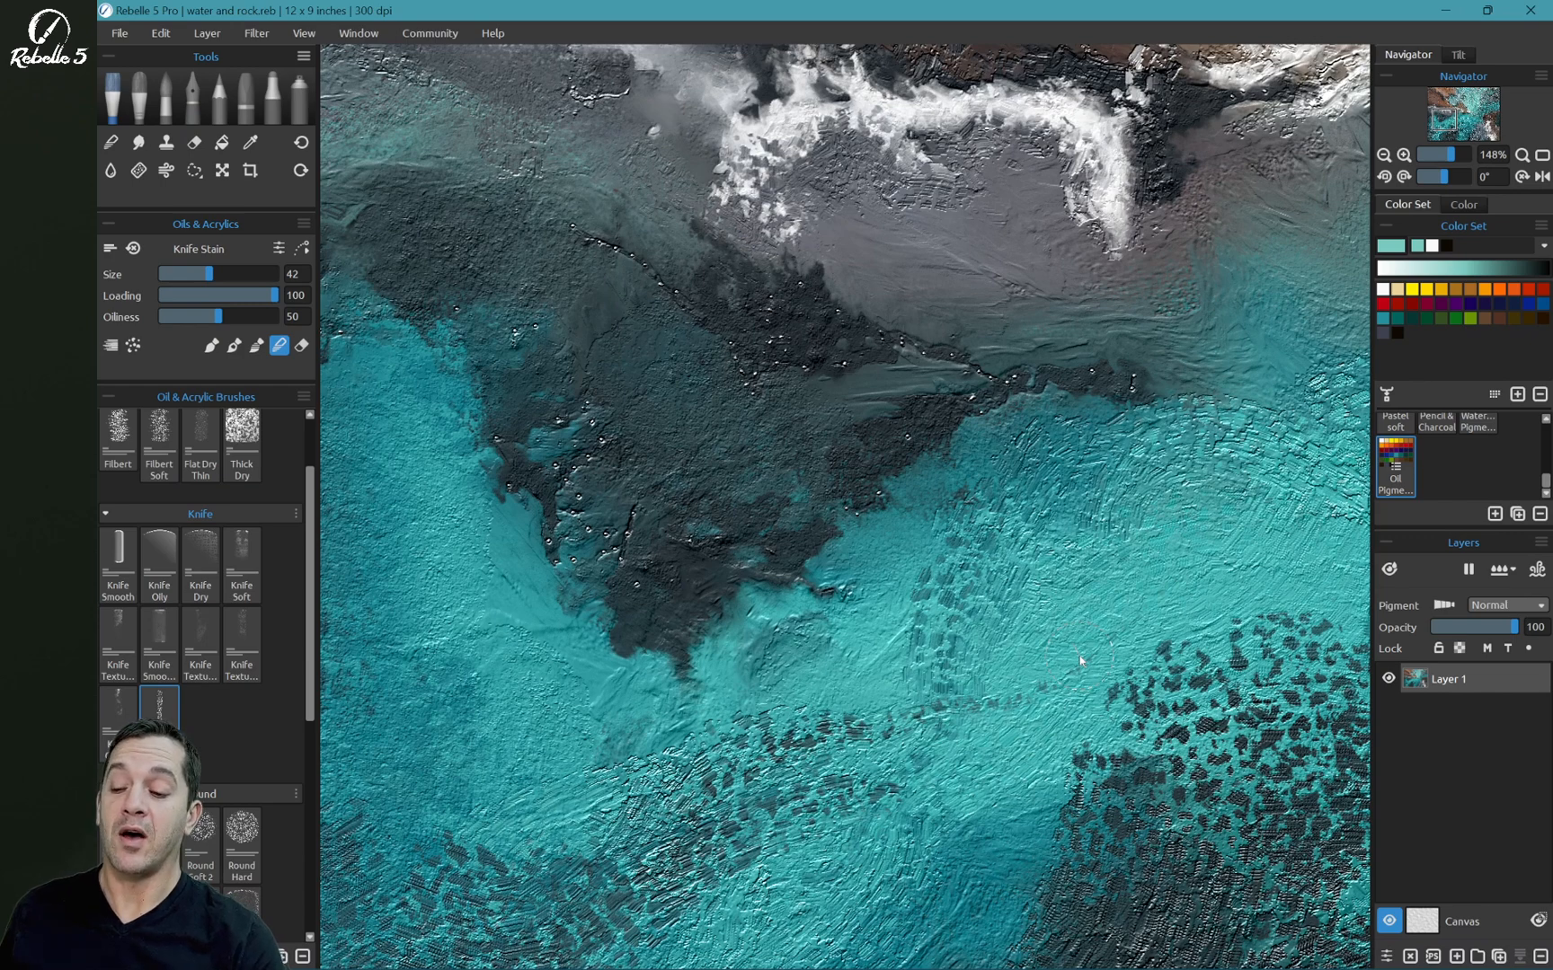
mouse_move(250, 171)
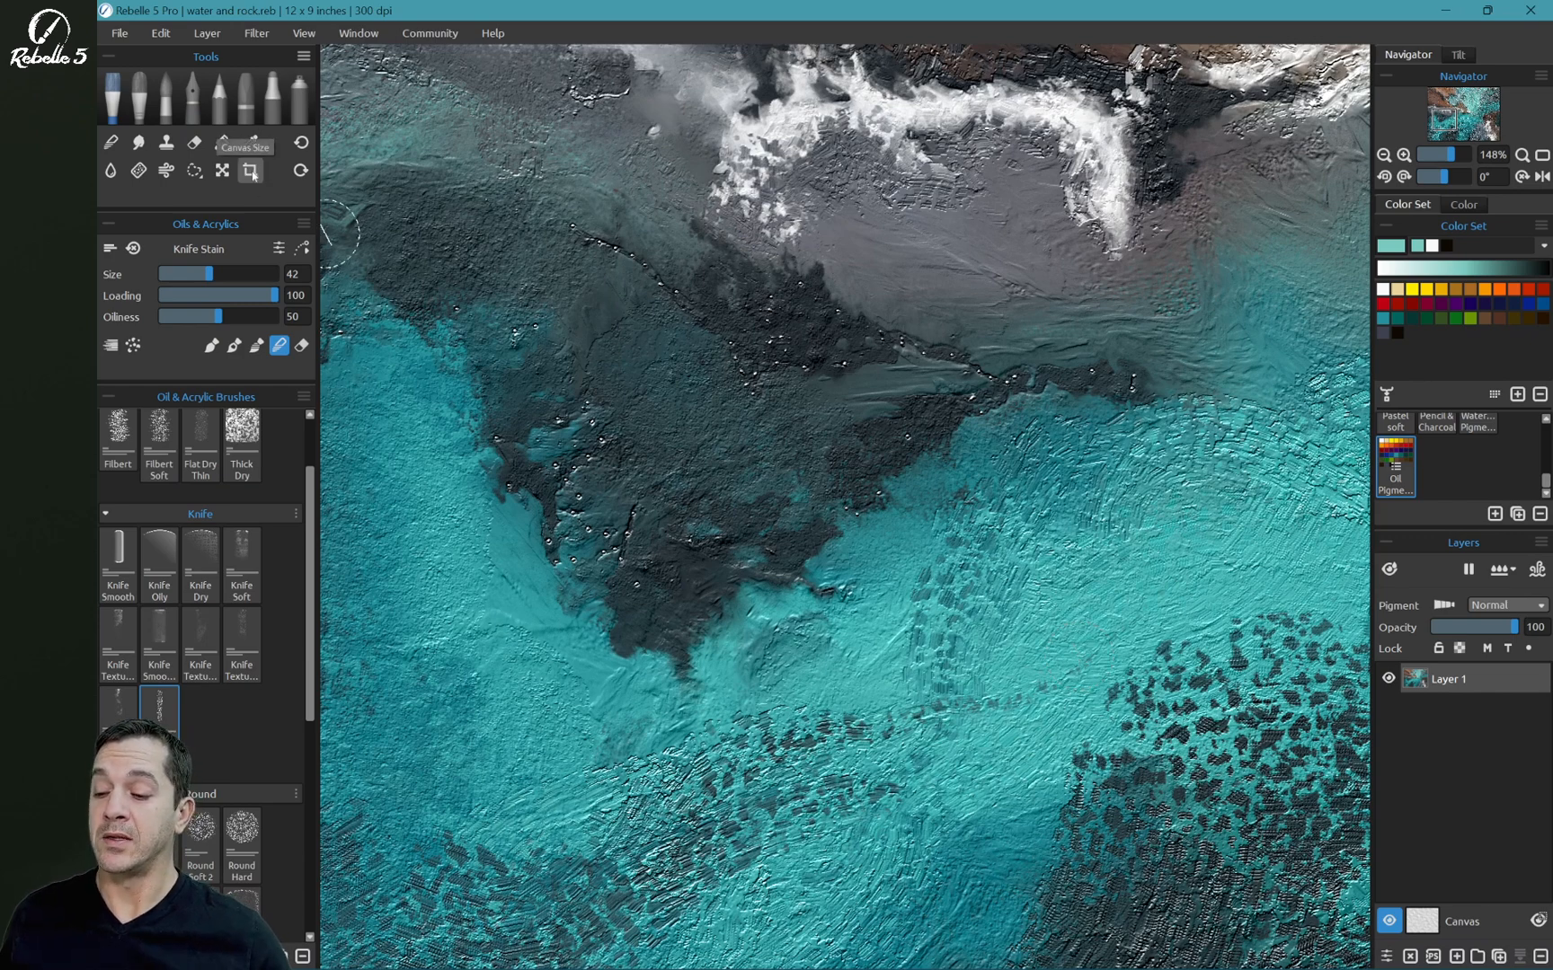
Step: Check the canvas size, show Visual Settings (impasto depth 10, gloss 4) and zoom into the blocky rocks
click(250, 170)
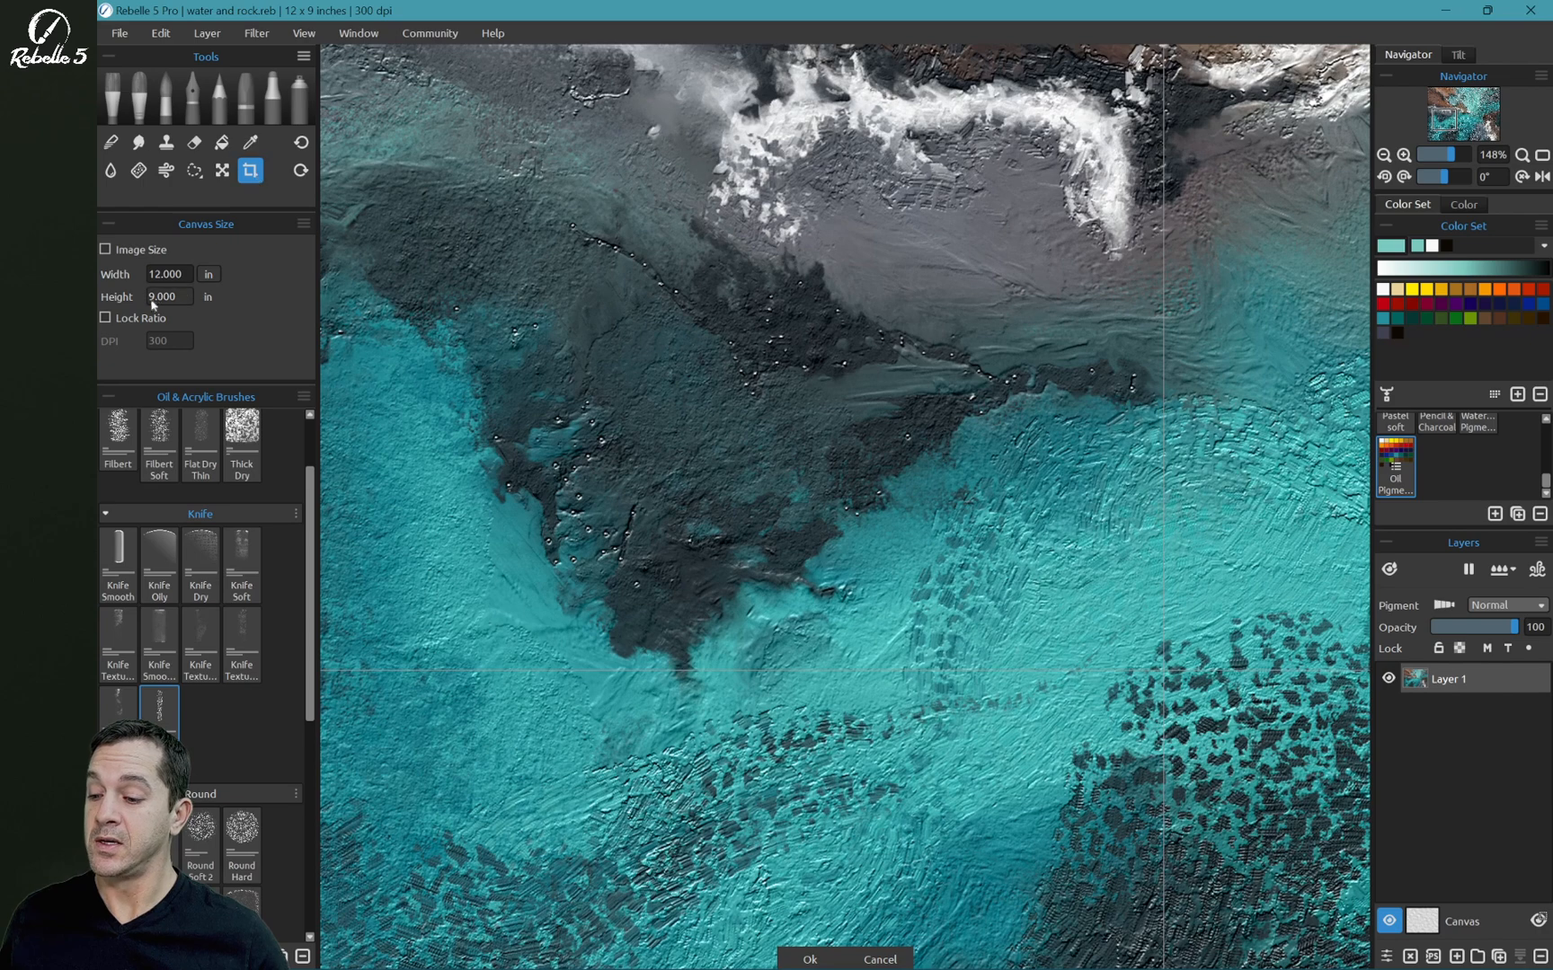
mouse_move(273, 288)
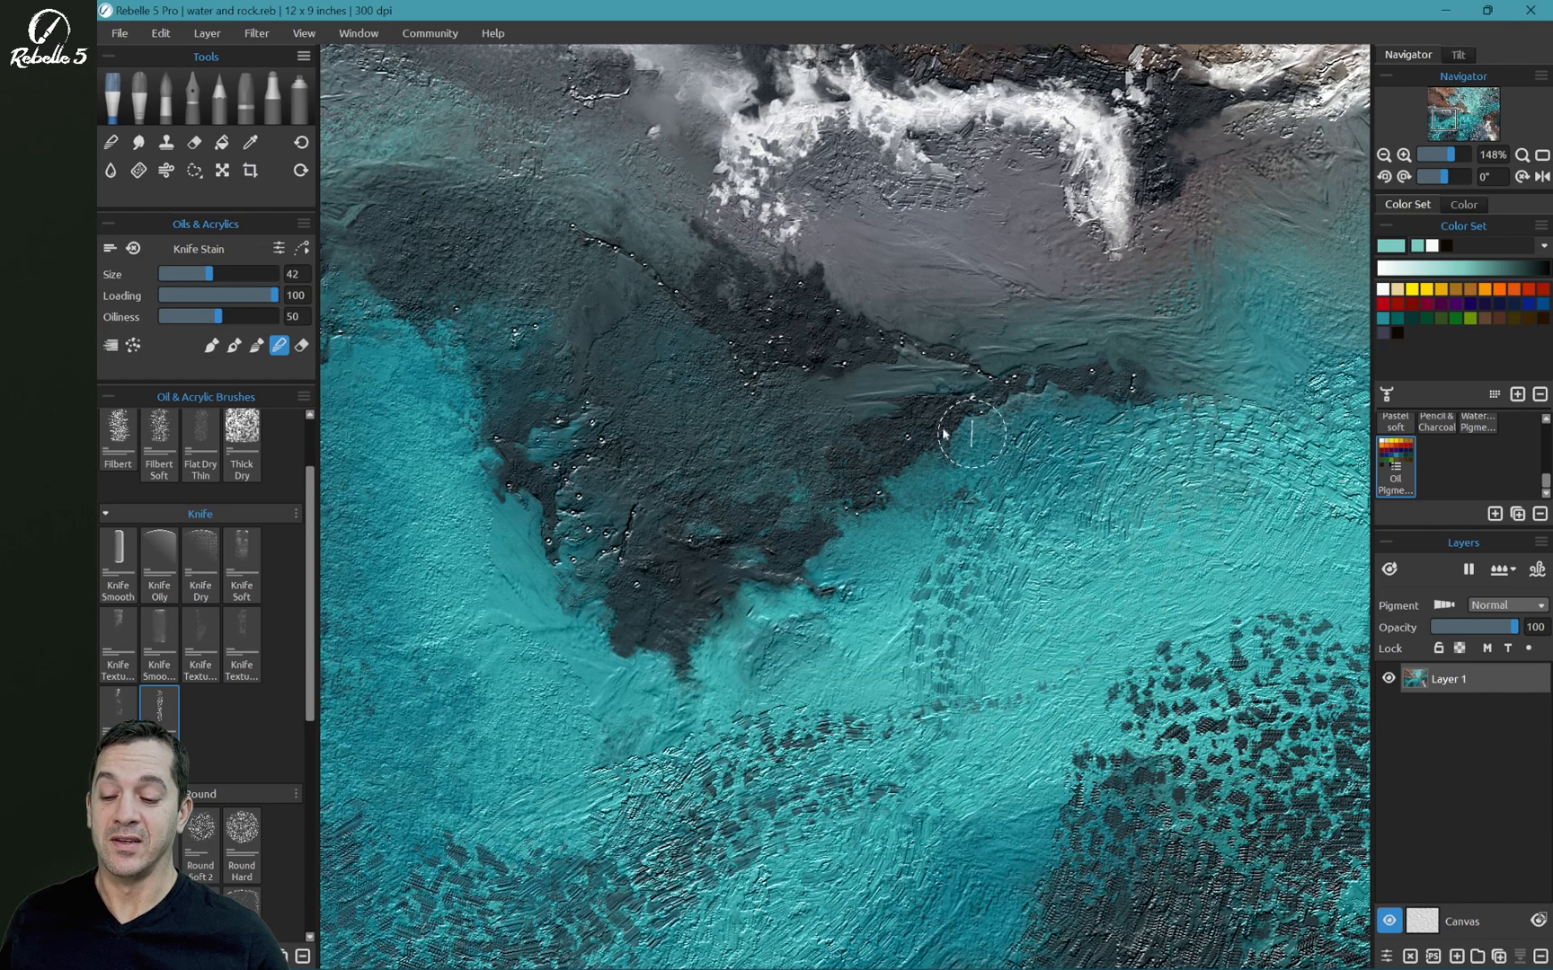
mouse_move(1114, 644)
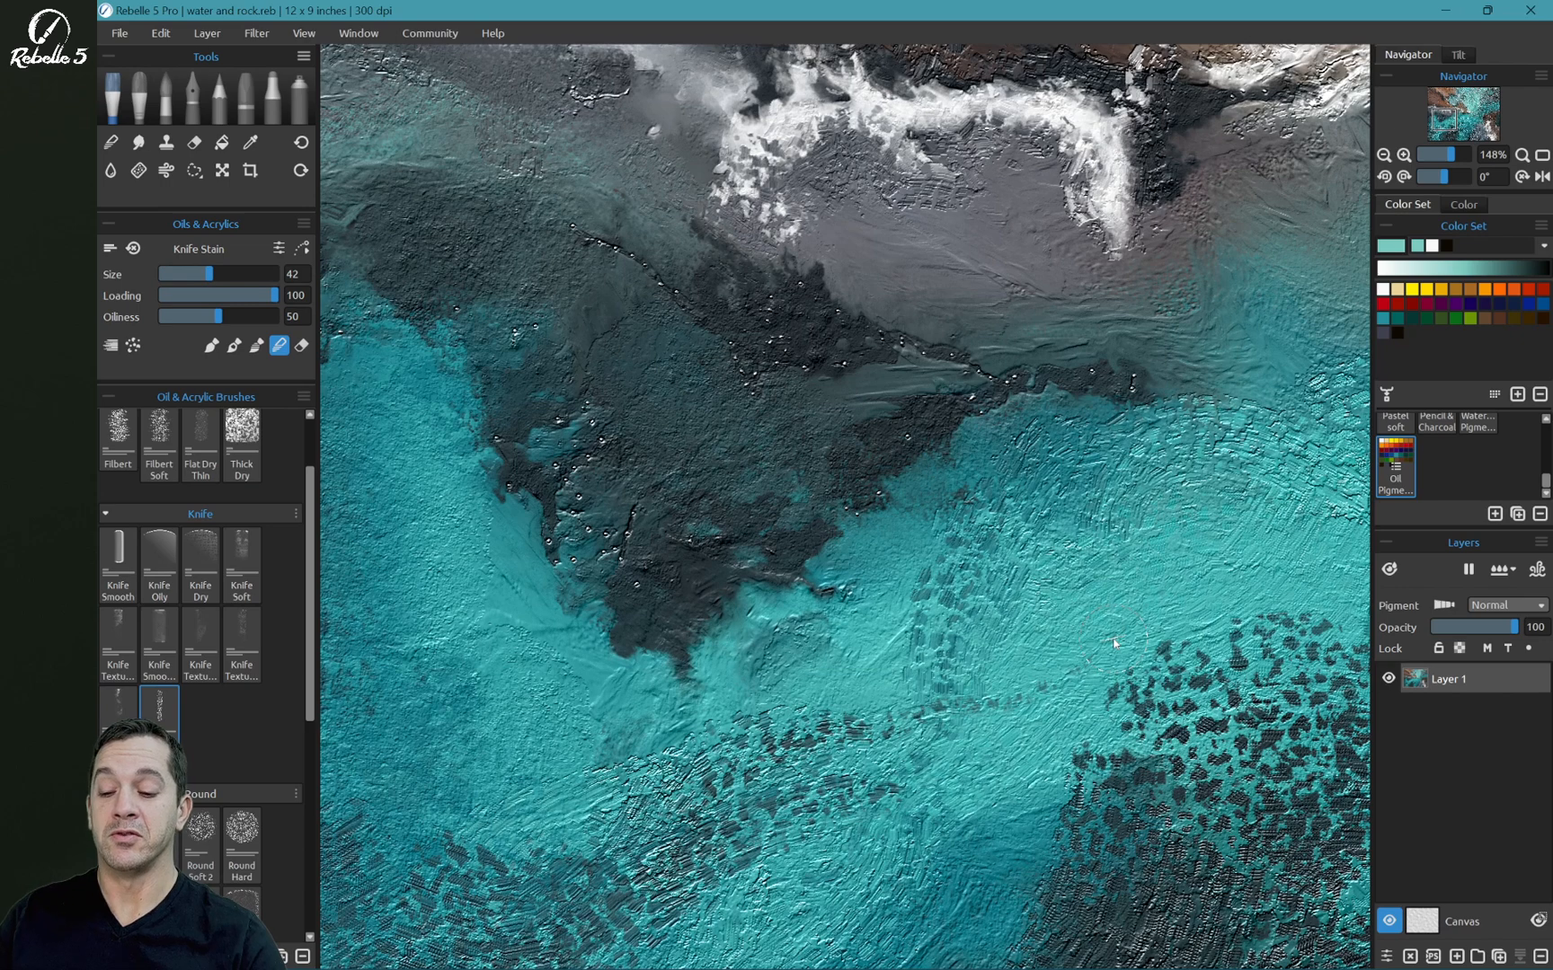
mouse_move(386, 59)
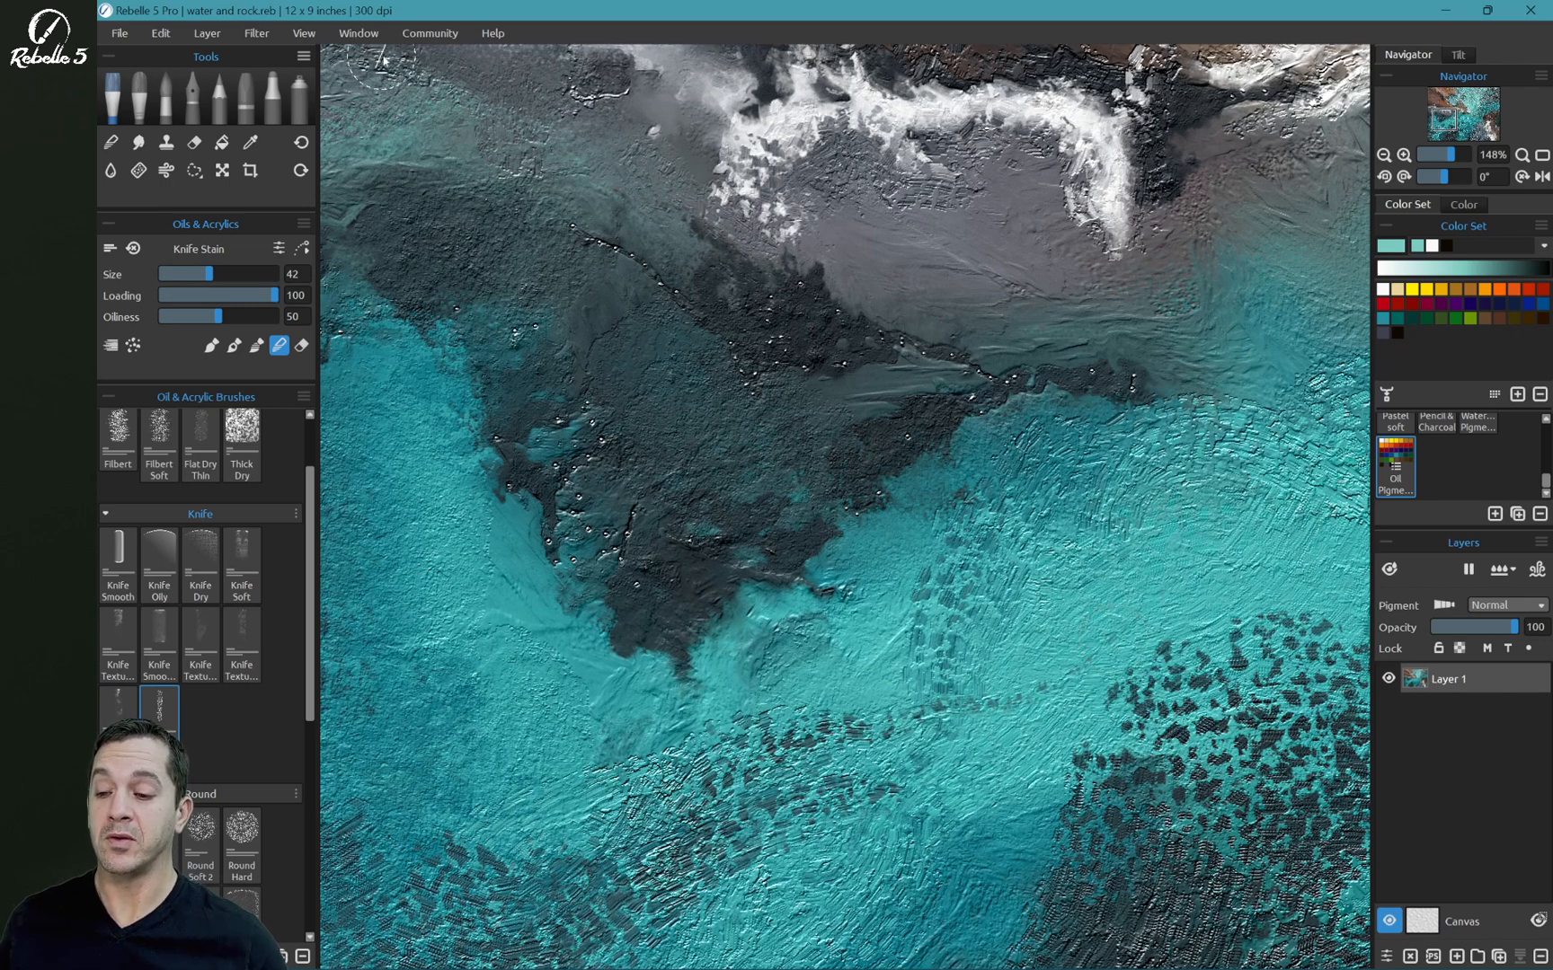
mouse_move(459, 120)
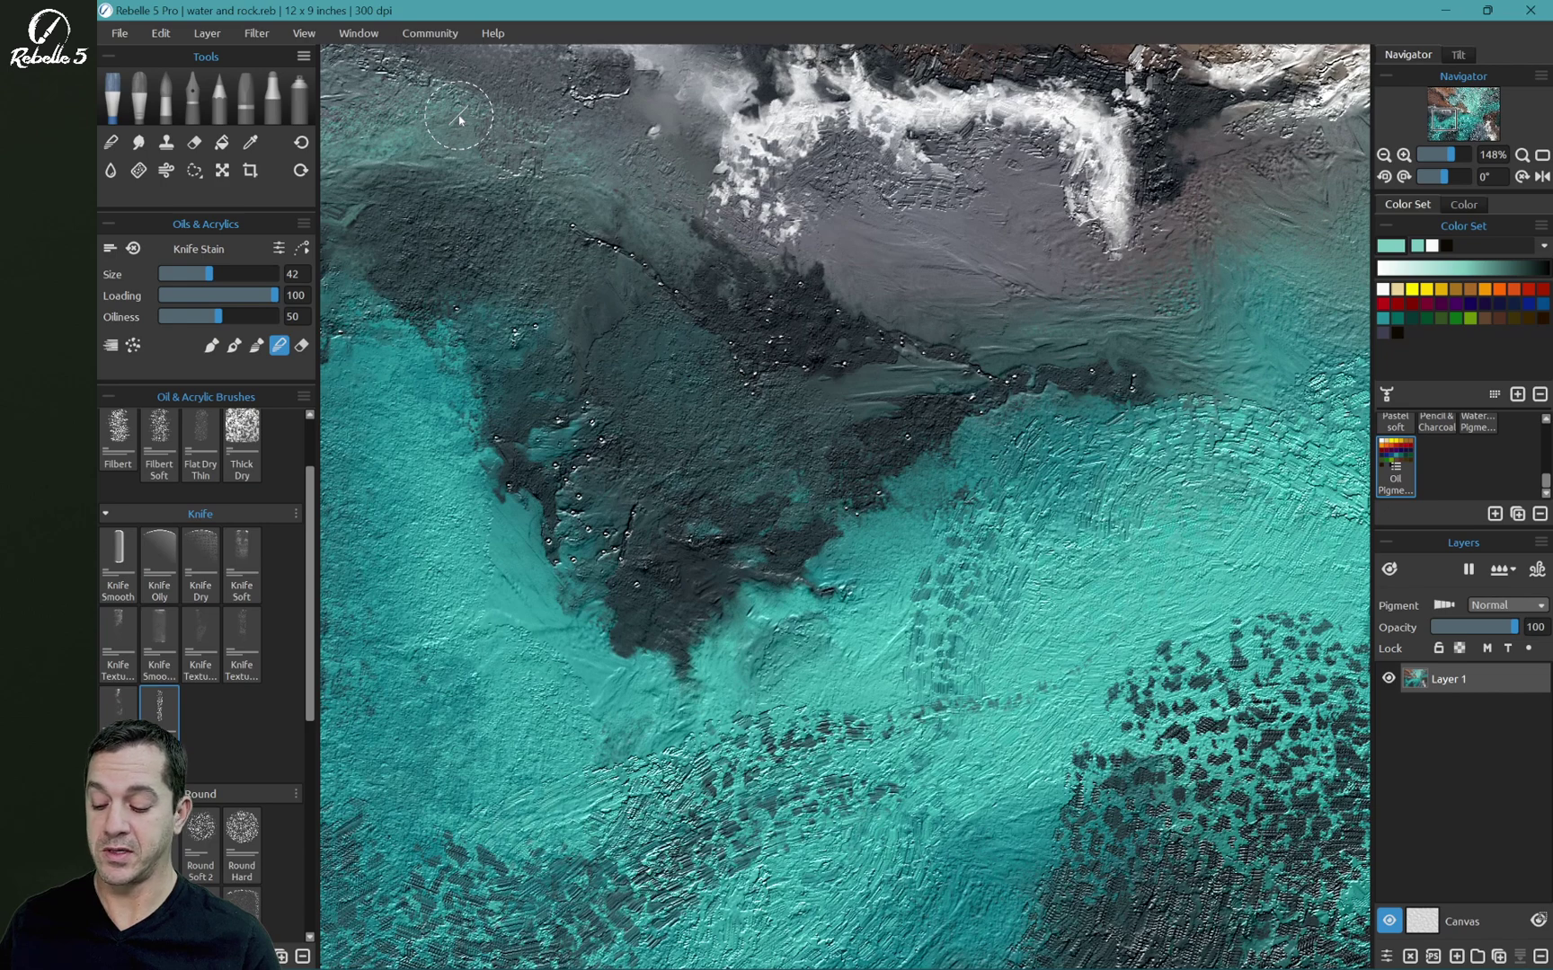
key(f12)
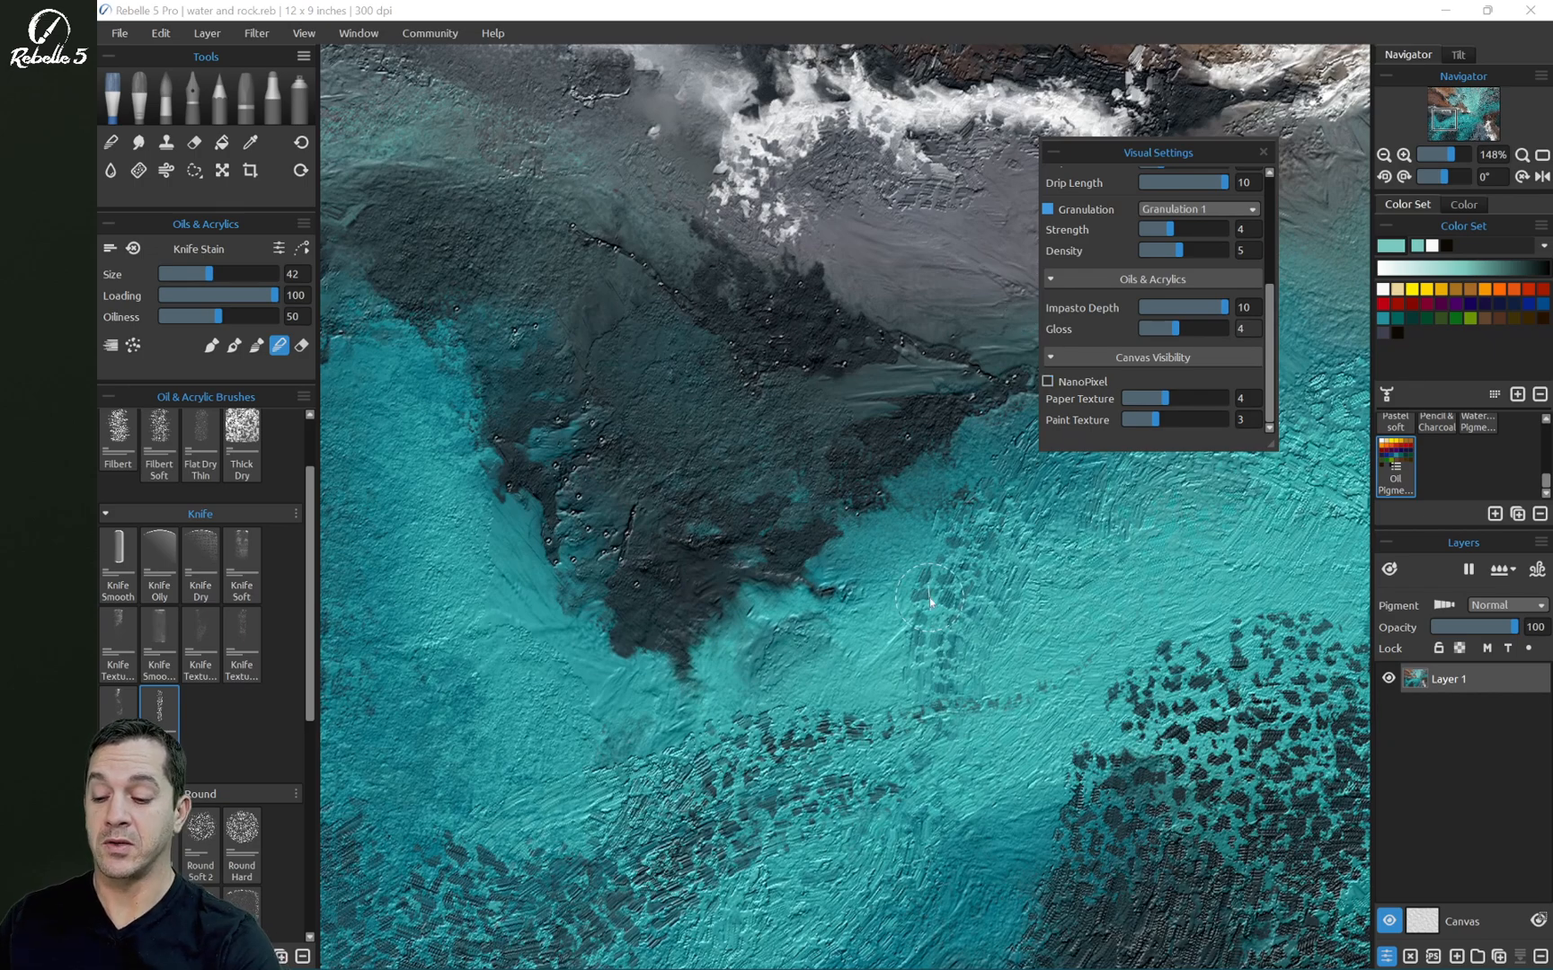
scroll(up, 3)
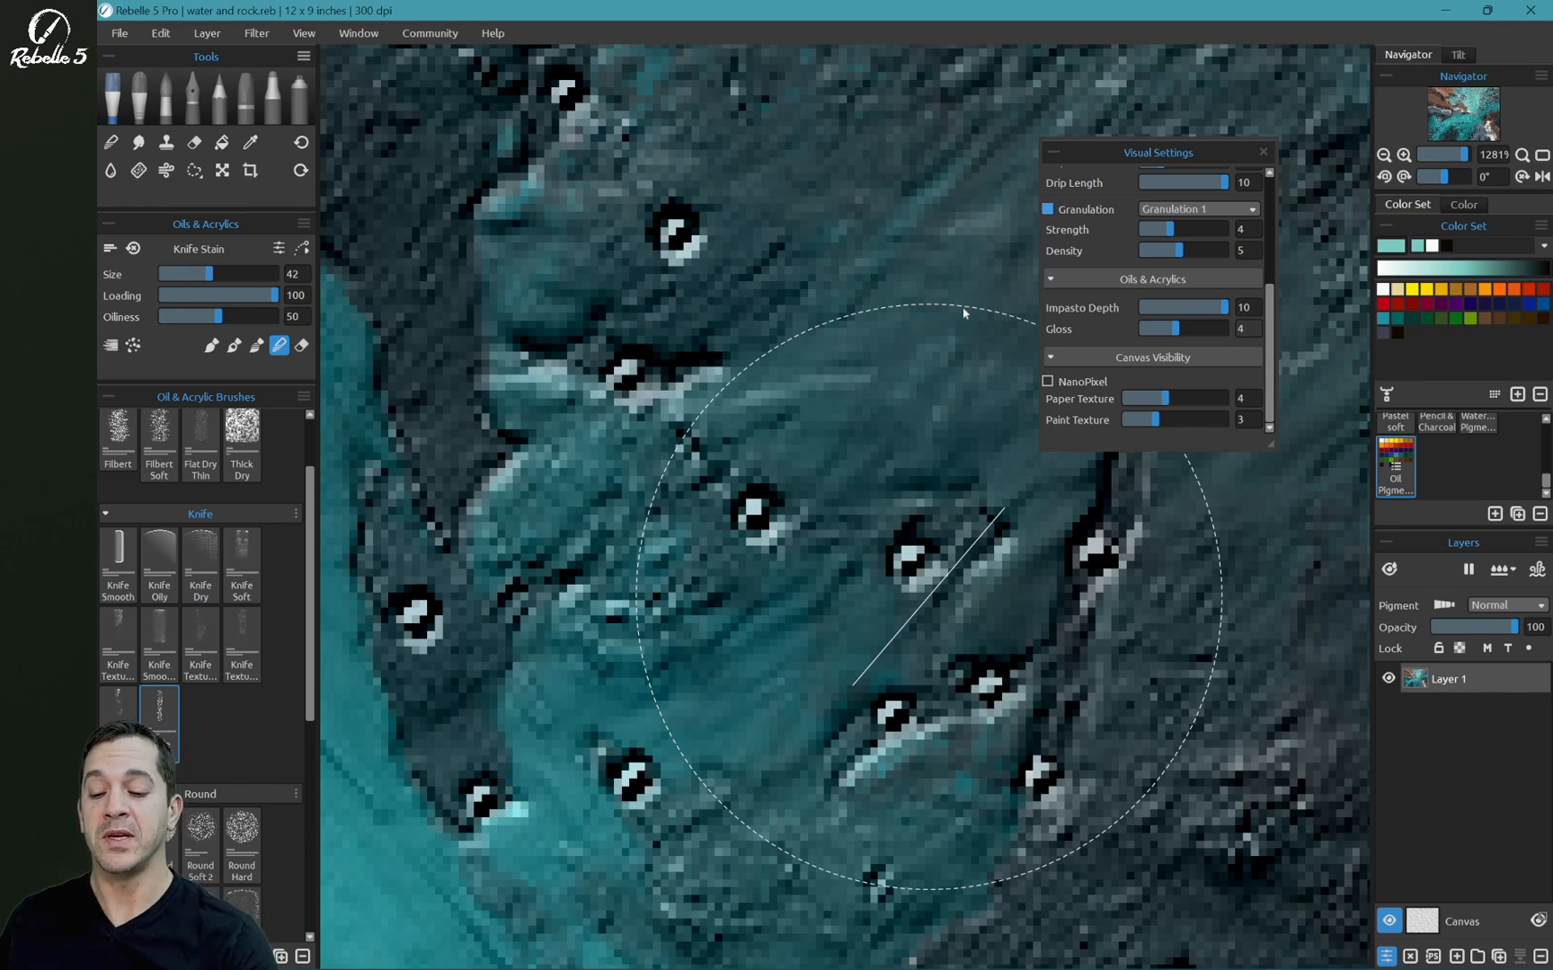
mouse_move(1002, 253)
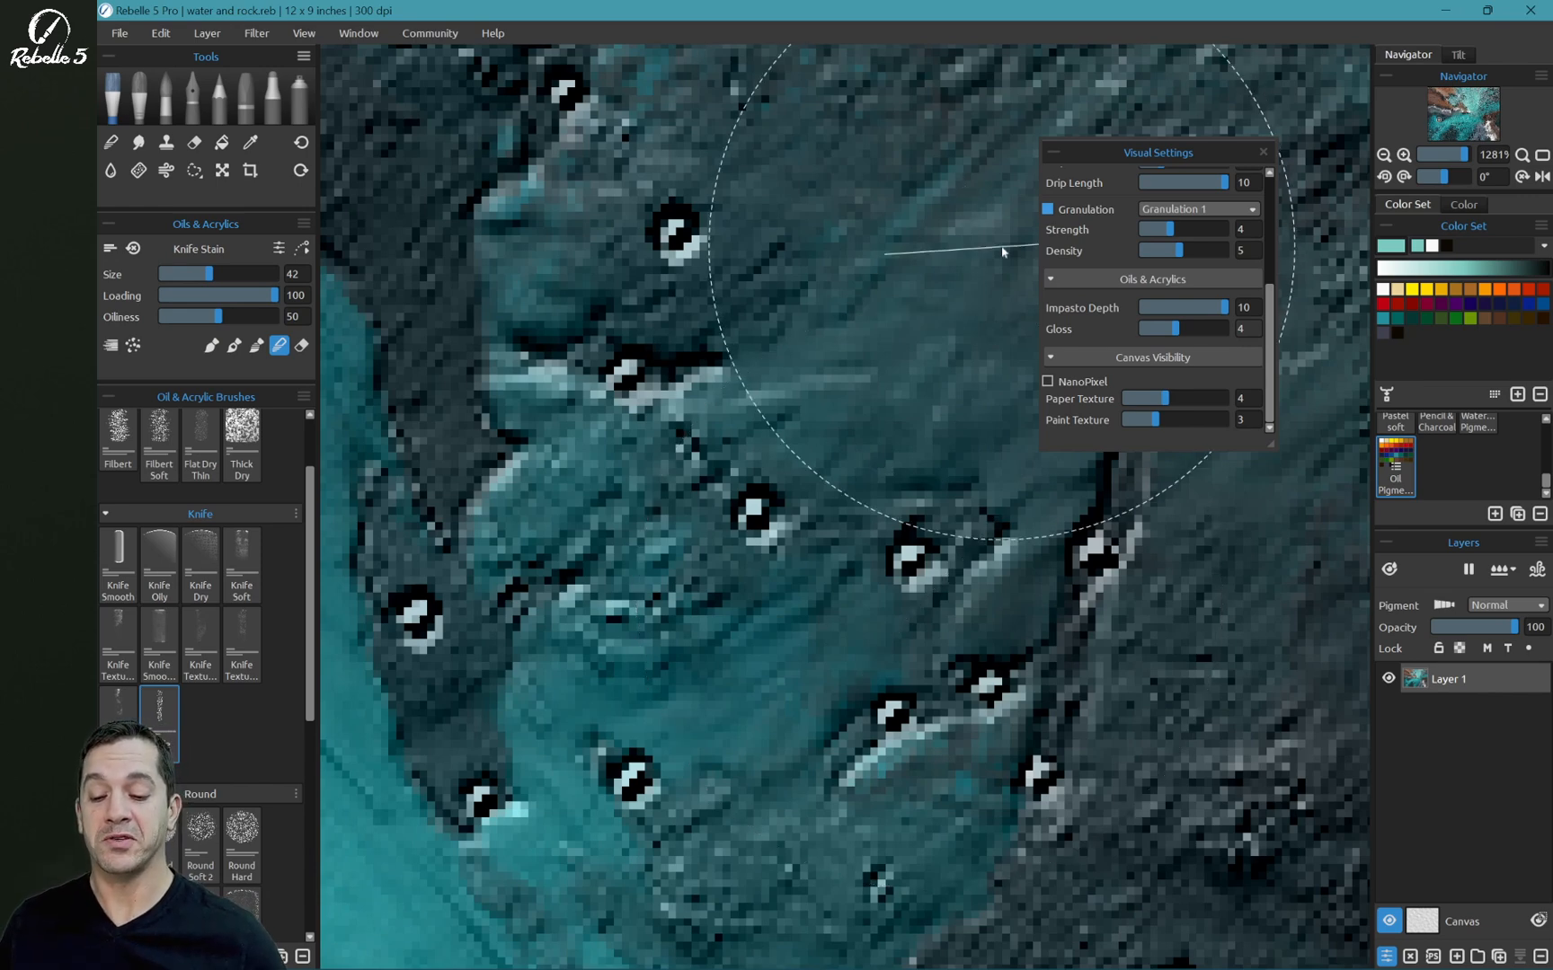
Step: Enable NanoPixel under Canvas Visibility and zoom in to see the rocks and water render smooth
click(1047, 382)
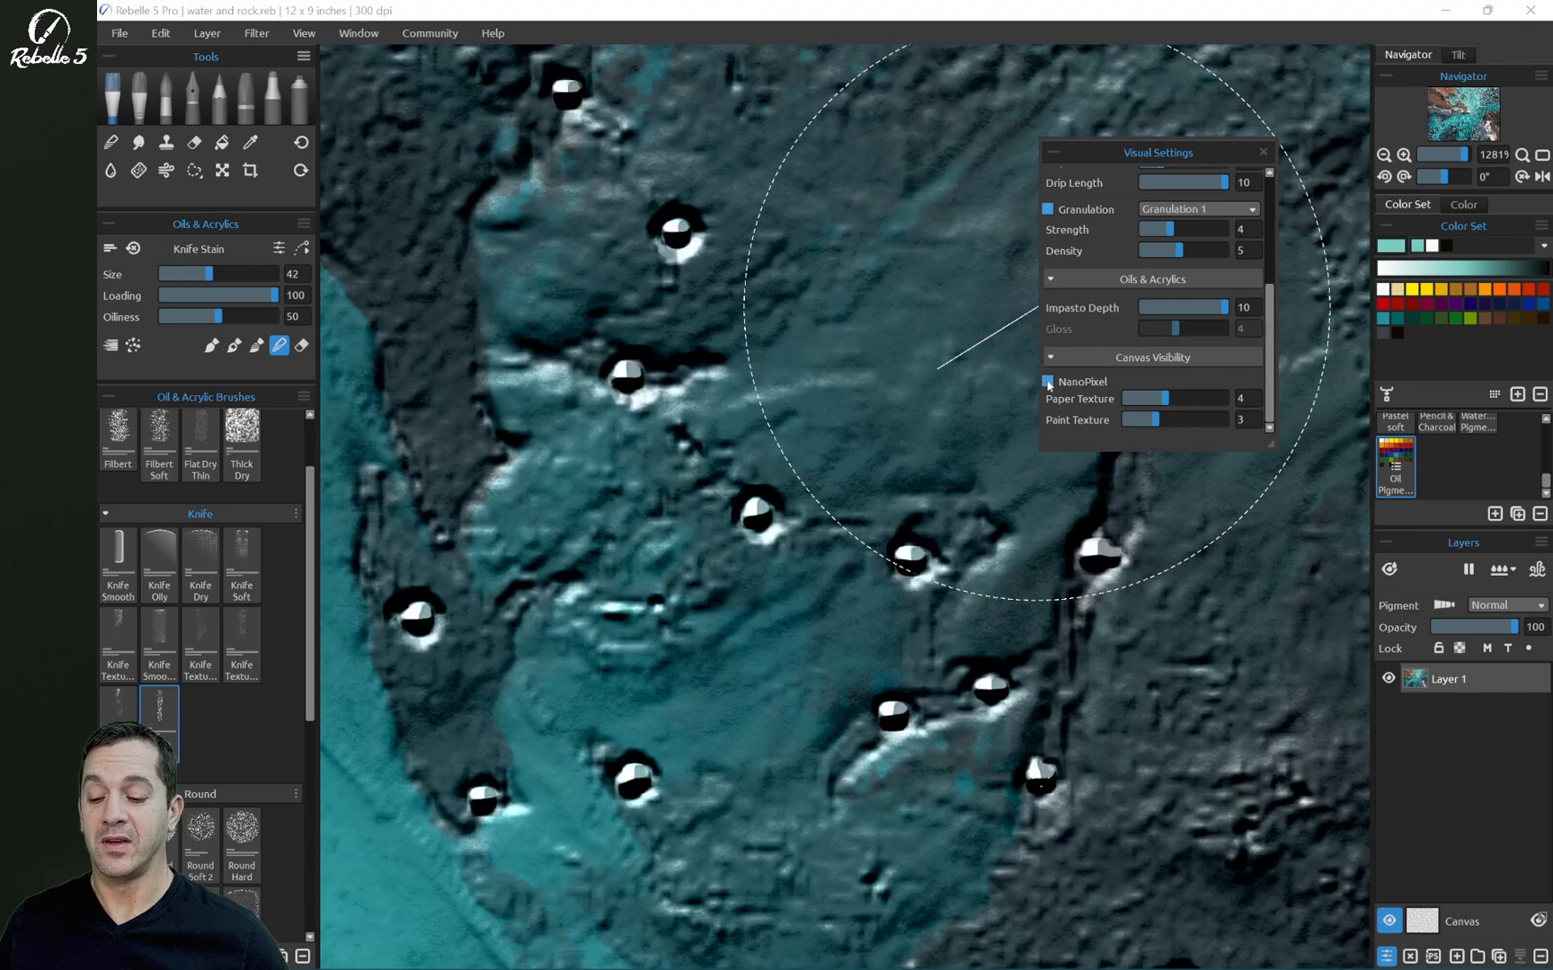
mouse_move(681, 543)
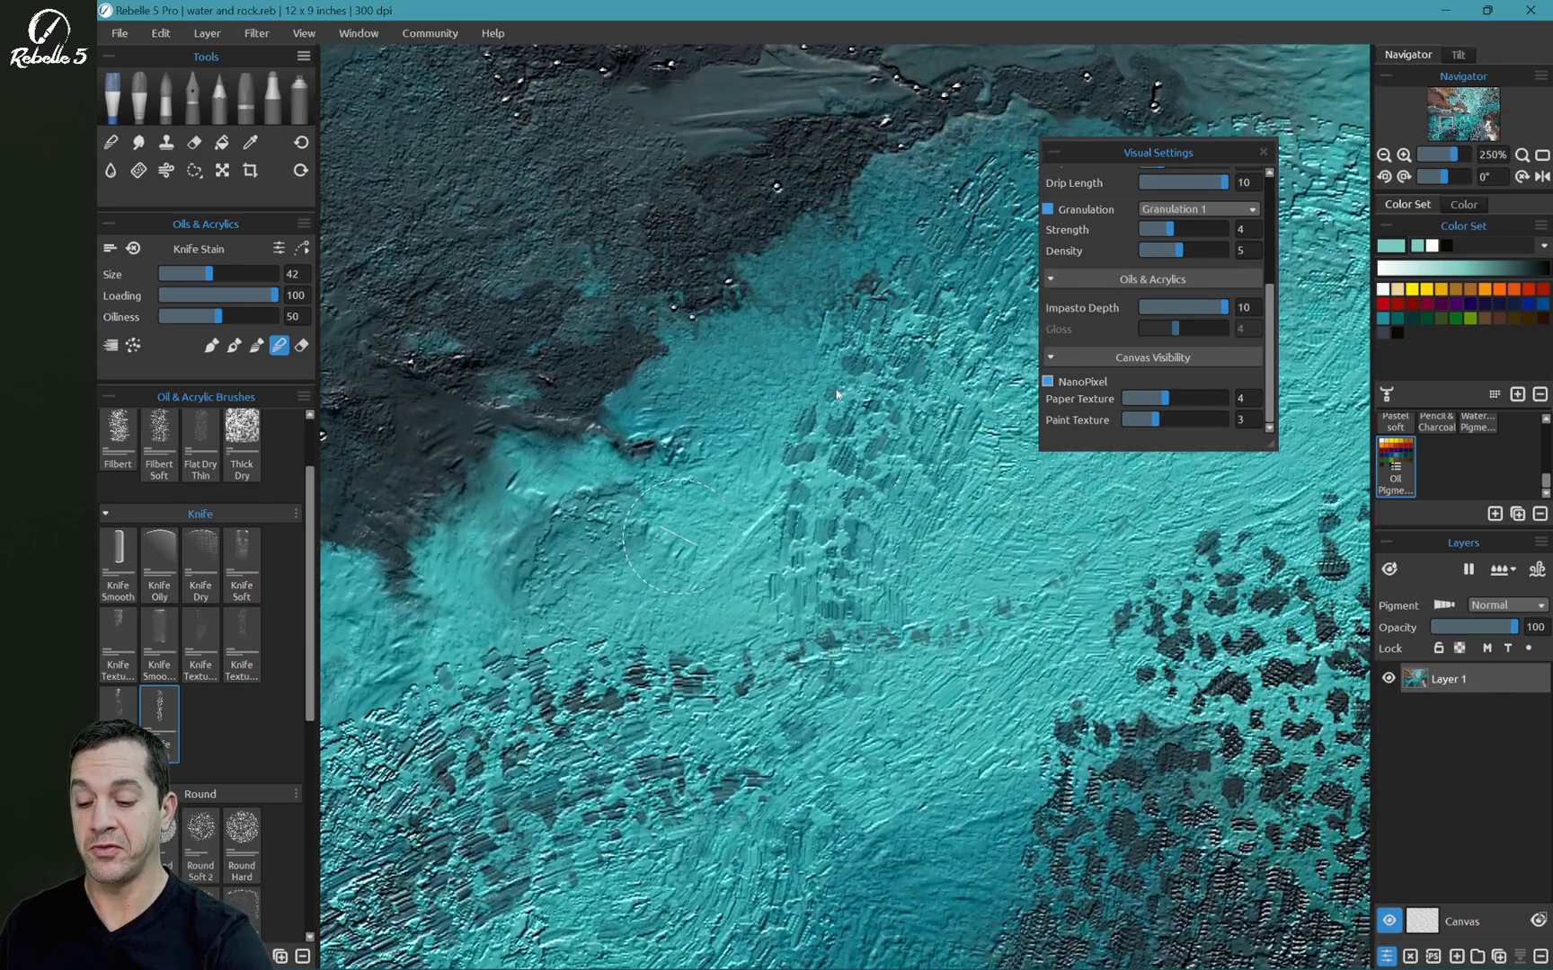
scroll(up, 3)
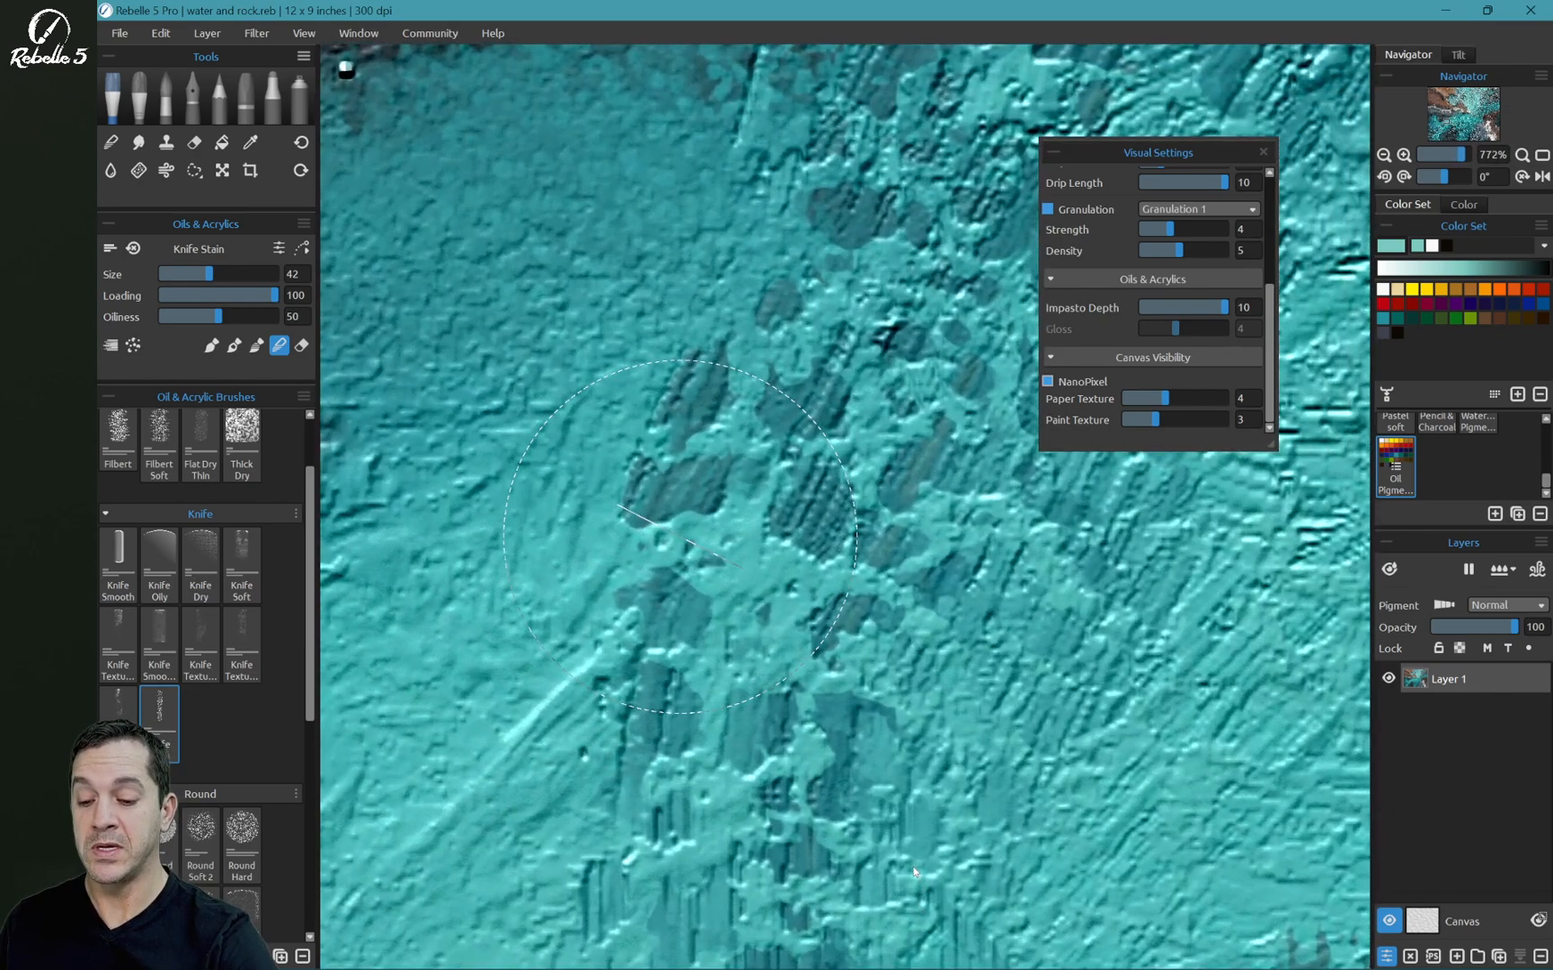
scroll(up, 3)
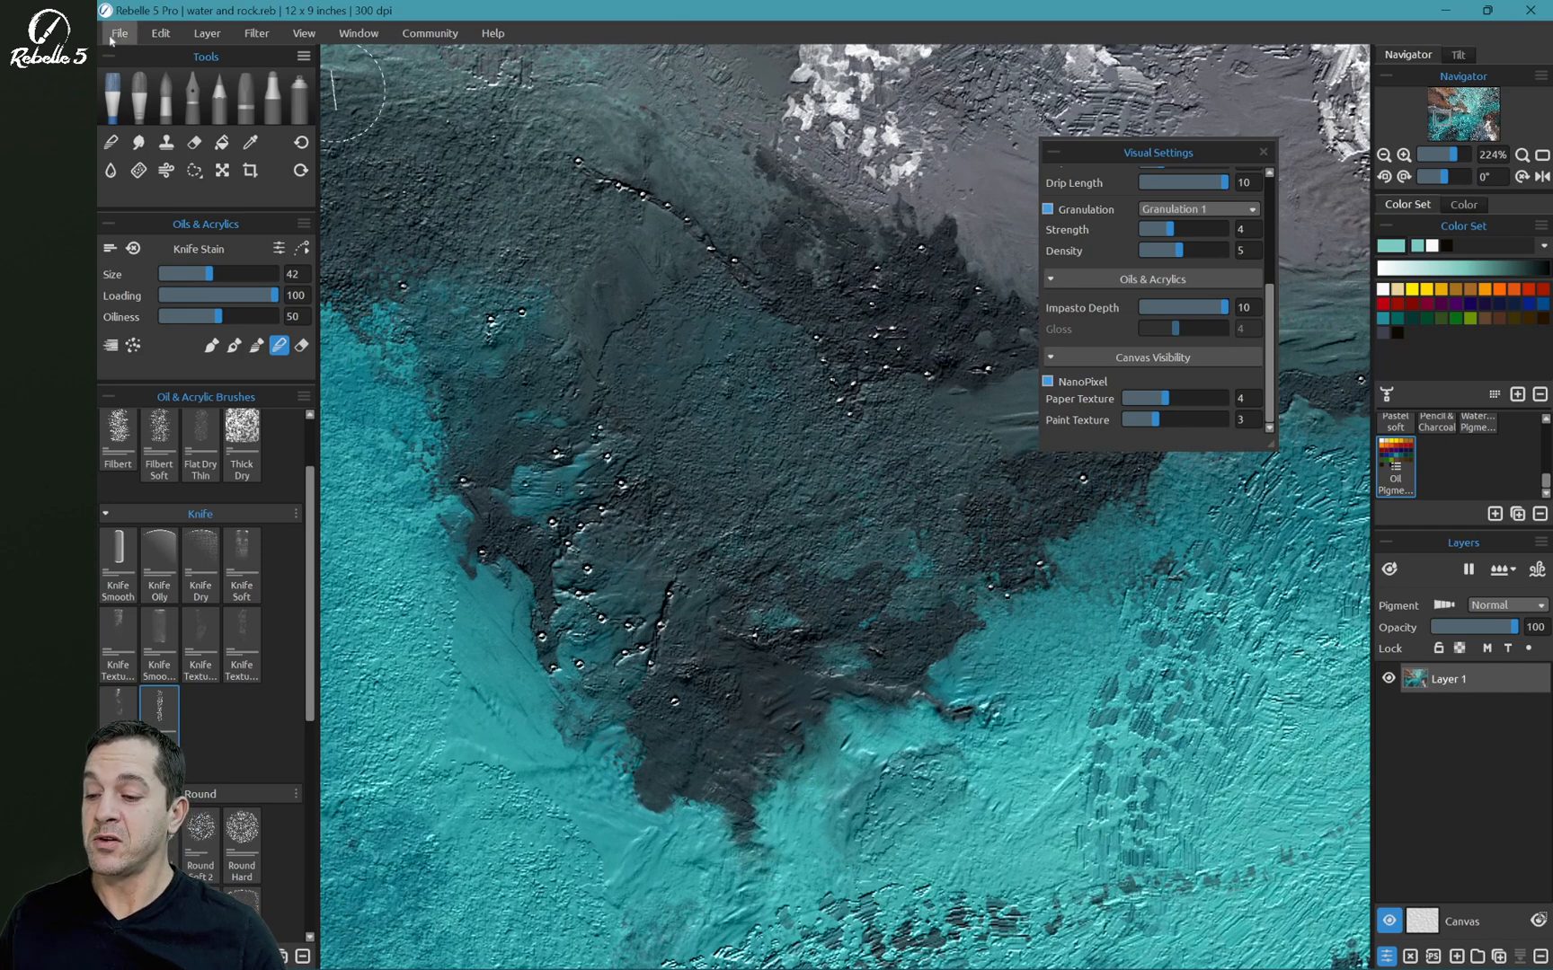
Step: Start a NanoPixel Export and choose the 4x4 (400%) size, 14400 × 10800 pixels
click(119, 32)
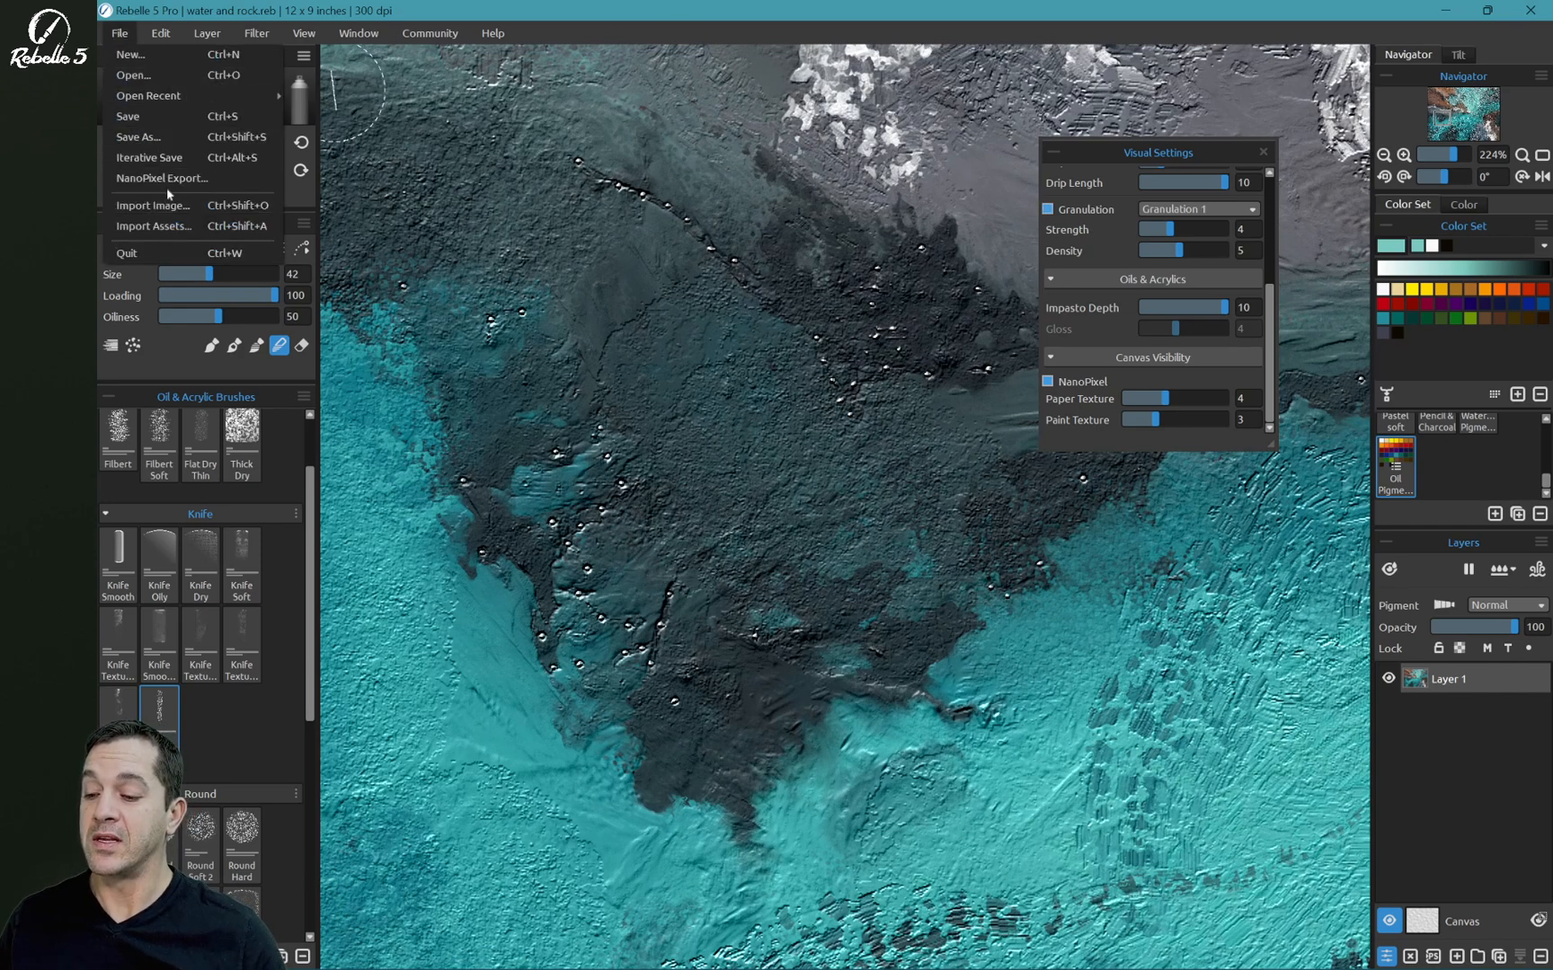
click(161, 178)
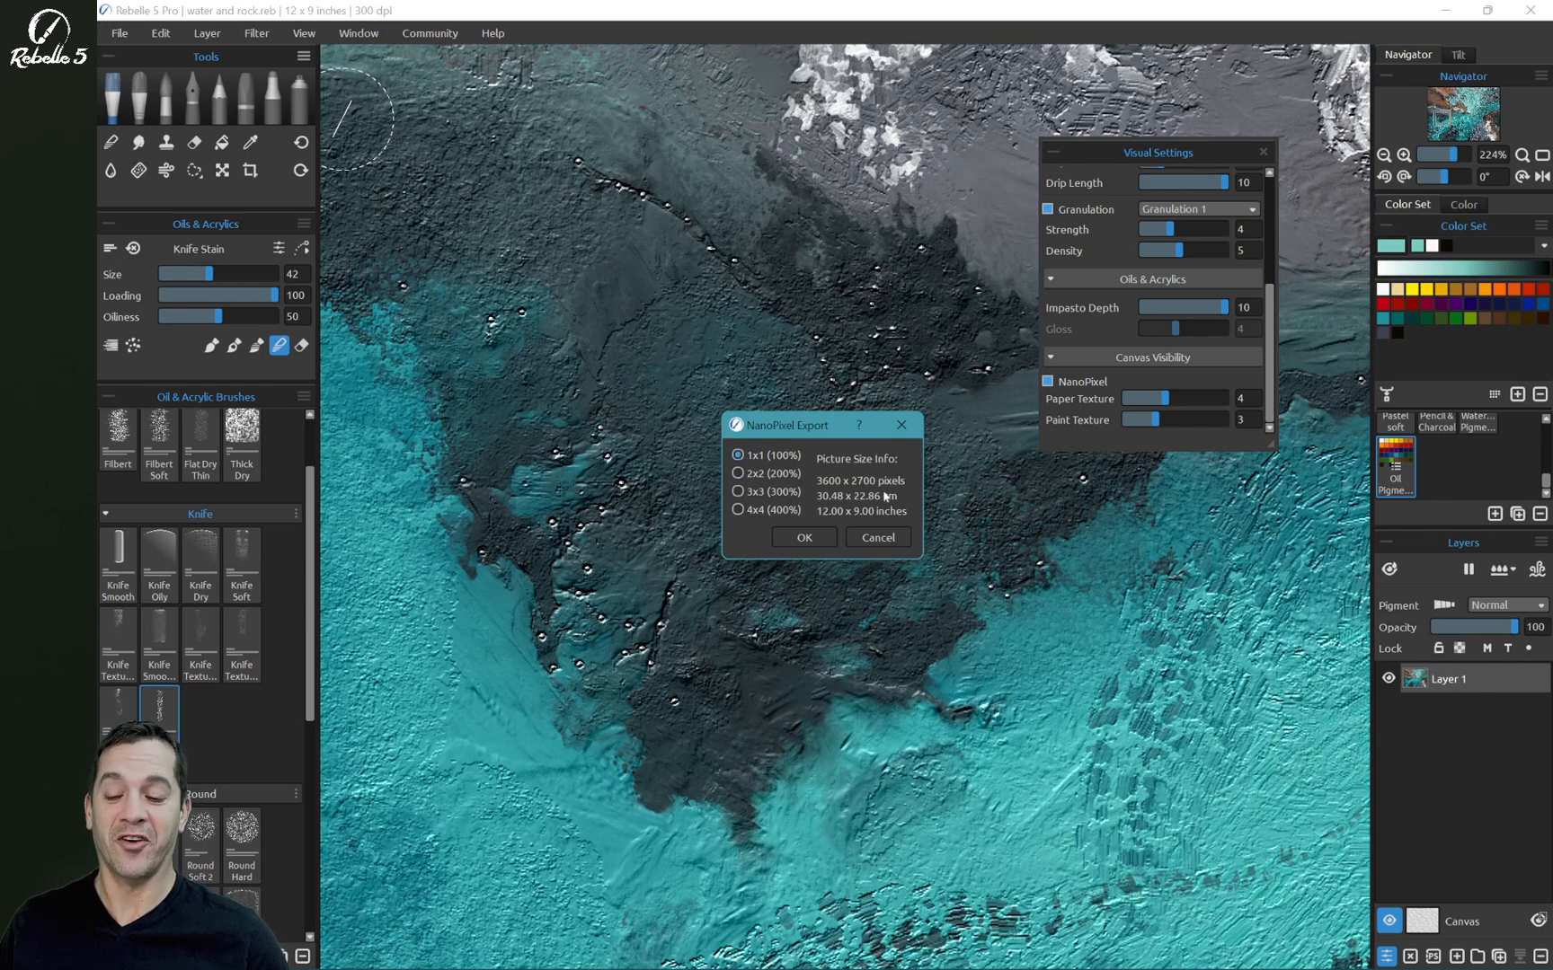
click(738, 472)
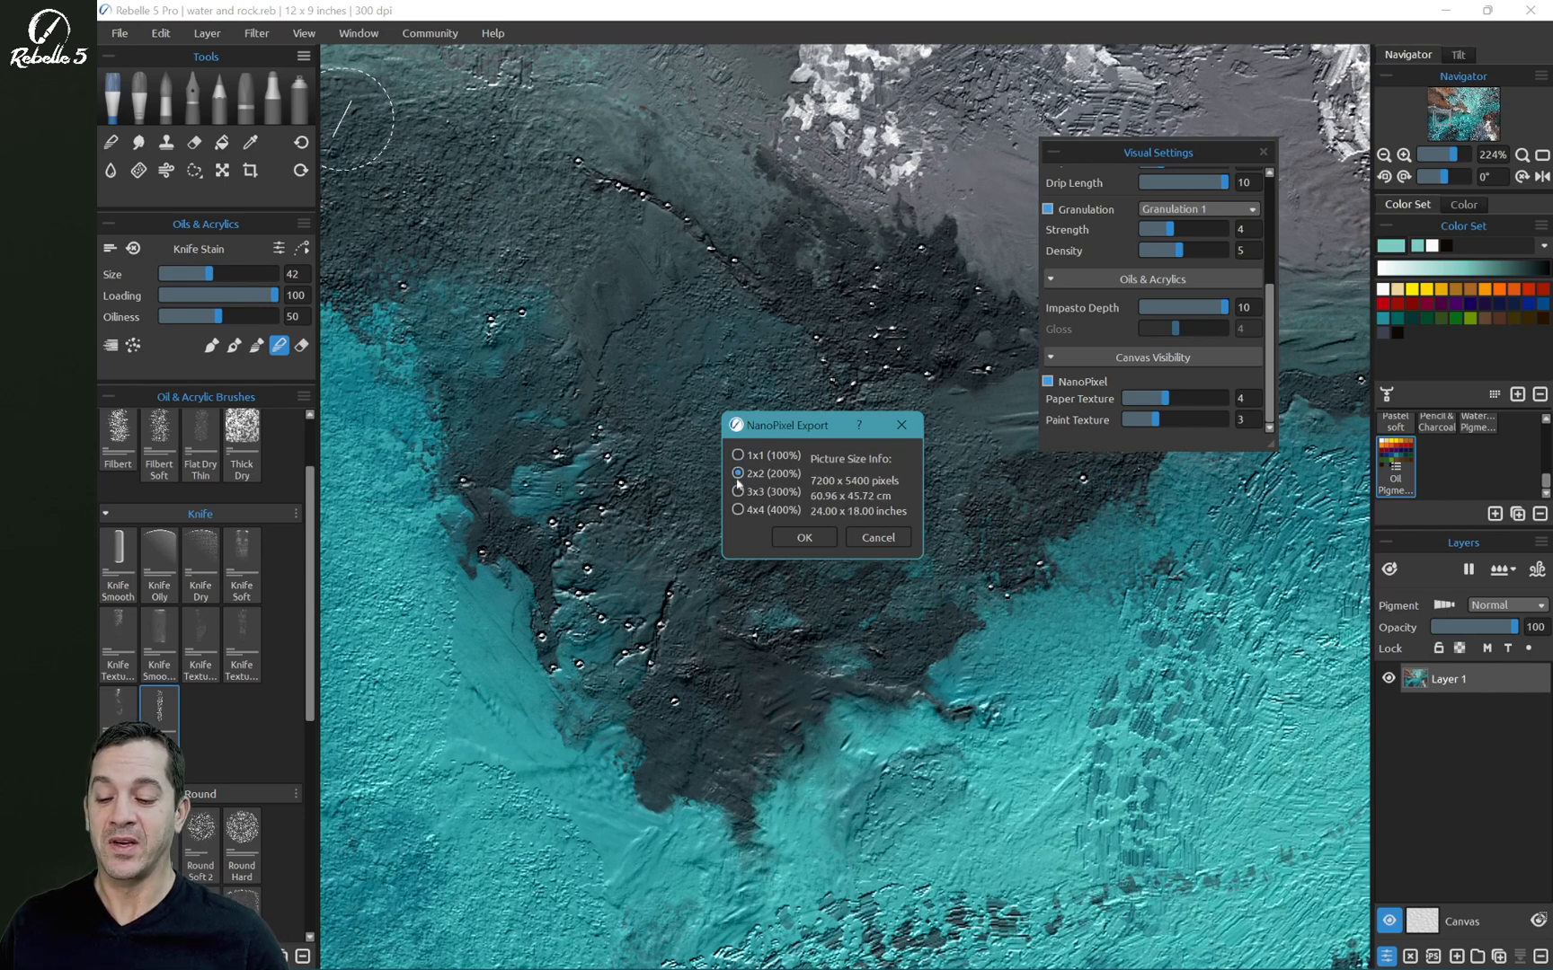
click(738, 491)
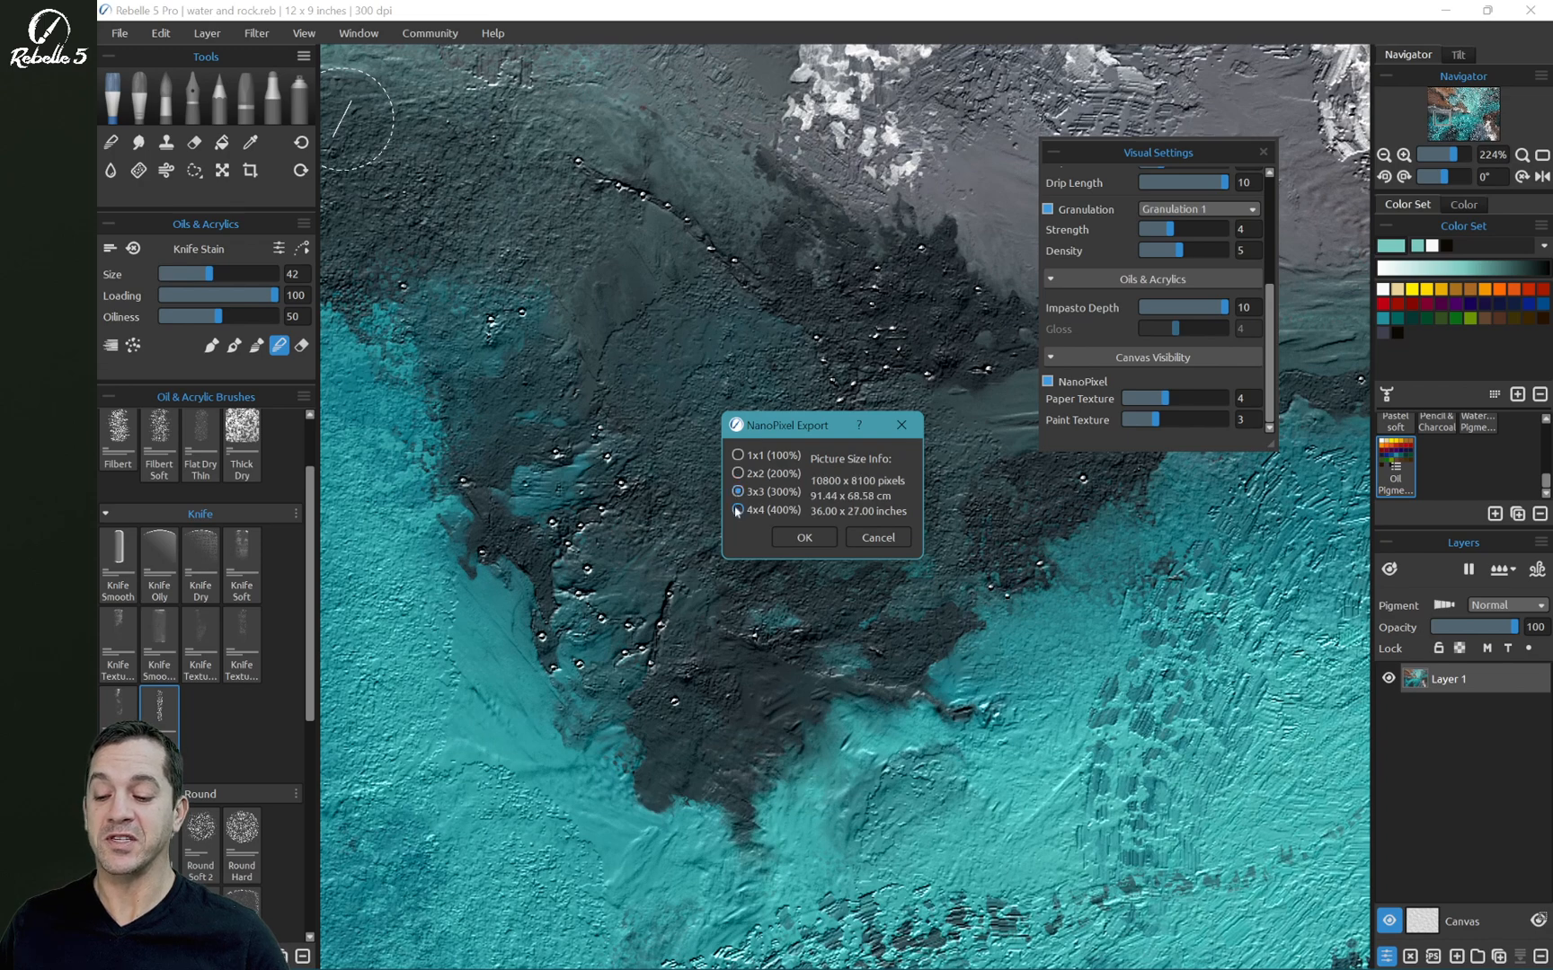
click(738, 510)
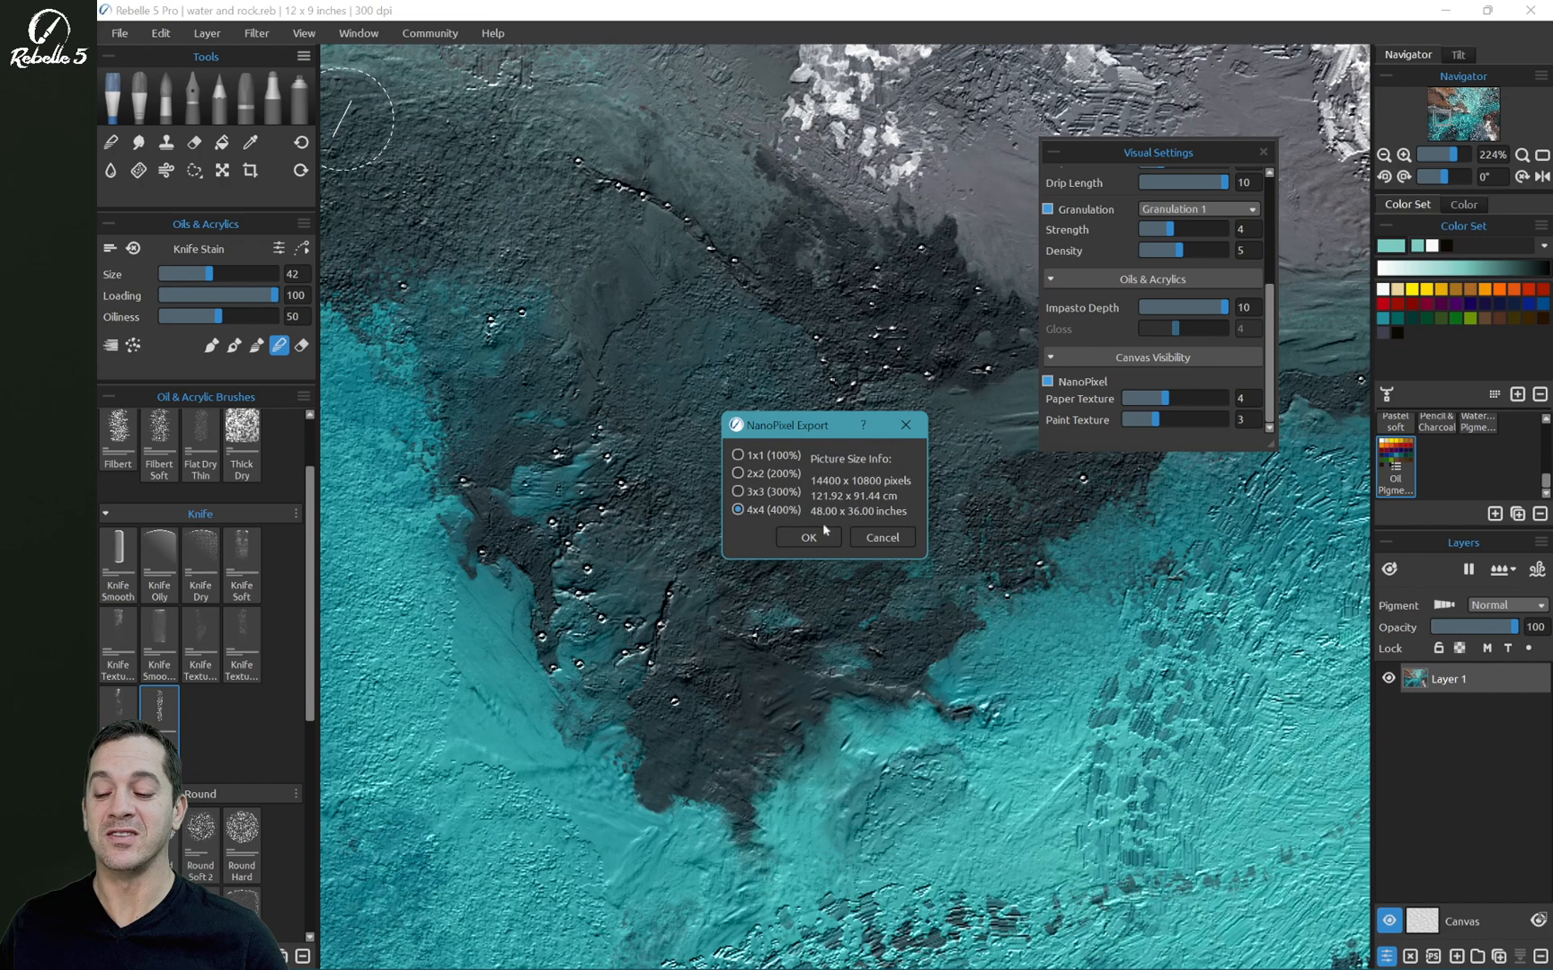
click(807, 537)
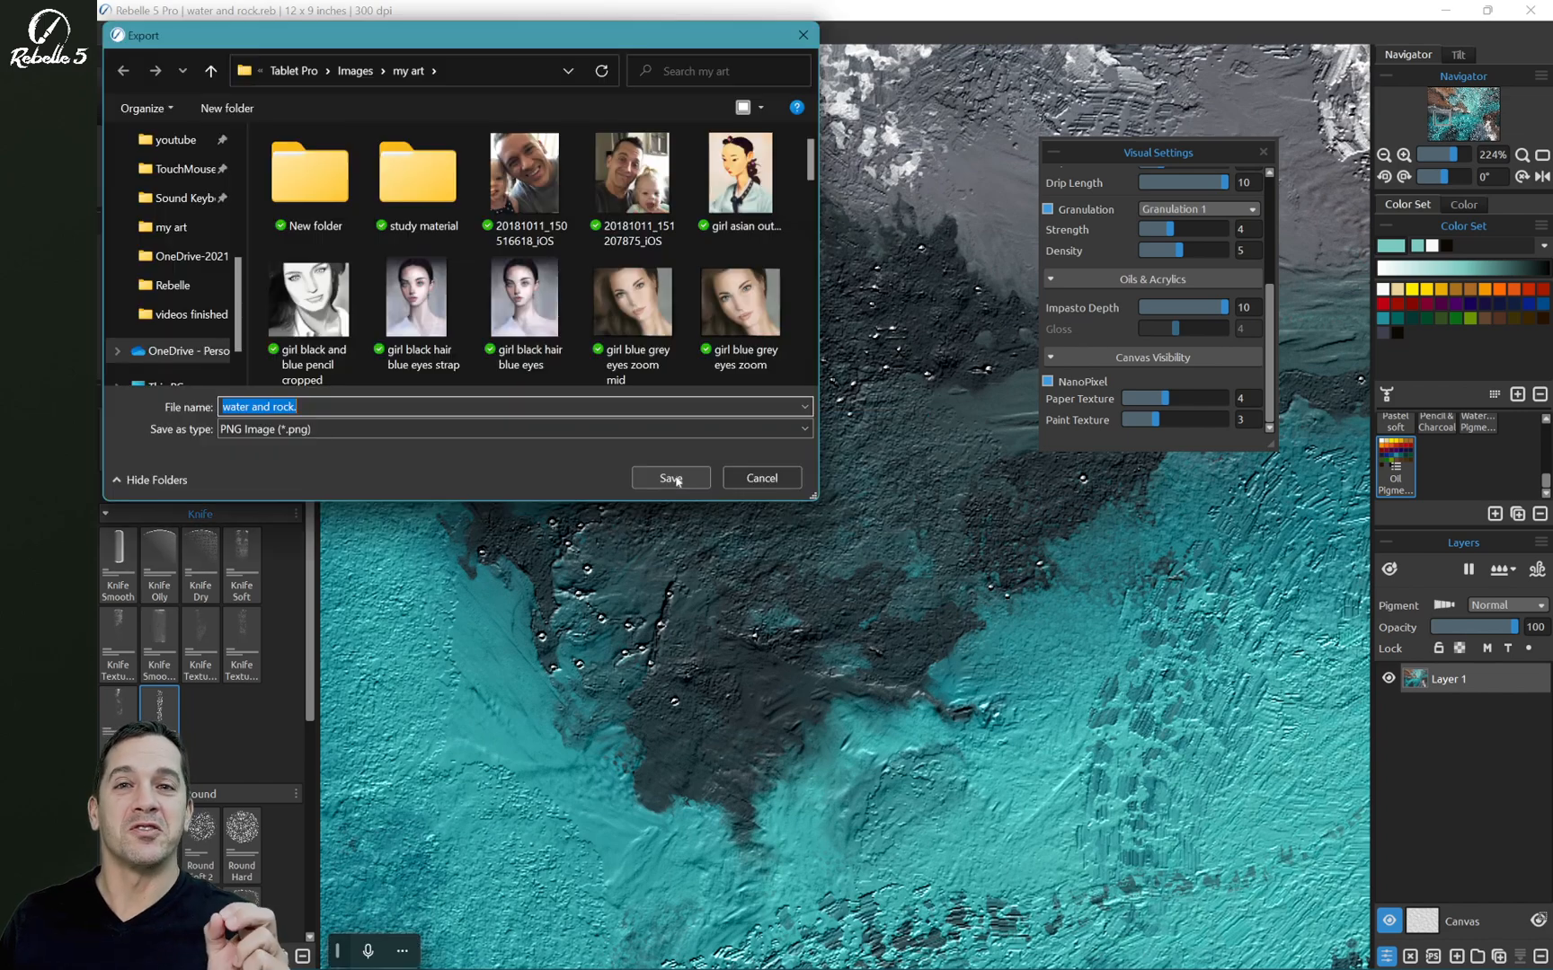
Step: Save the export as water and rock.png, replacing the existing file
click(670, 478)
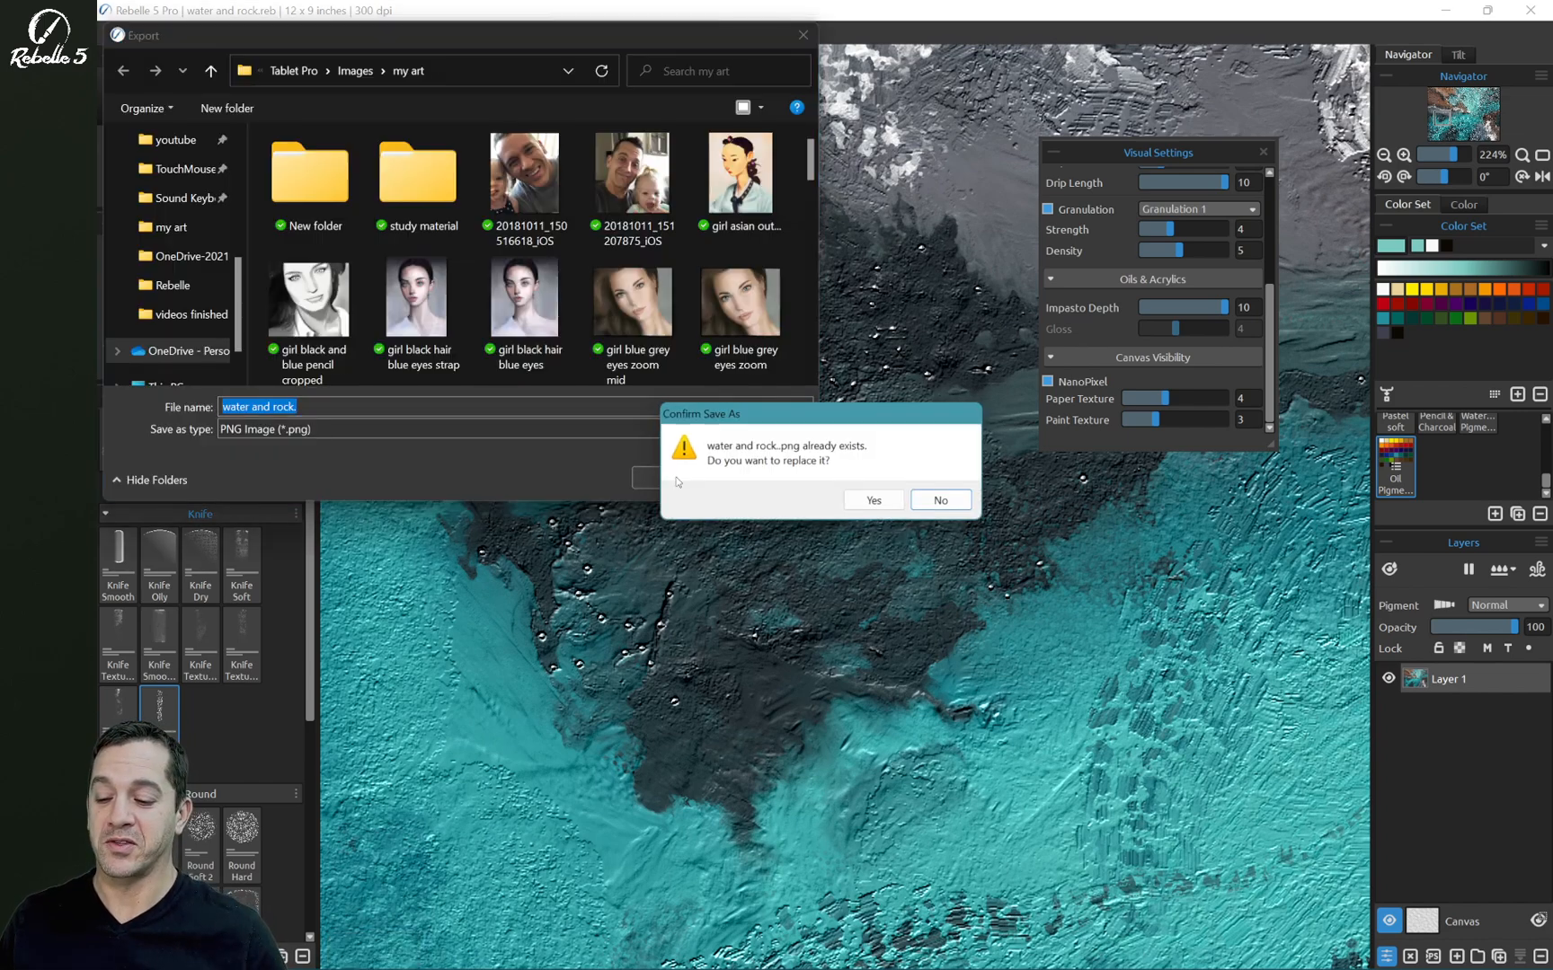
click(871, 500)
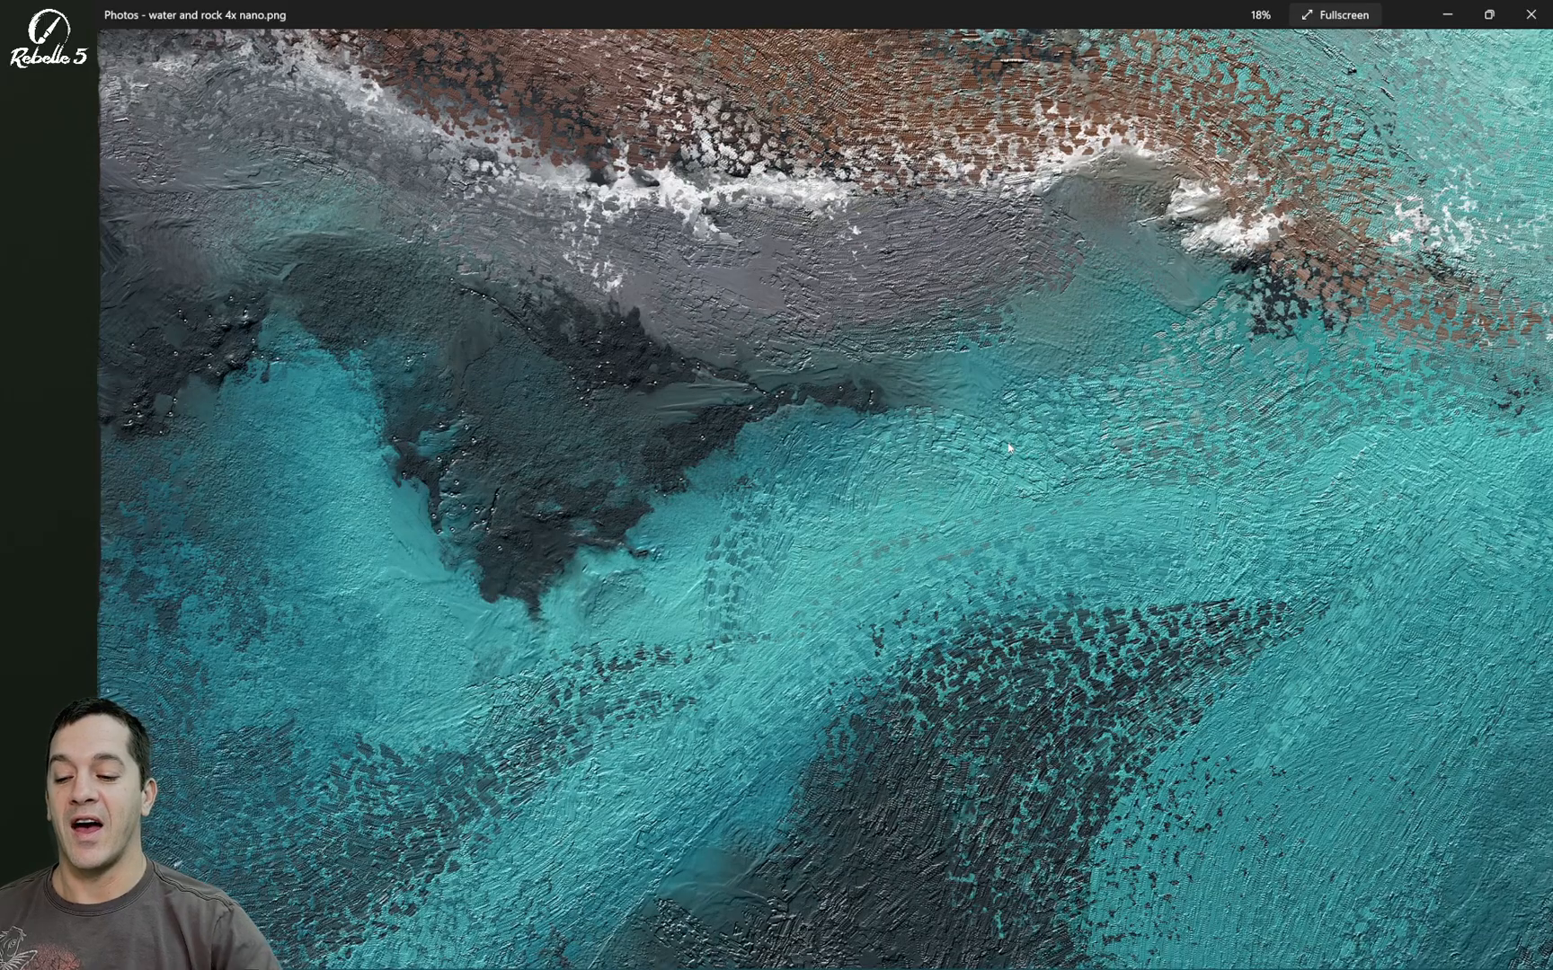
Step: Zoom in and out of the exported 4x PNG in Photos to examine the rock and water brushwork
scroll(up, 3)
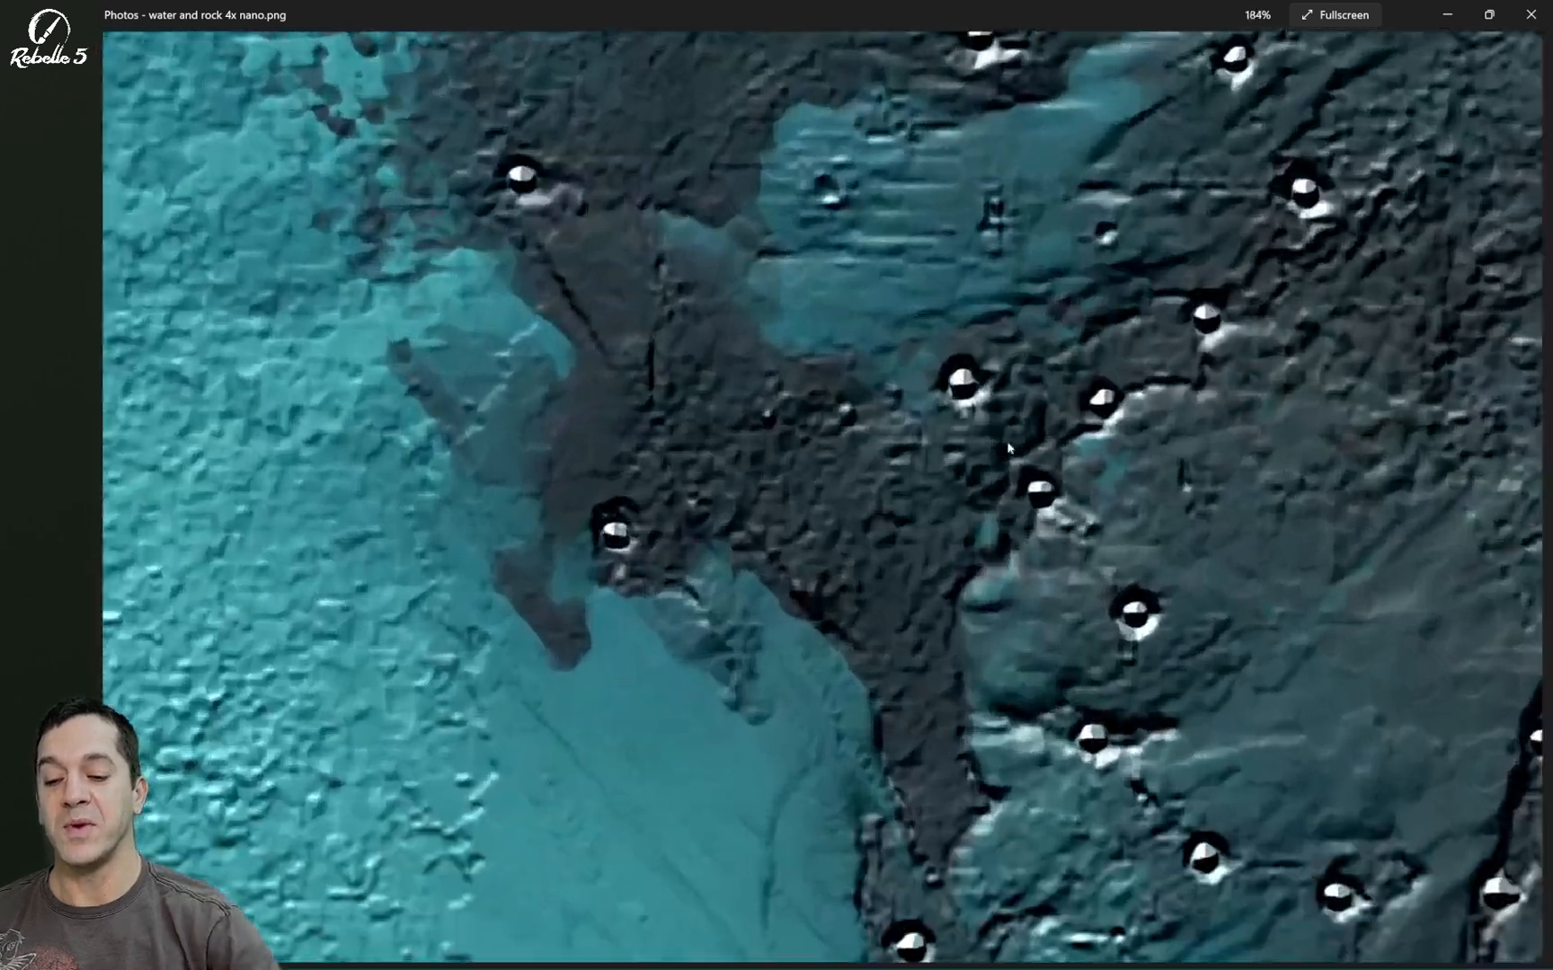
scroll(up, 3)
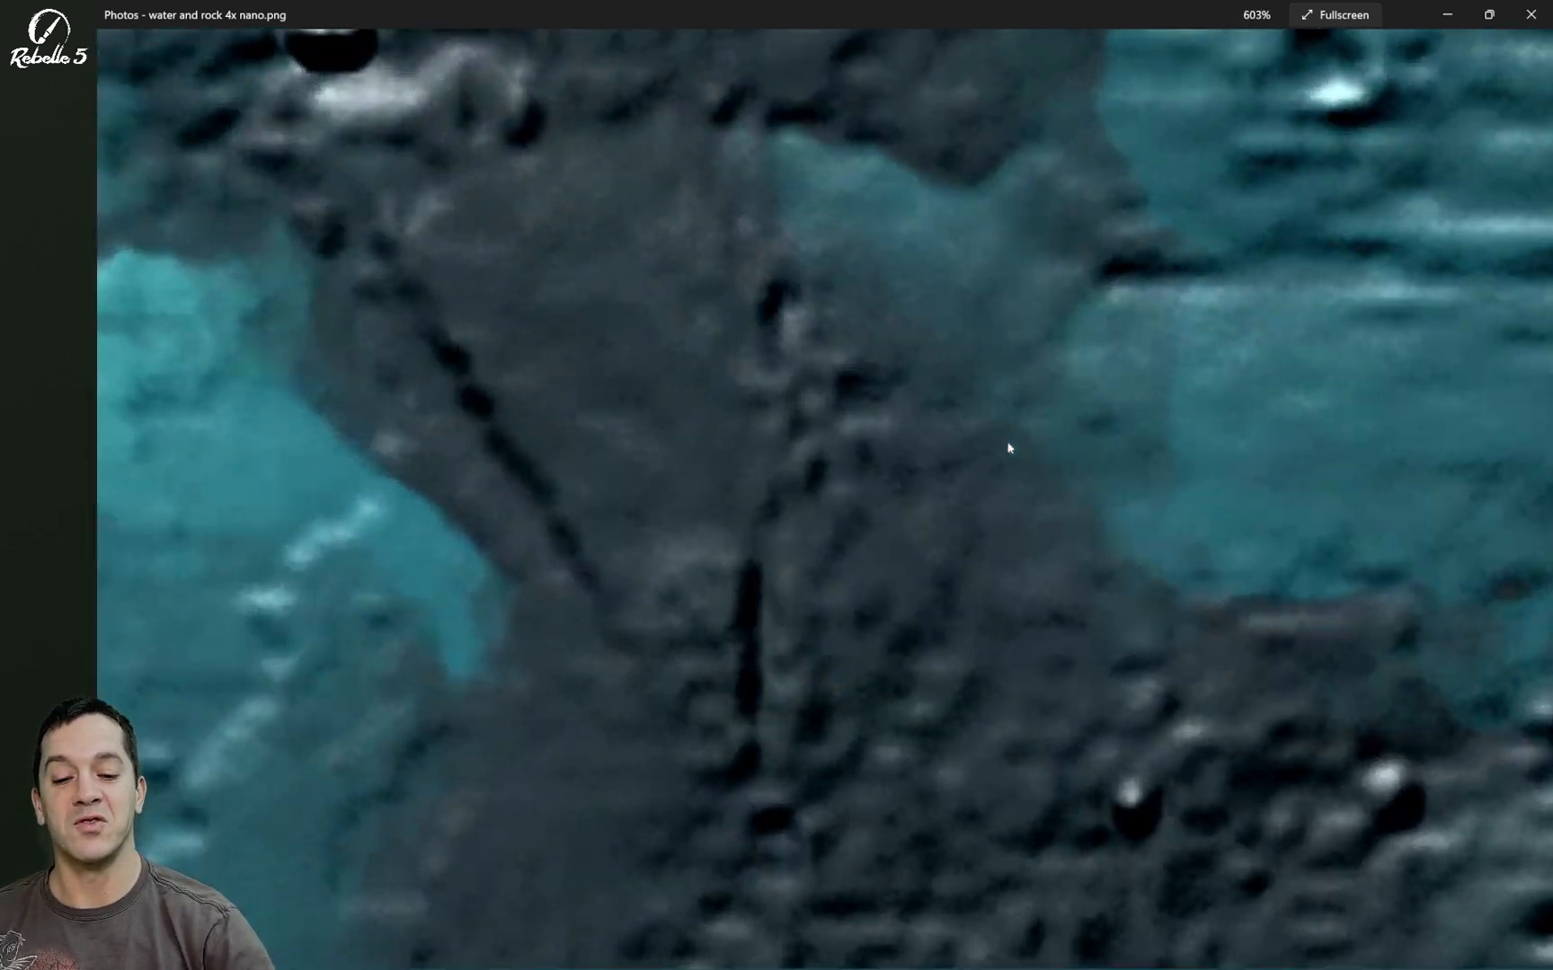
scroll(down, 3)
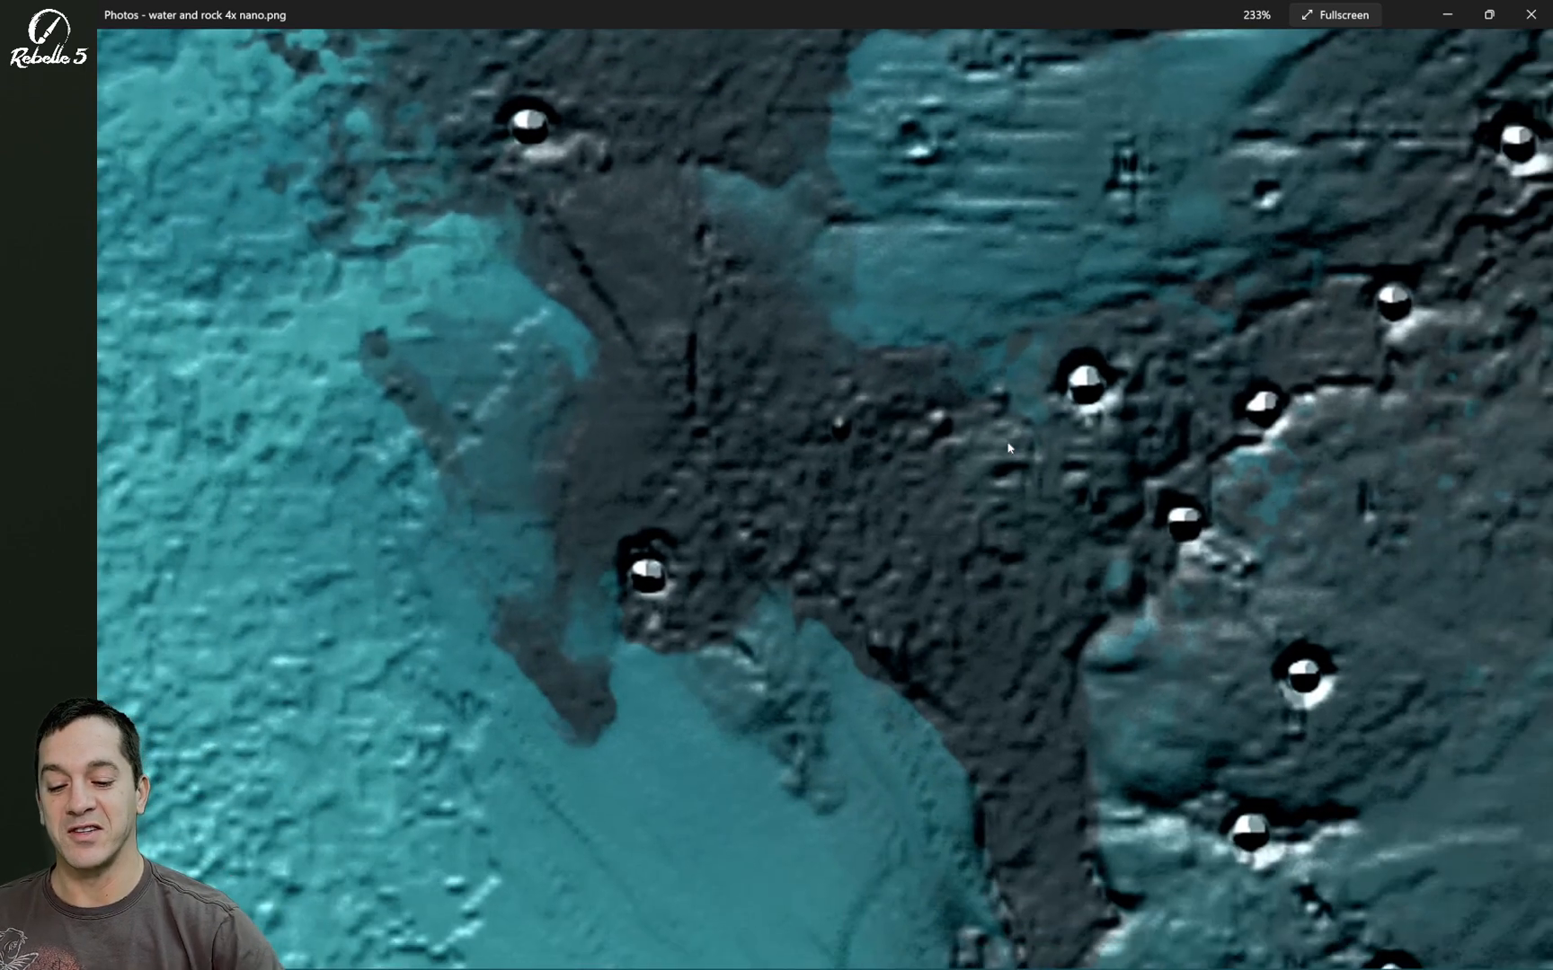
scroll(up, 3)
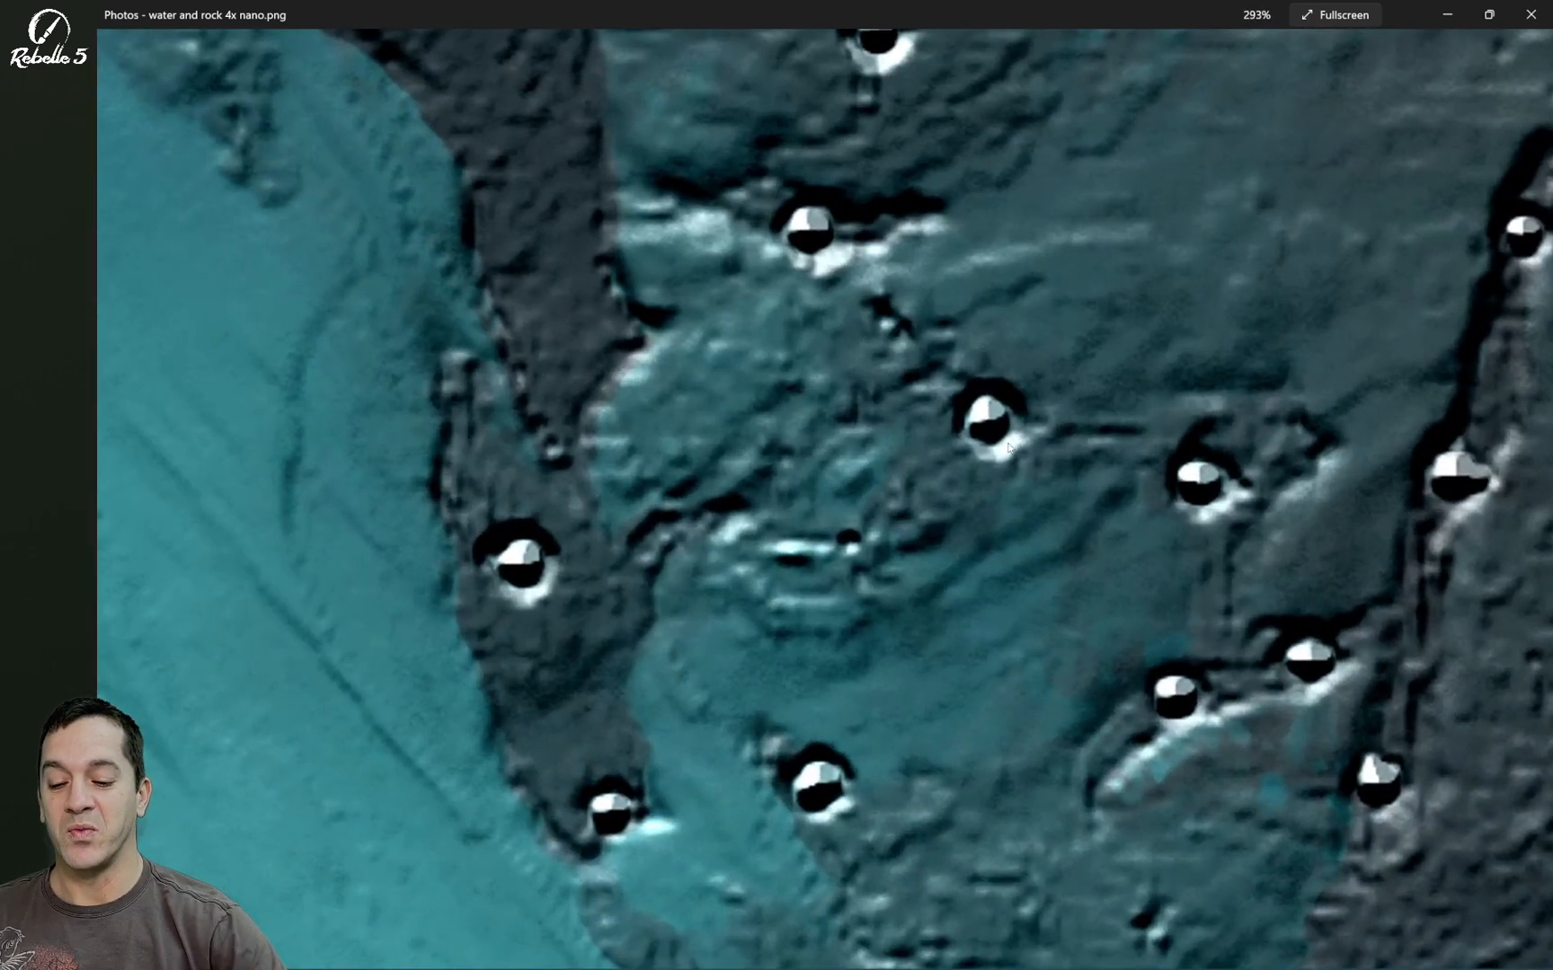
scroll(down, 3)
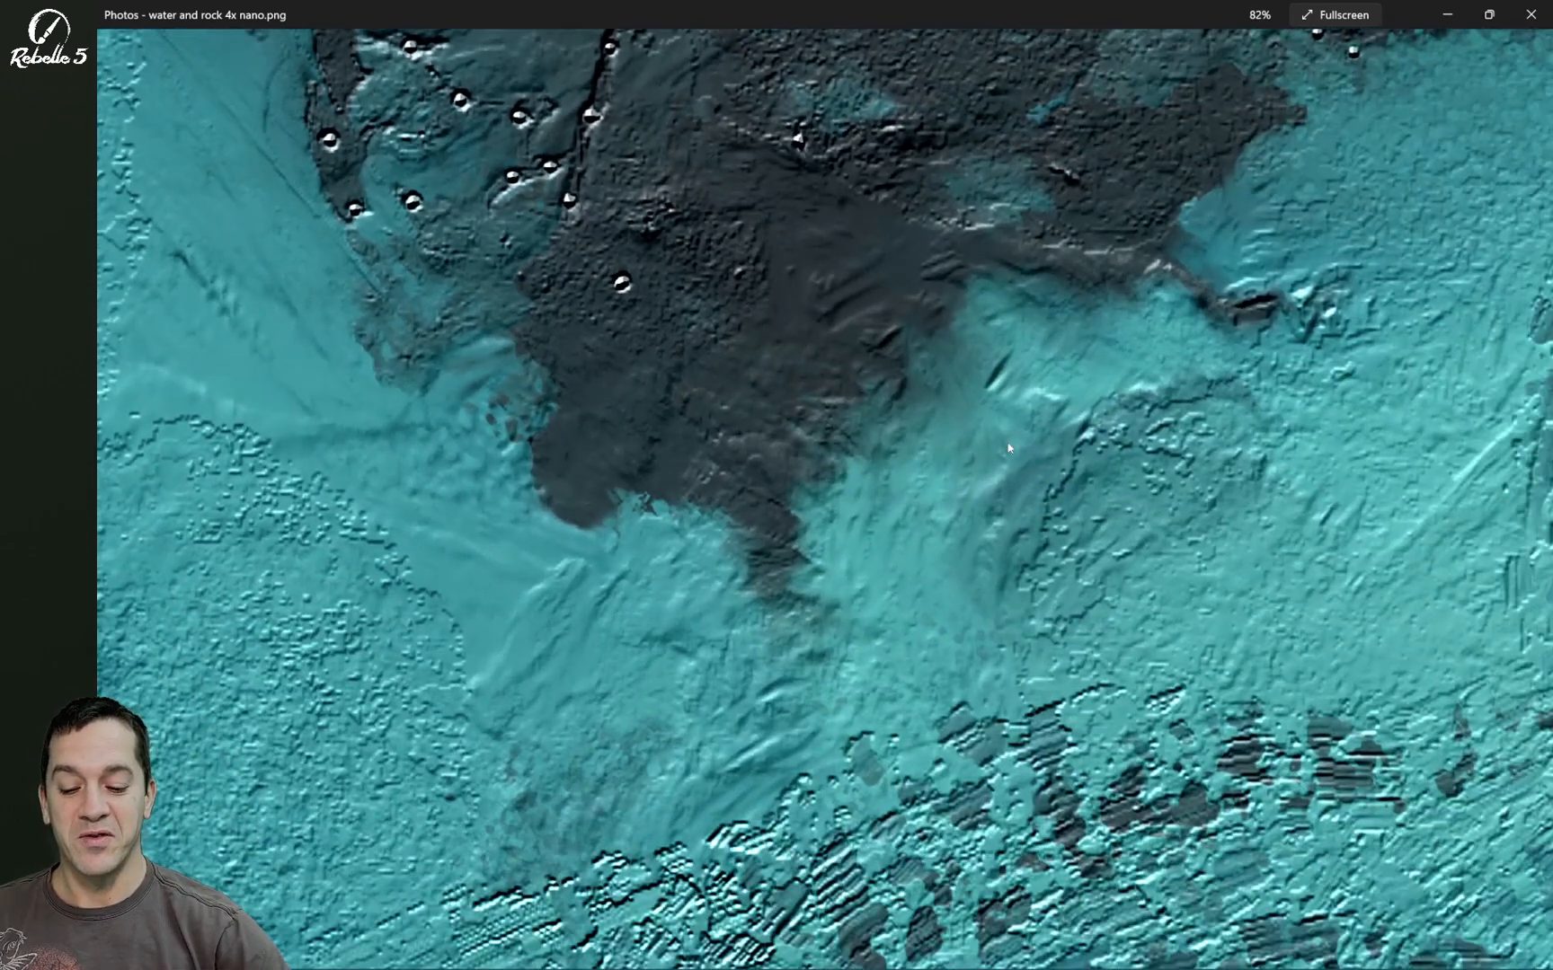
scroll(down, 3)
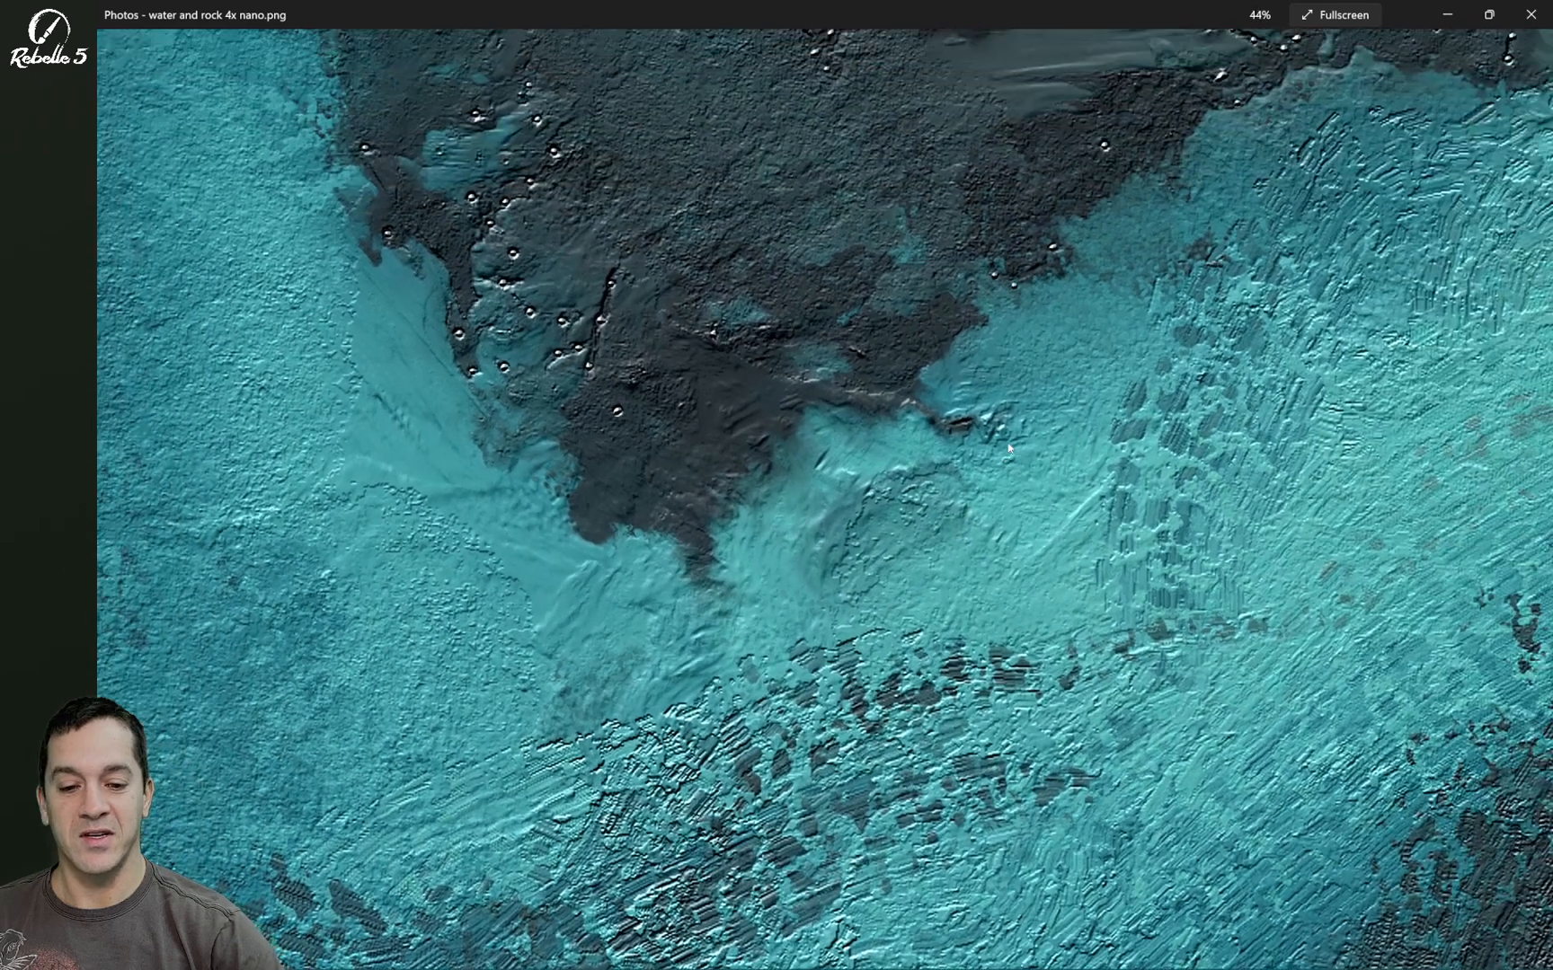
scroll(down, 3)
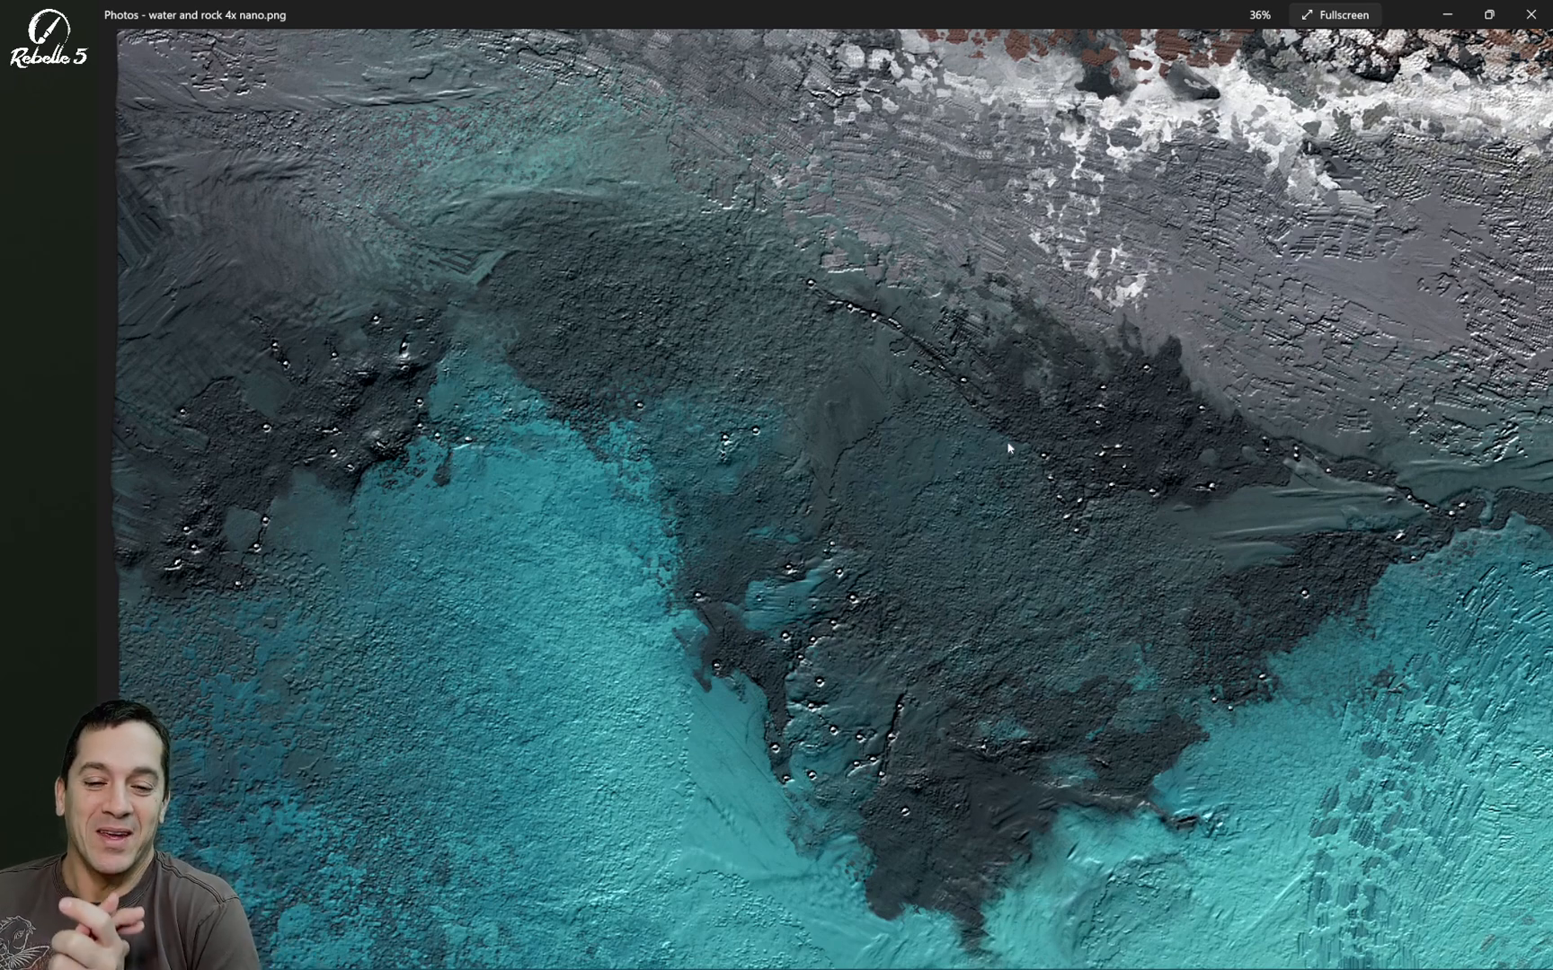
scroll(down, 3)
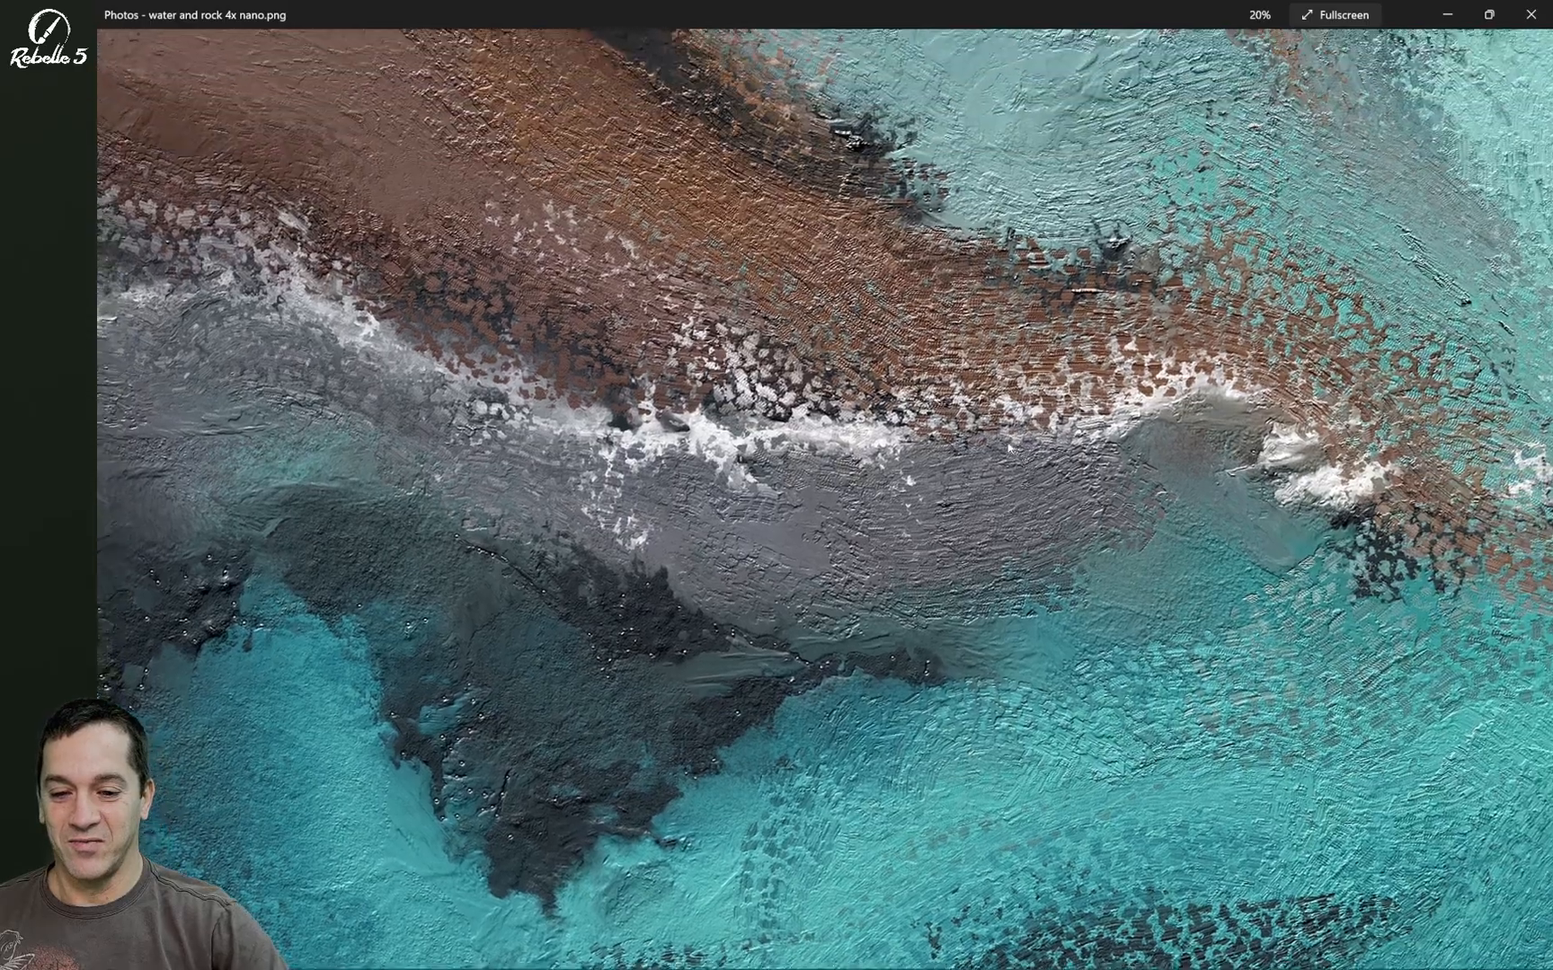
scroll(up, 3)
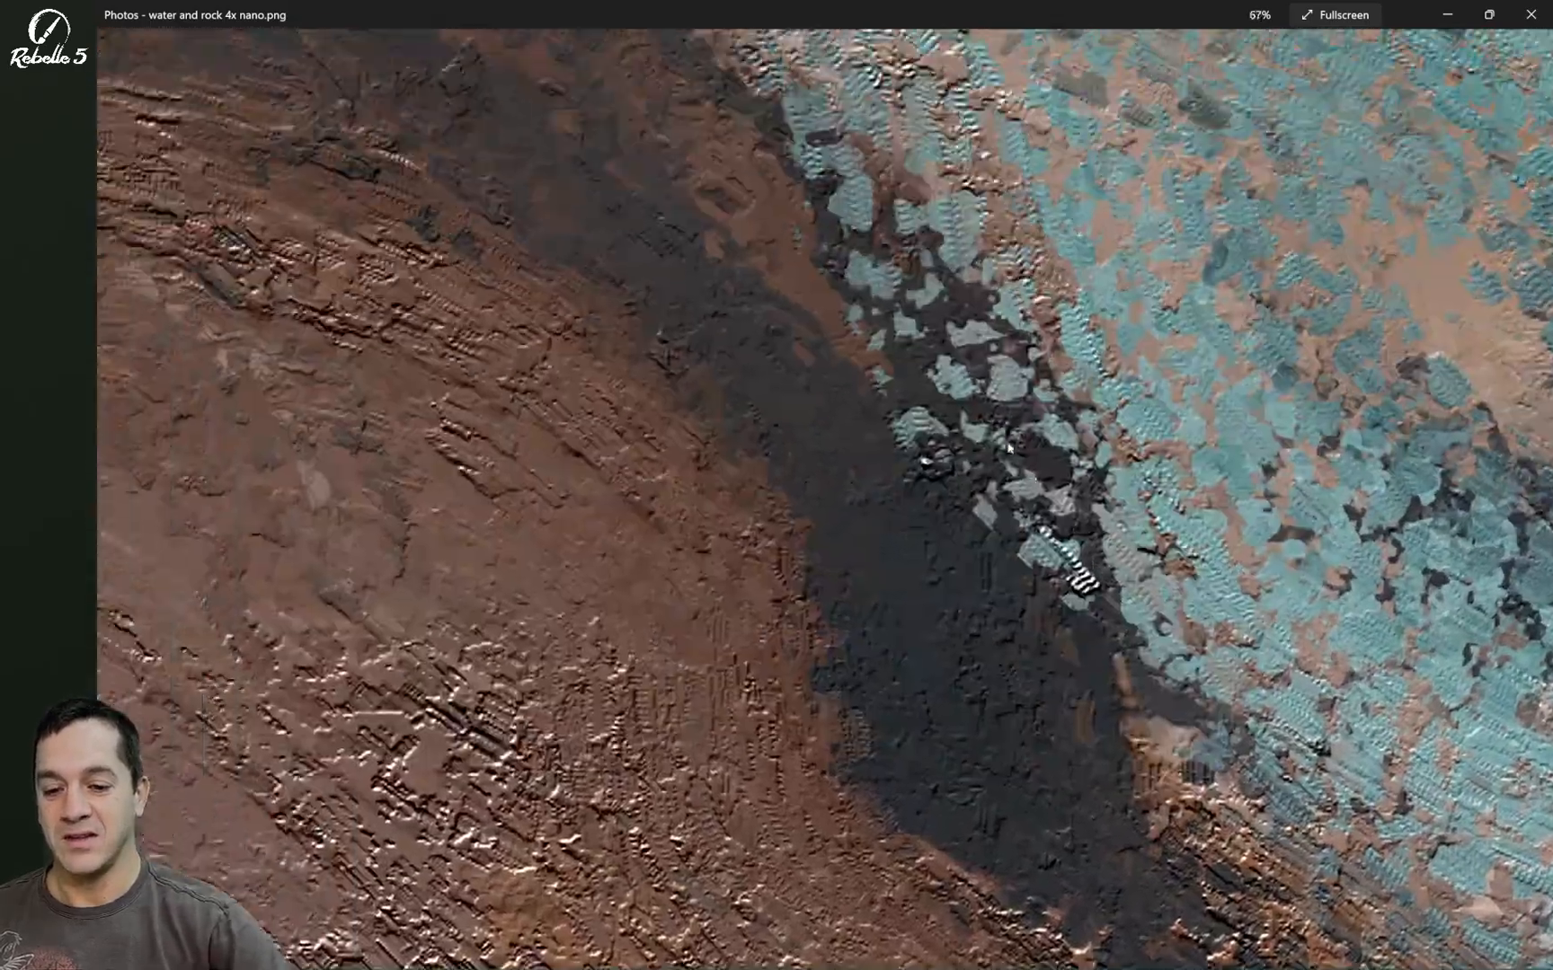
scroll(down, 3)
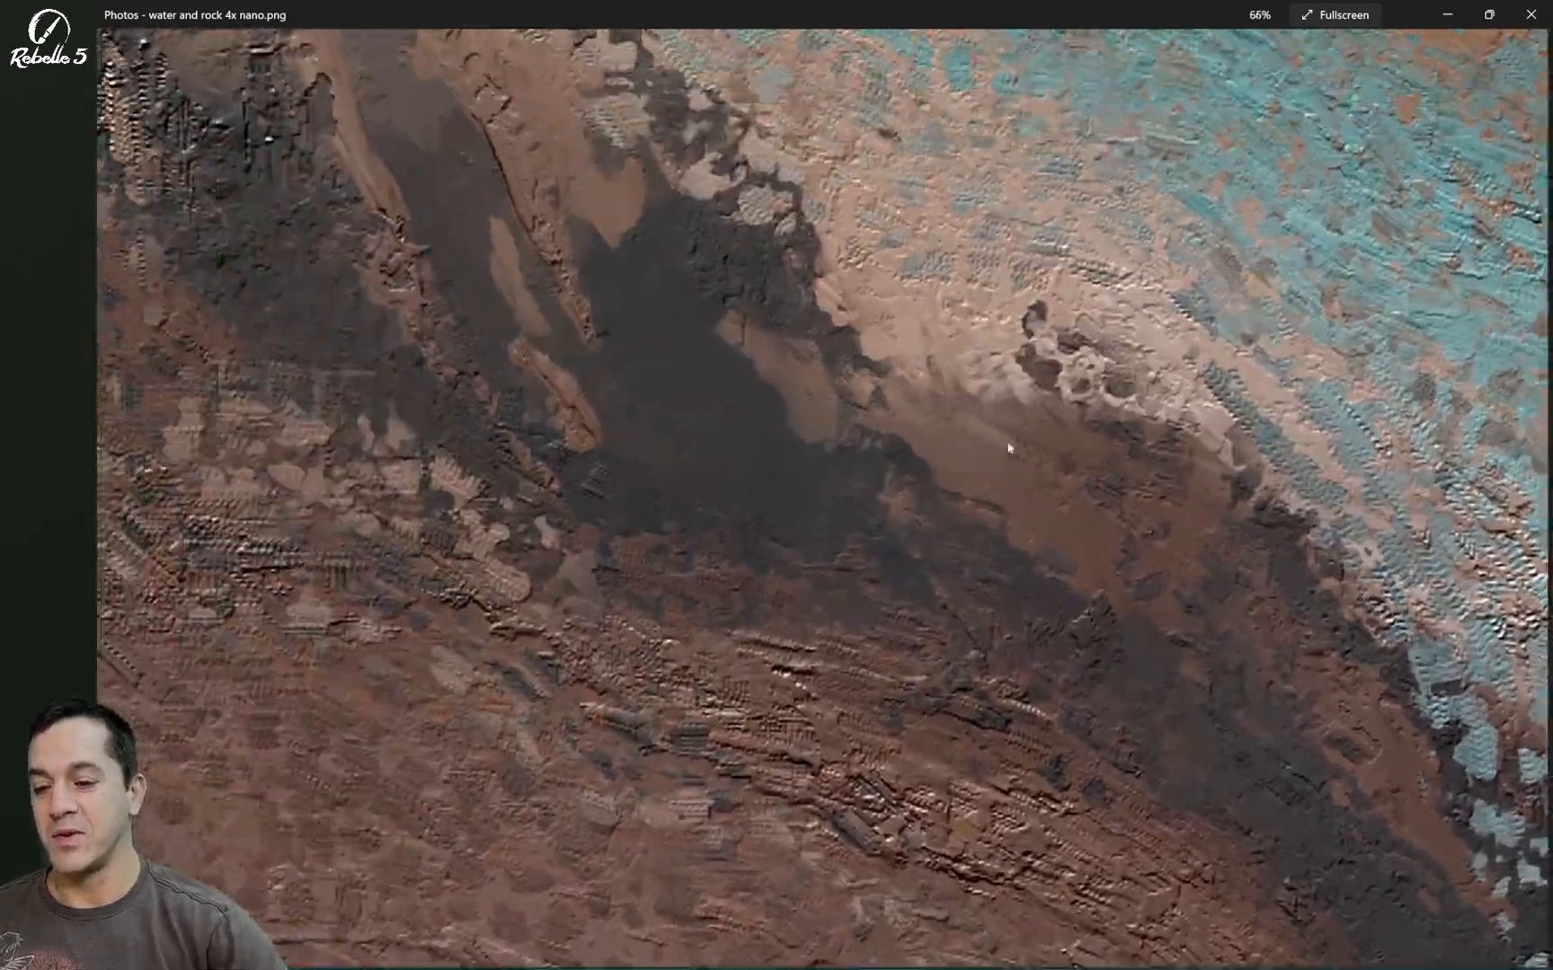
scroll(down, 3)
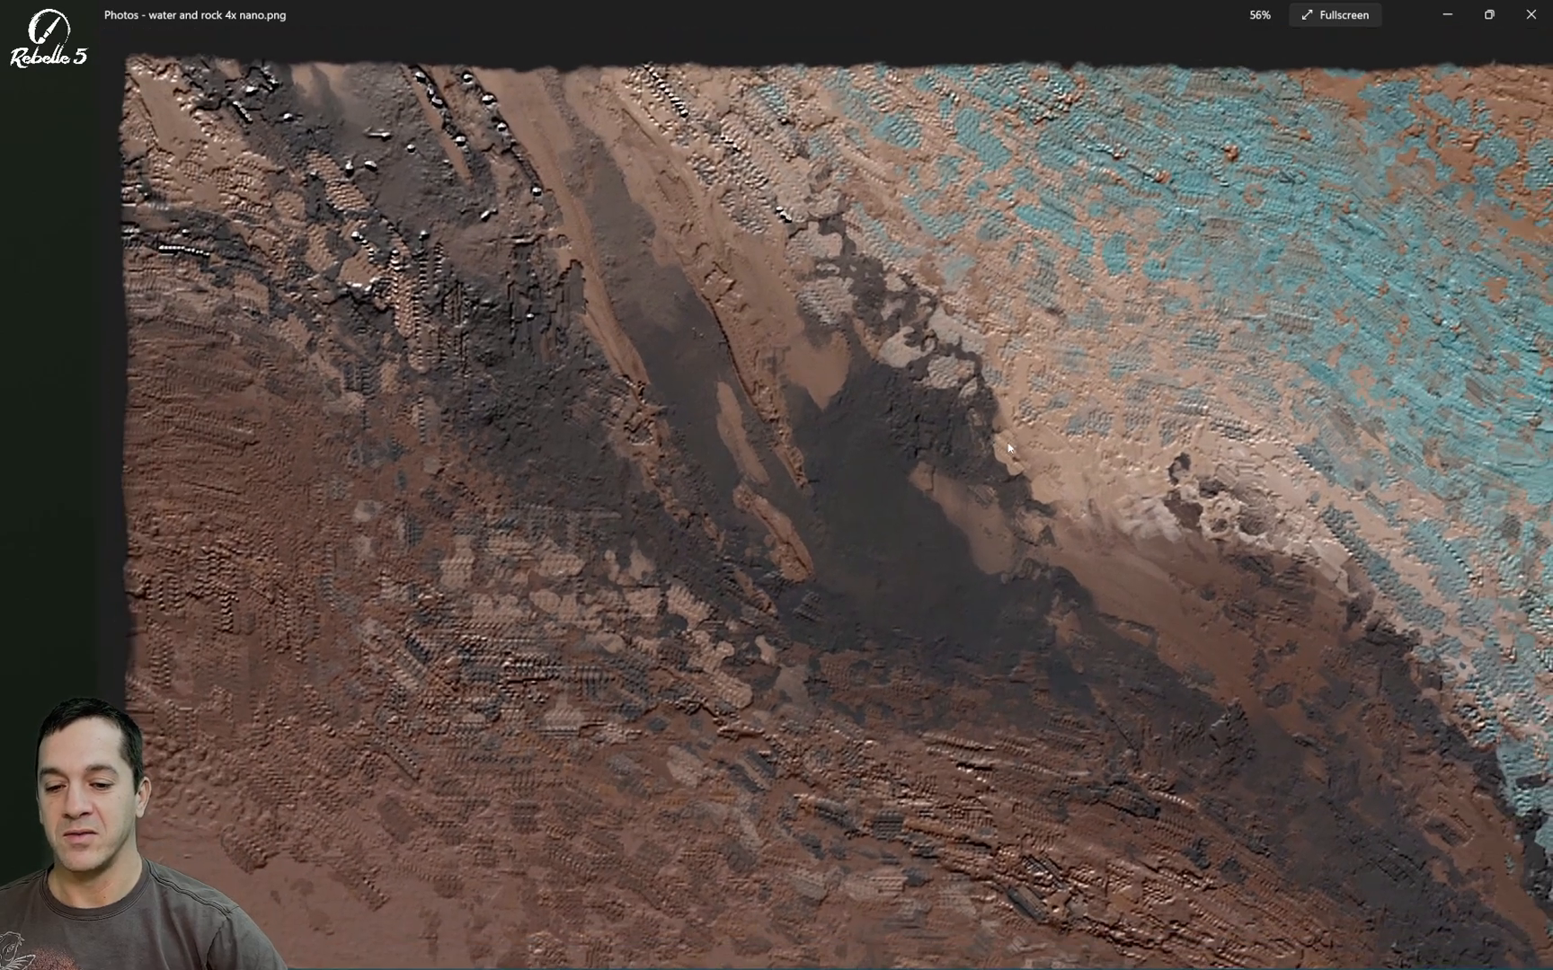
scroll(down, 3)
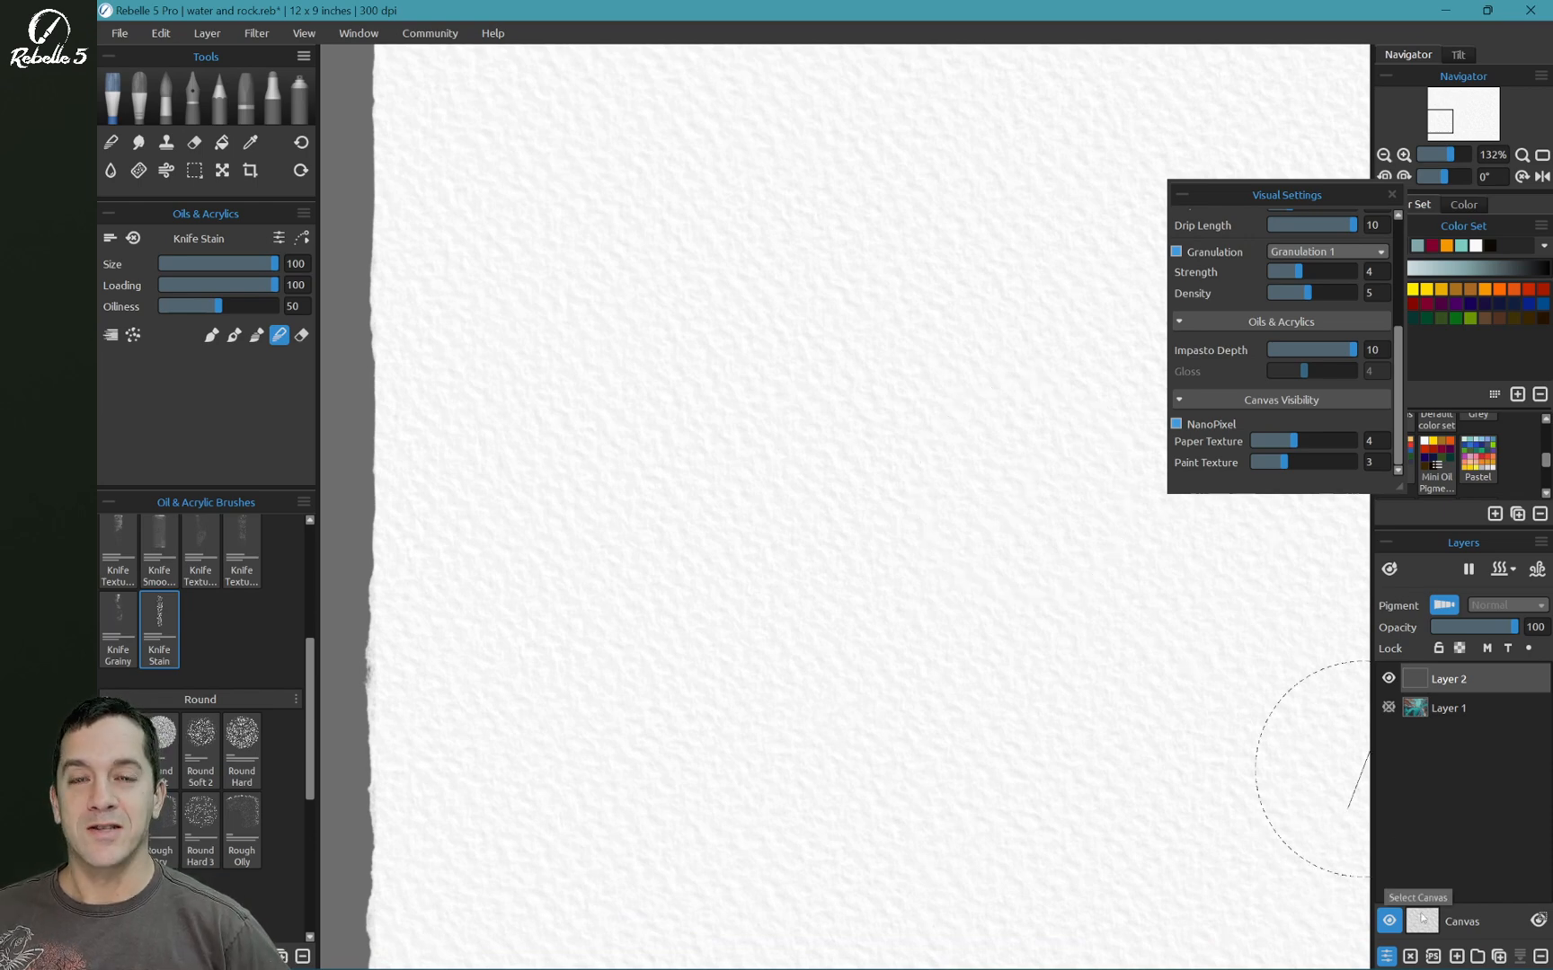
Step: Choose the EX28 Banana Rough paper in Select Canvas and view its tan fibrous texture up close
click(1416, 921)
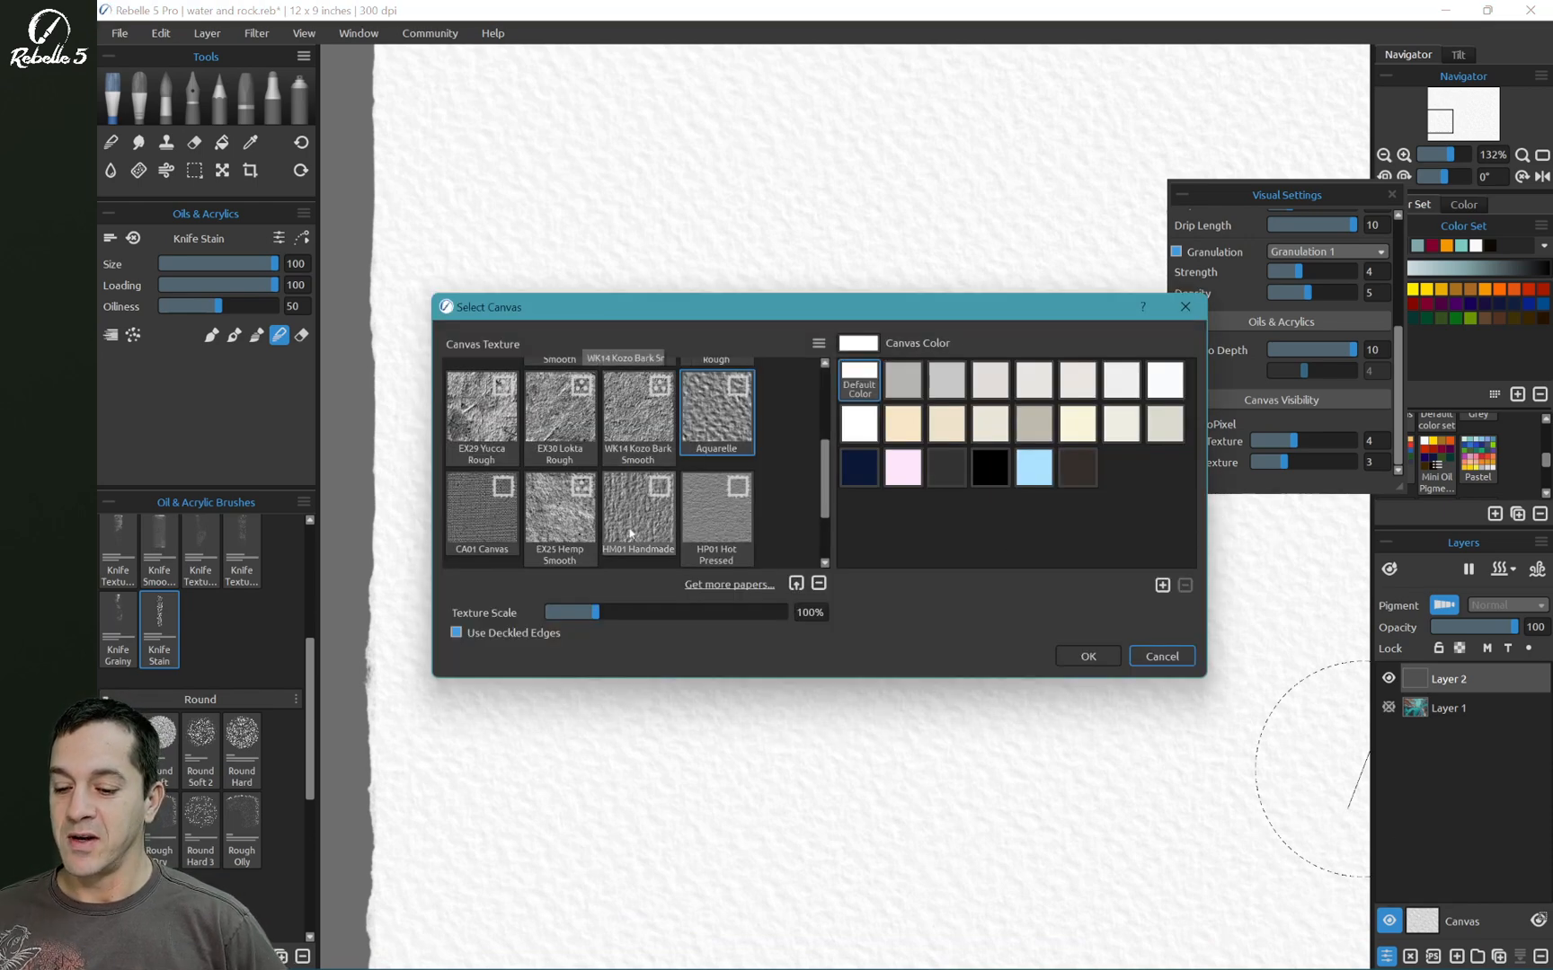
scroll(up, 3)
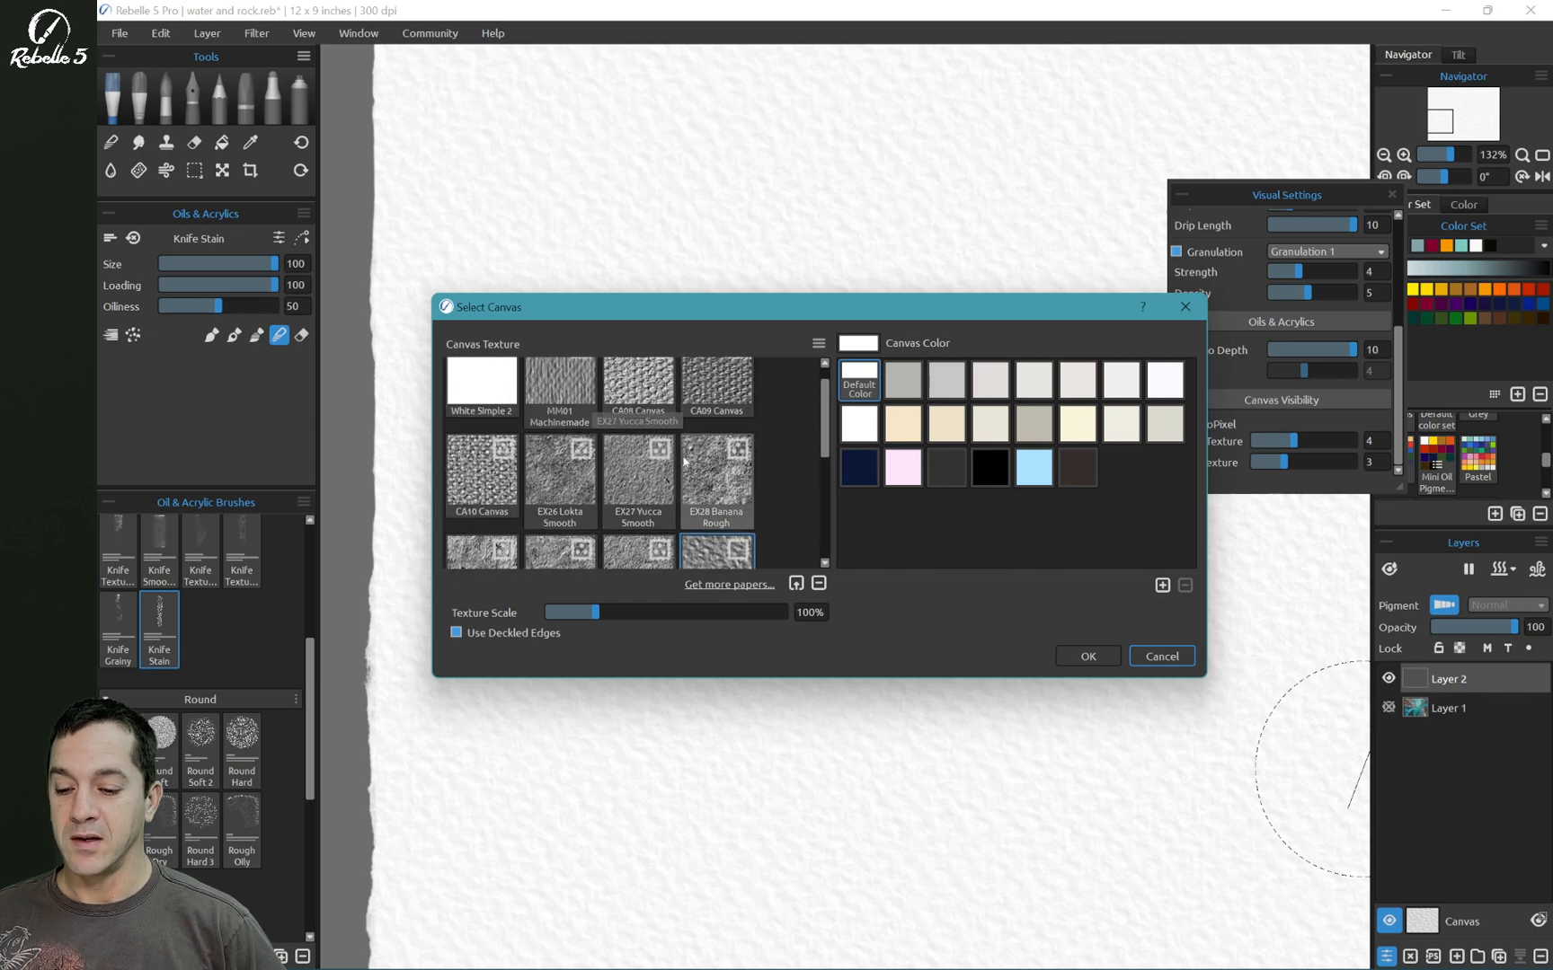
click(715, 480)
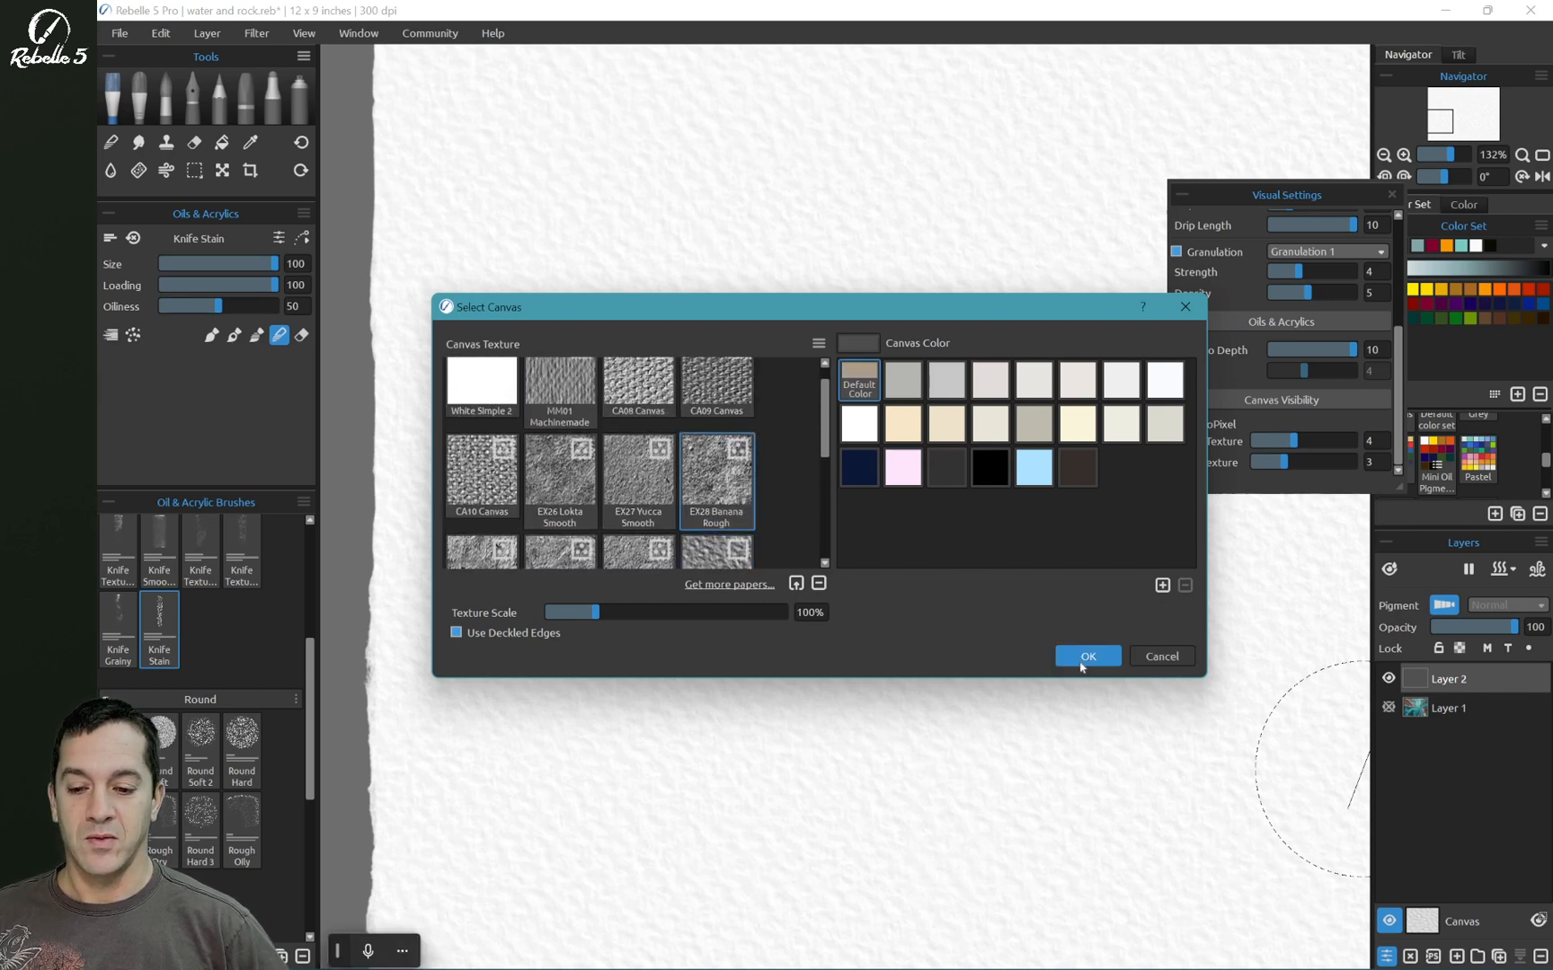
click(1085, 656)
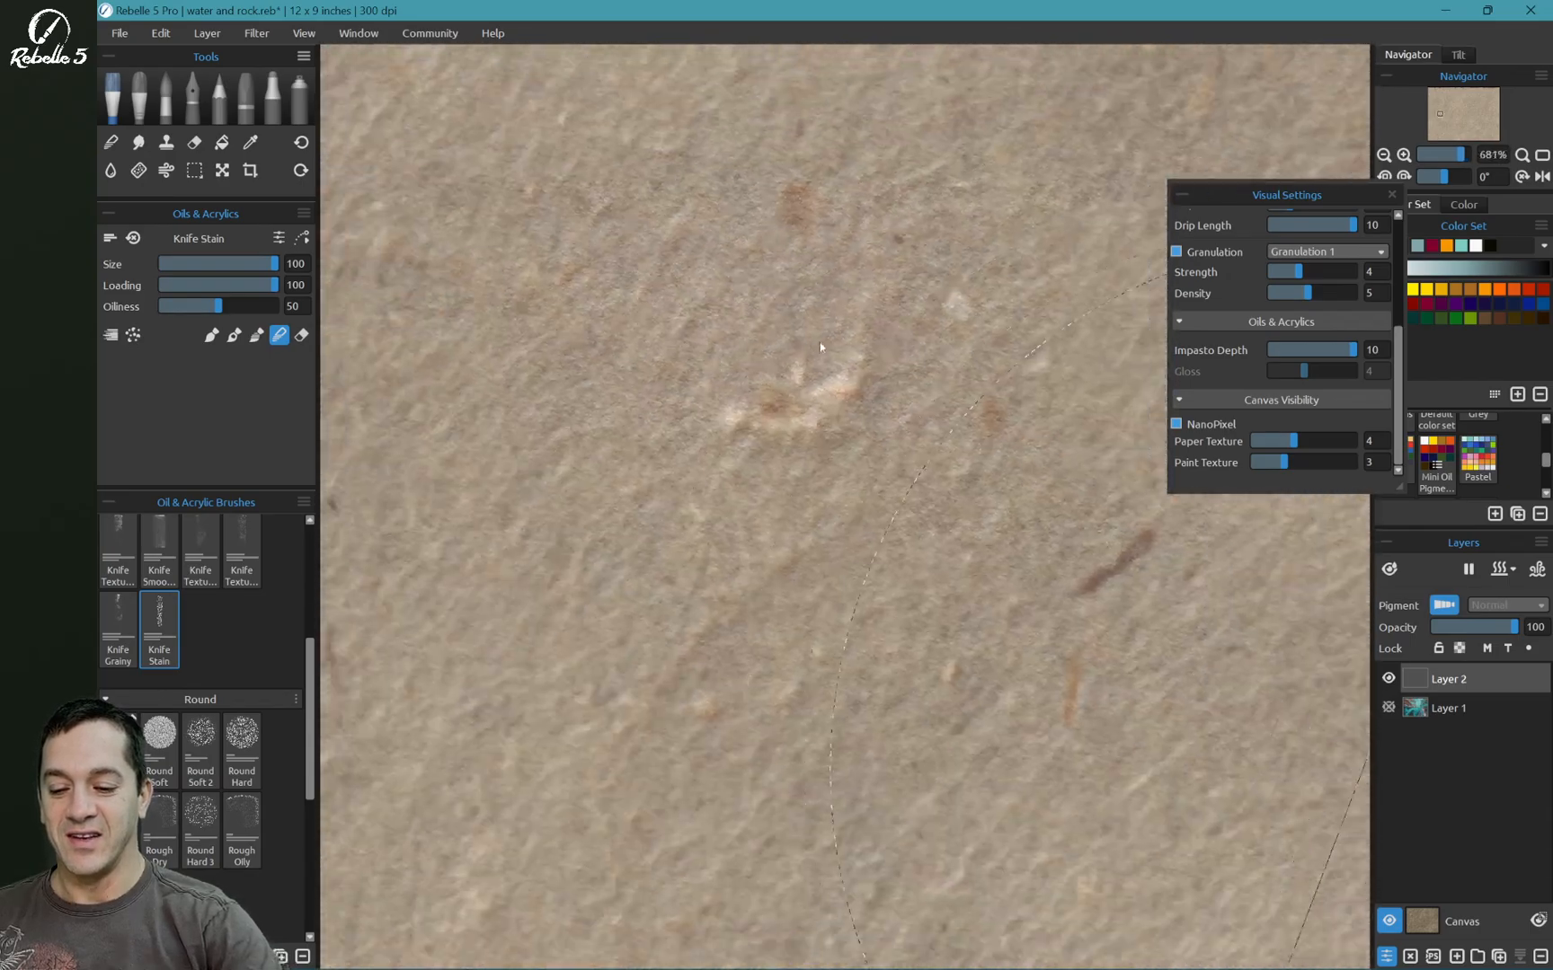
scroll(down, 3)
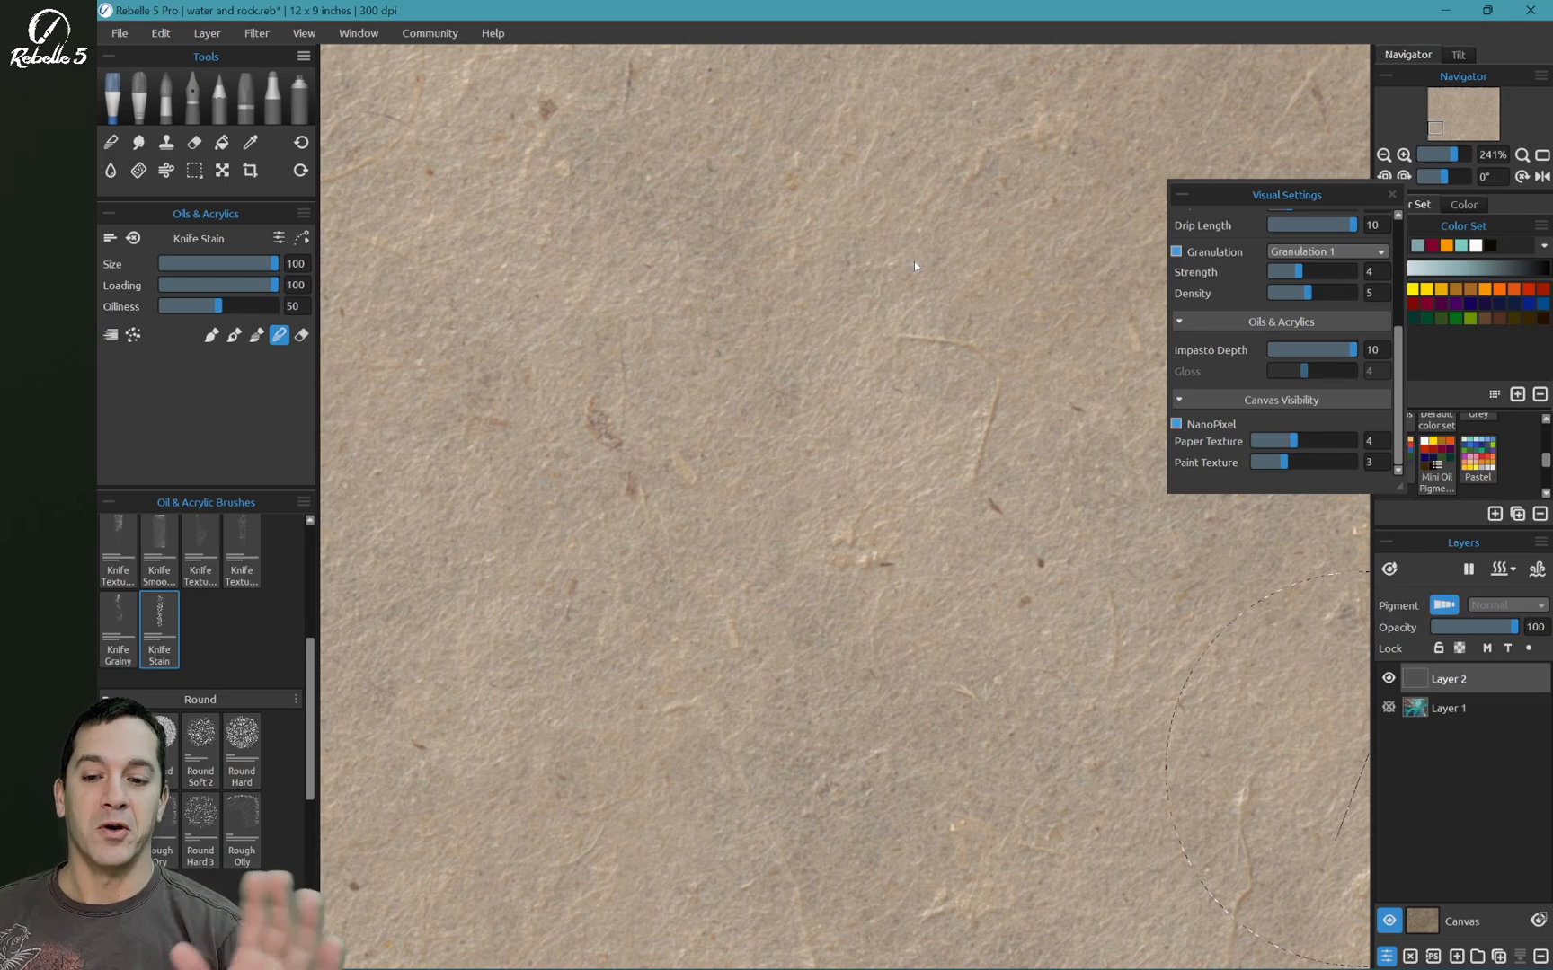
mouse_move(1449, 898)
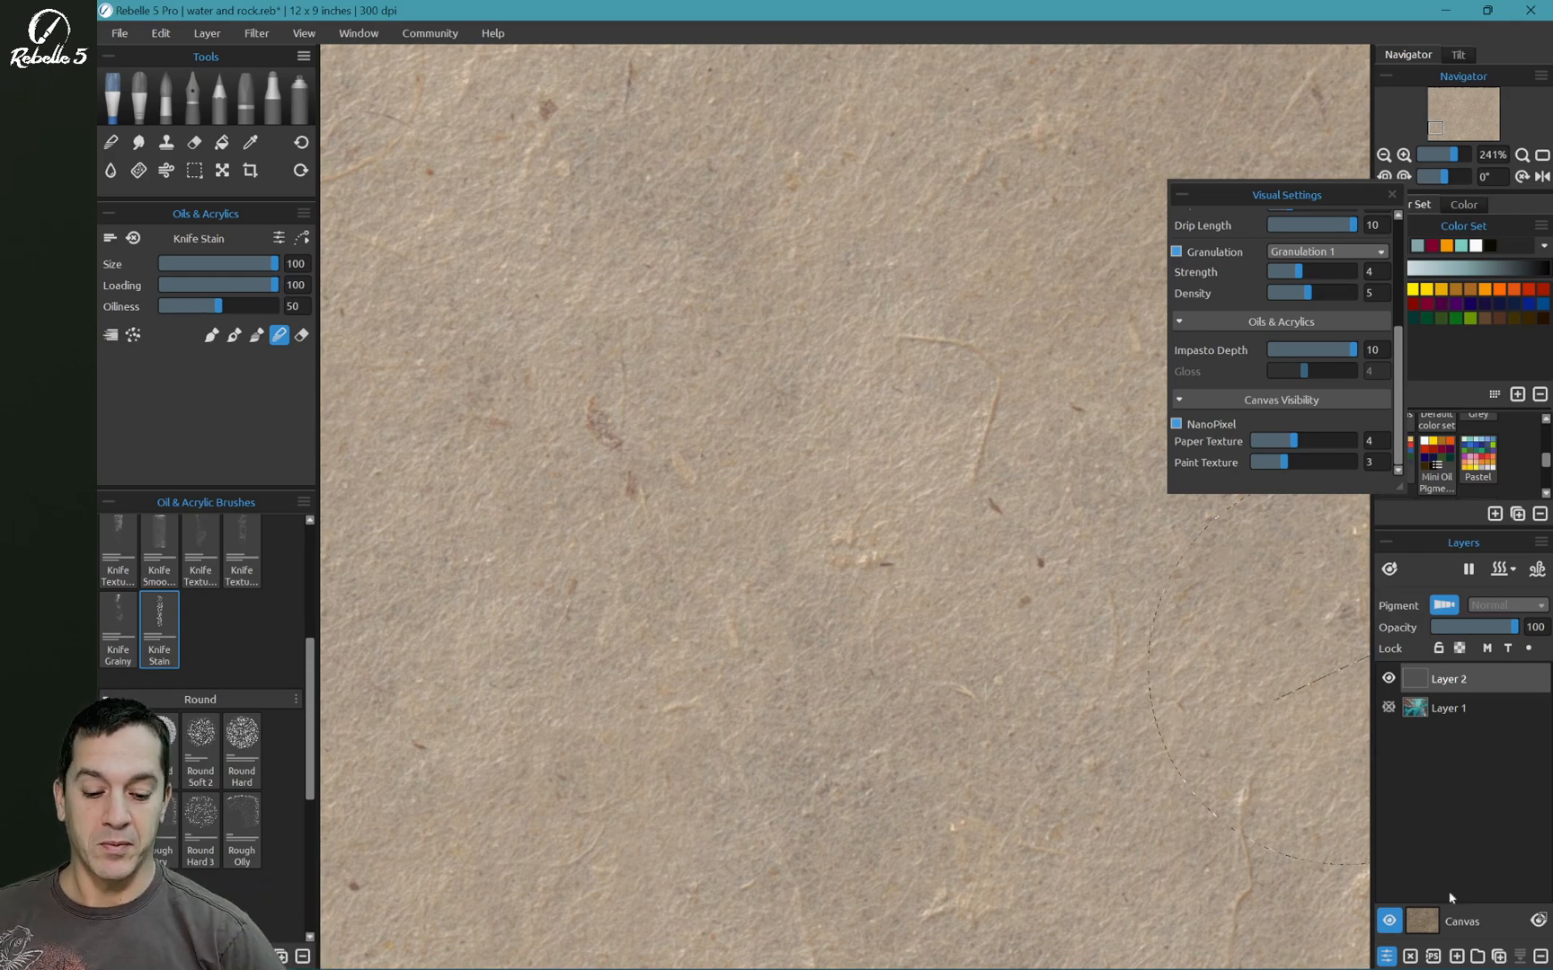
click(1420, 920)
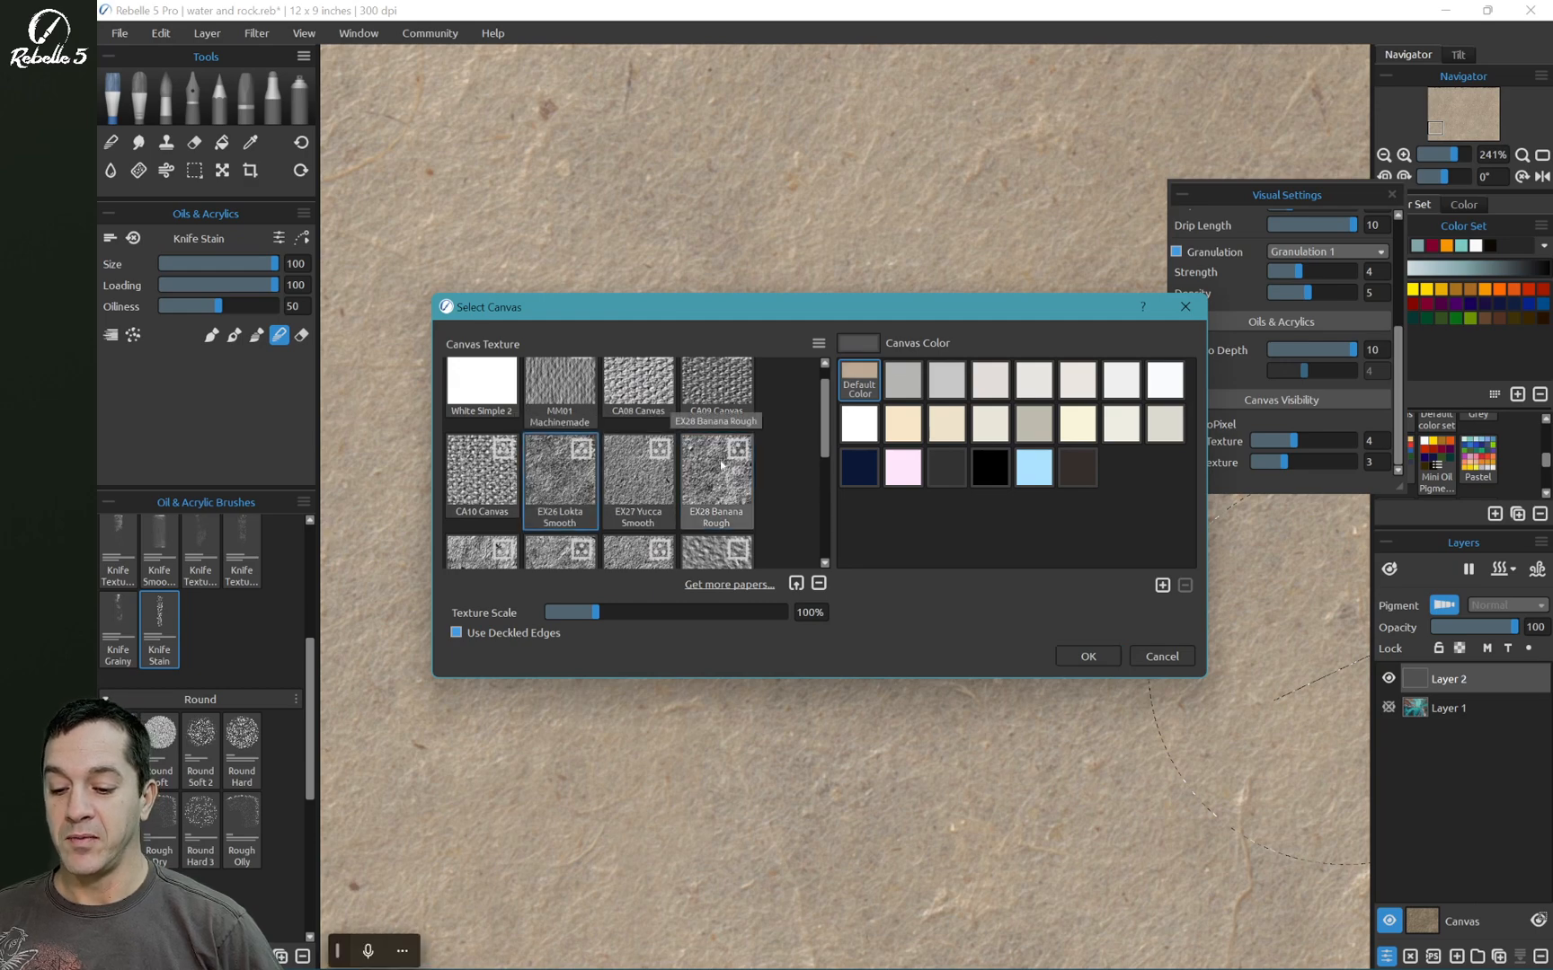
scroll(down, 3)
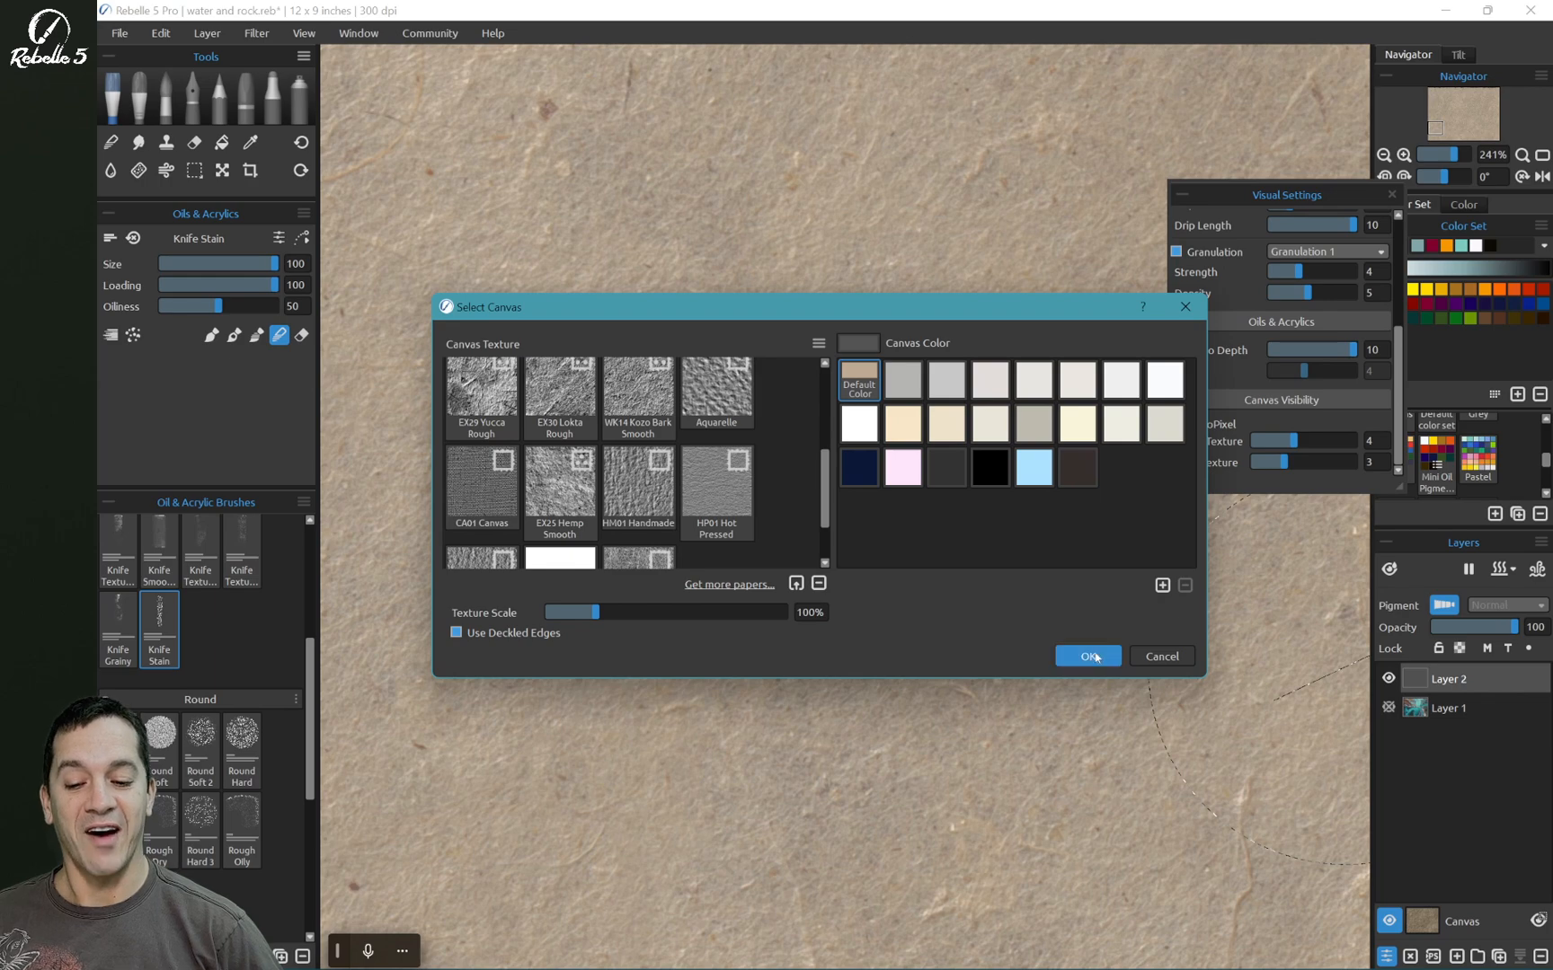
click(1085, 656)
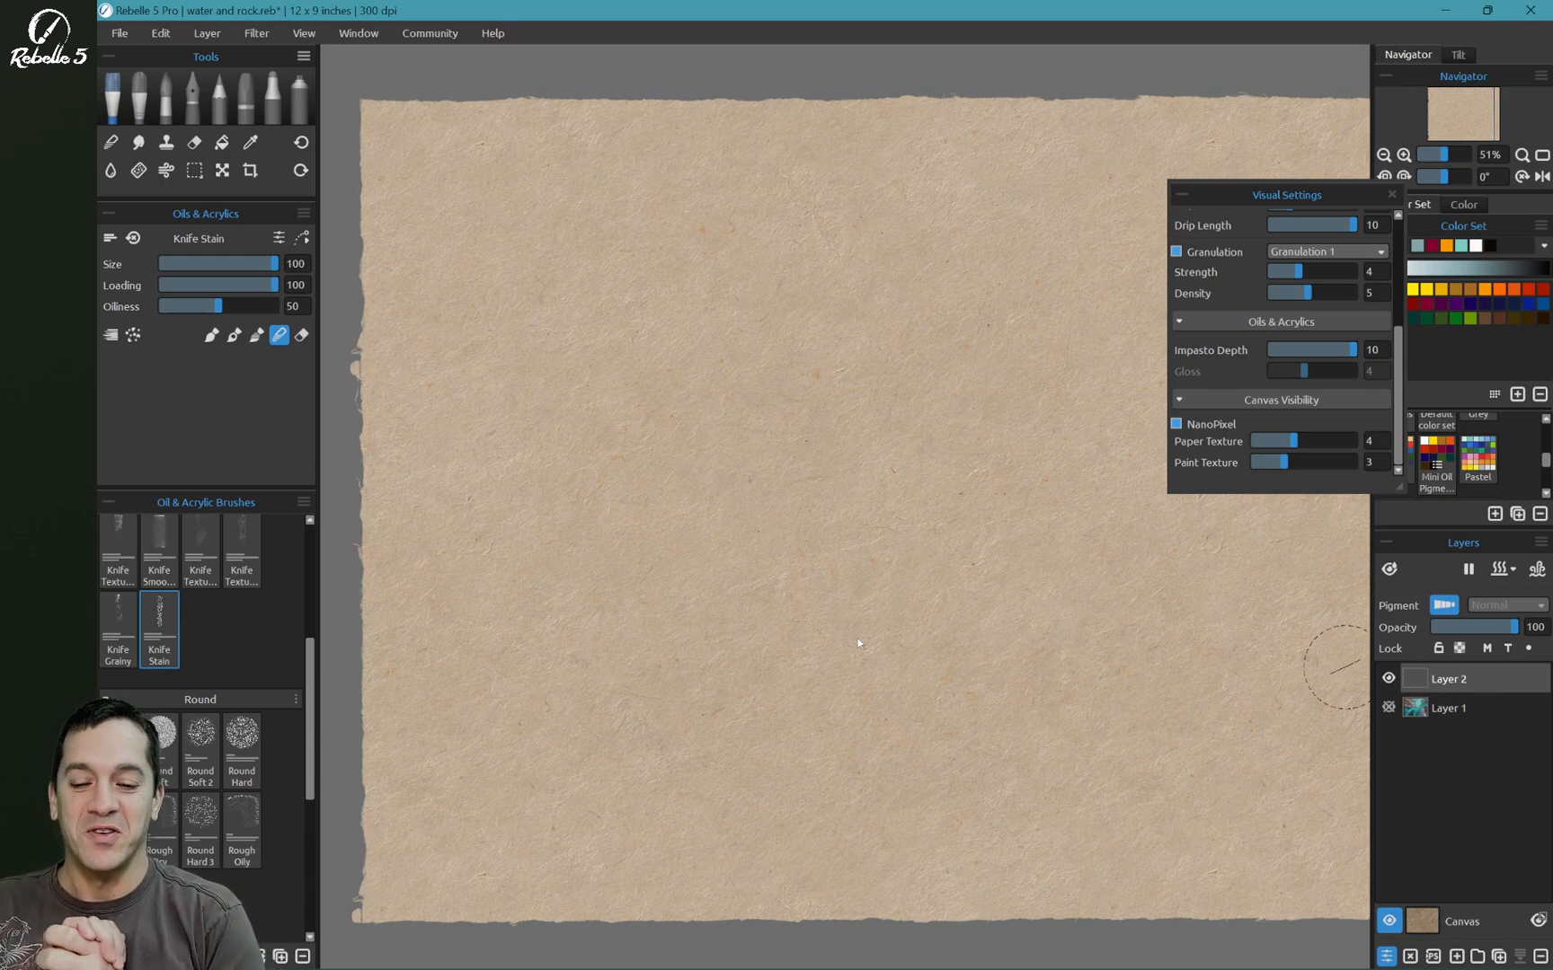
Step: Zoom far into the orange paint texture and enable NanoPixel so it renders sharp
key(alt+Return)
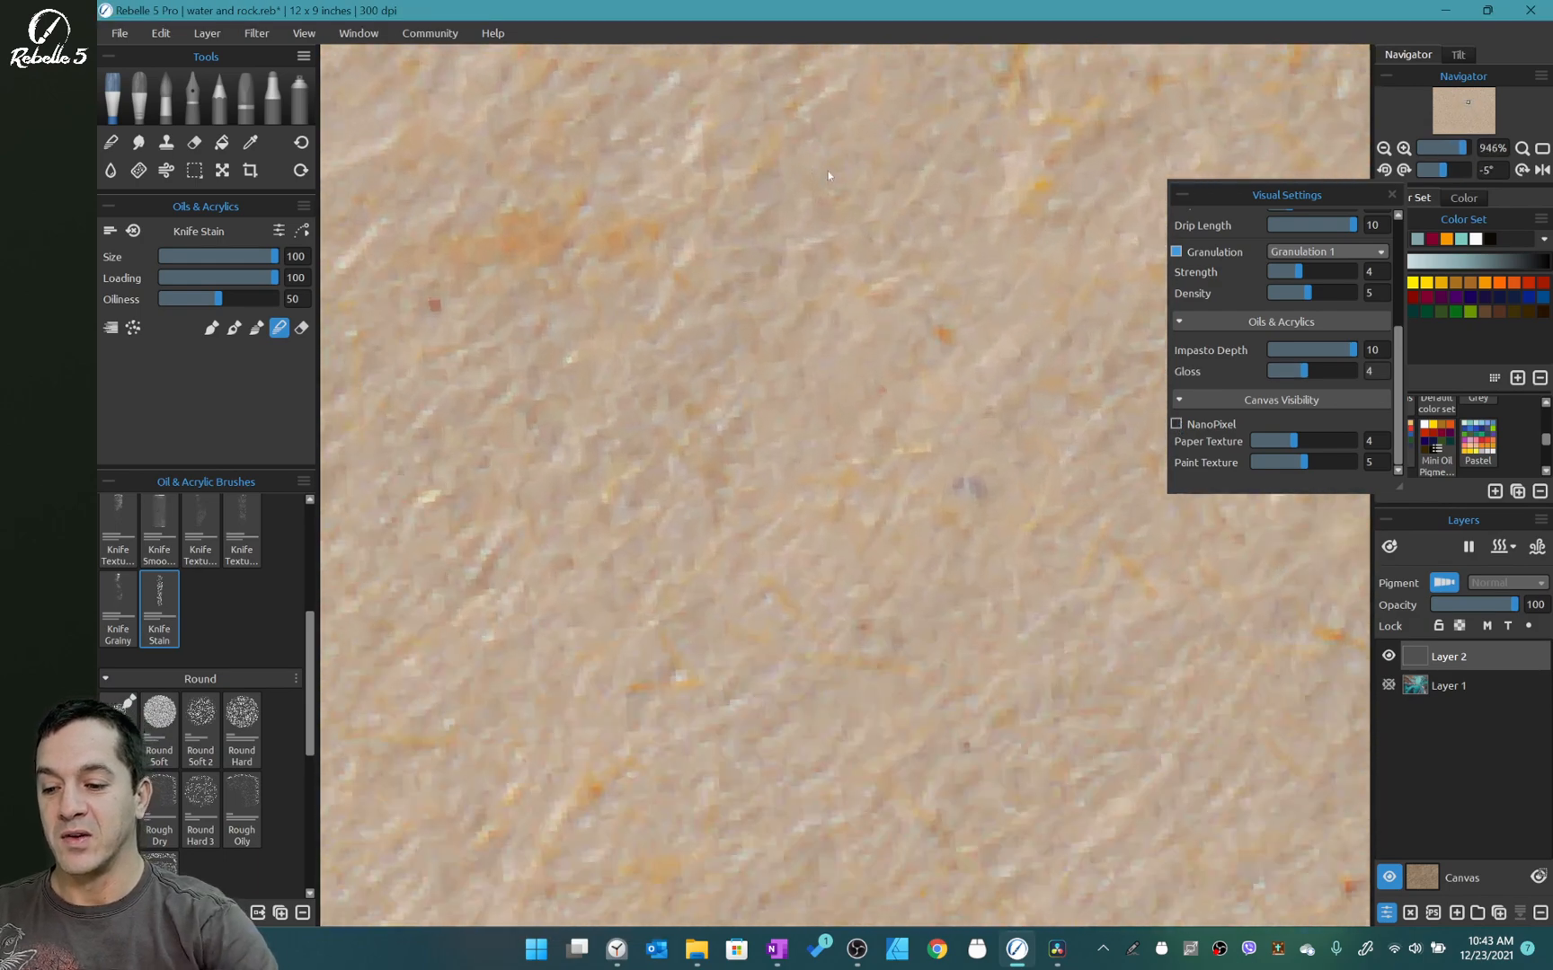
scroll(up, 3)
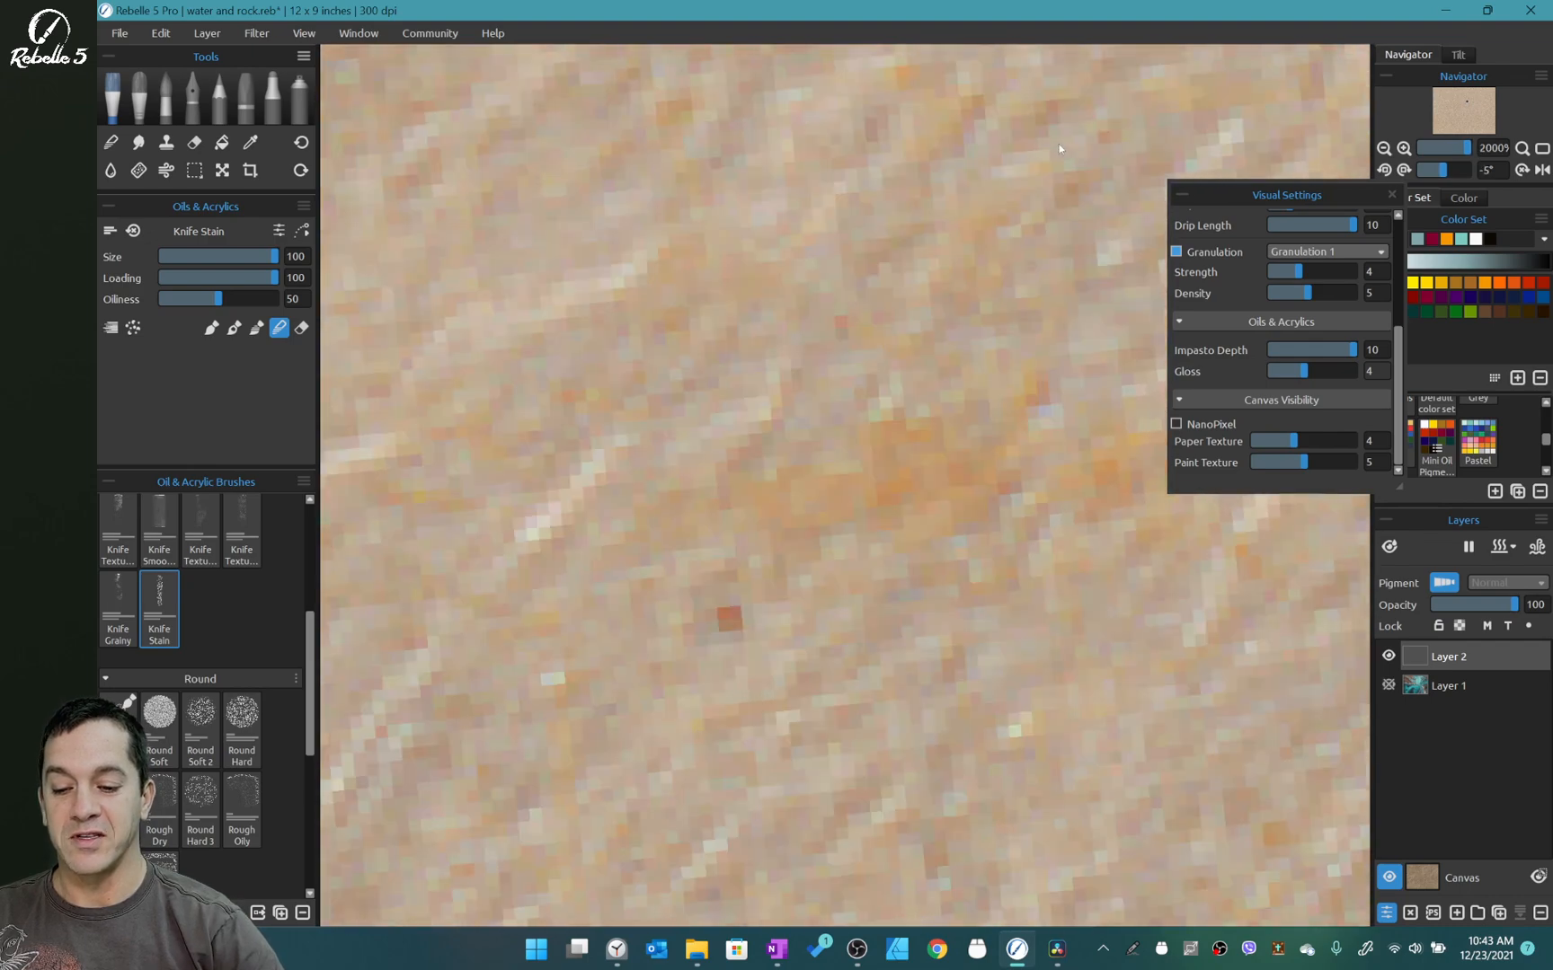
click(1177, 424)
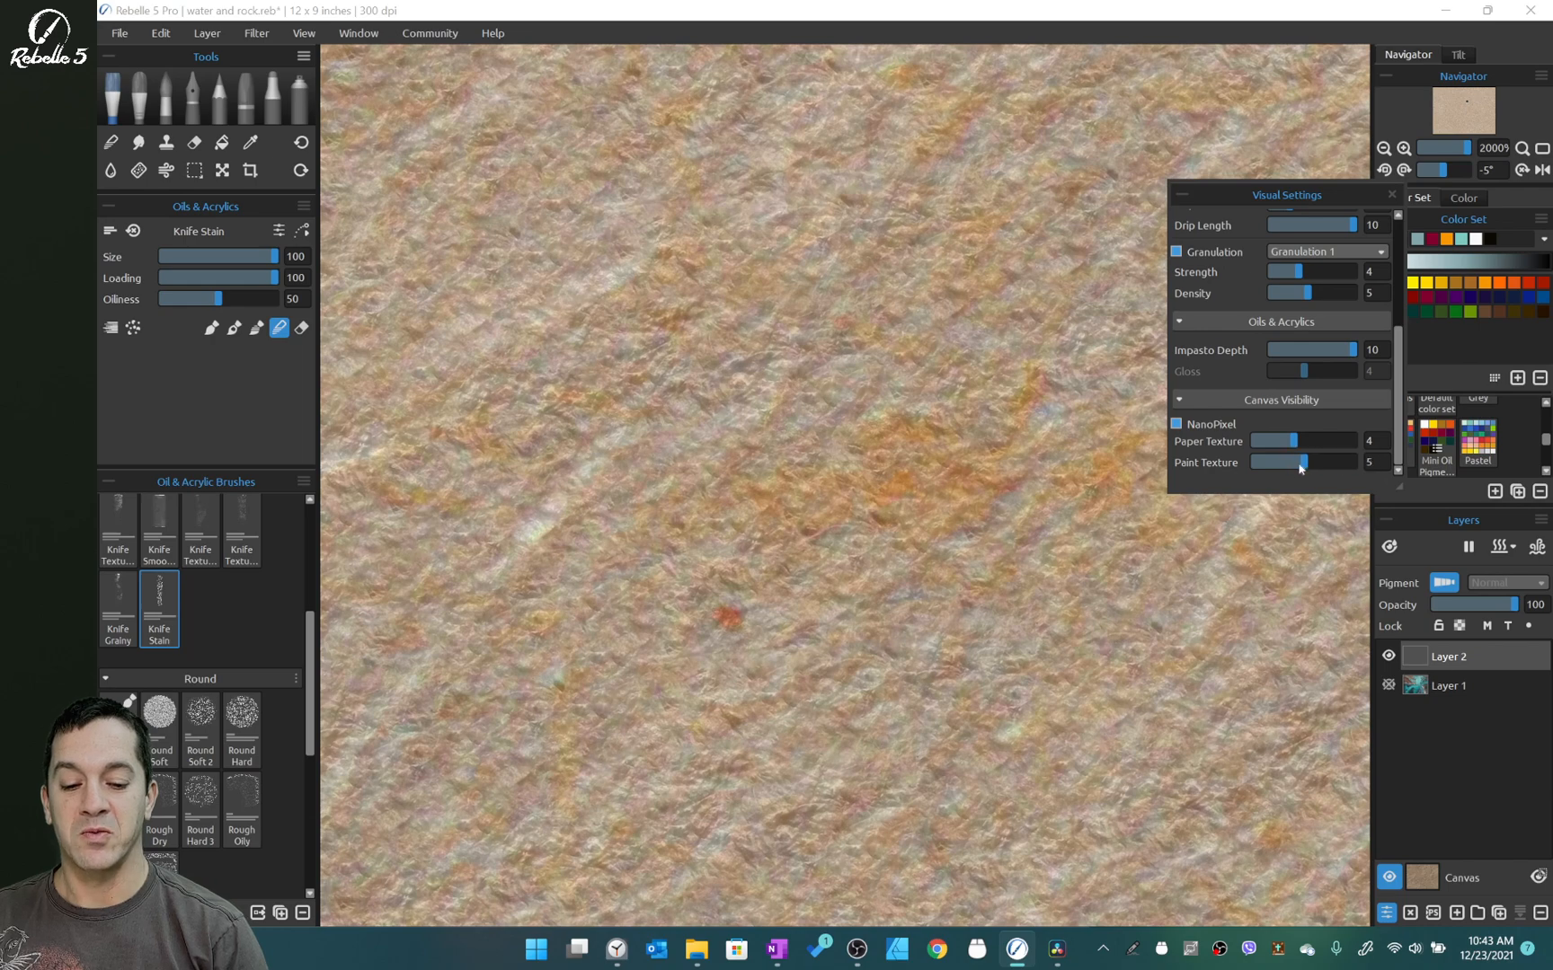
mouse_move(1298, 455)
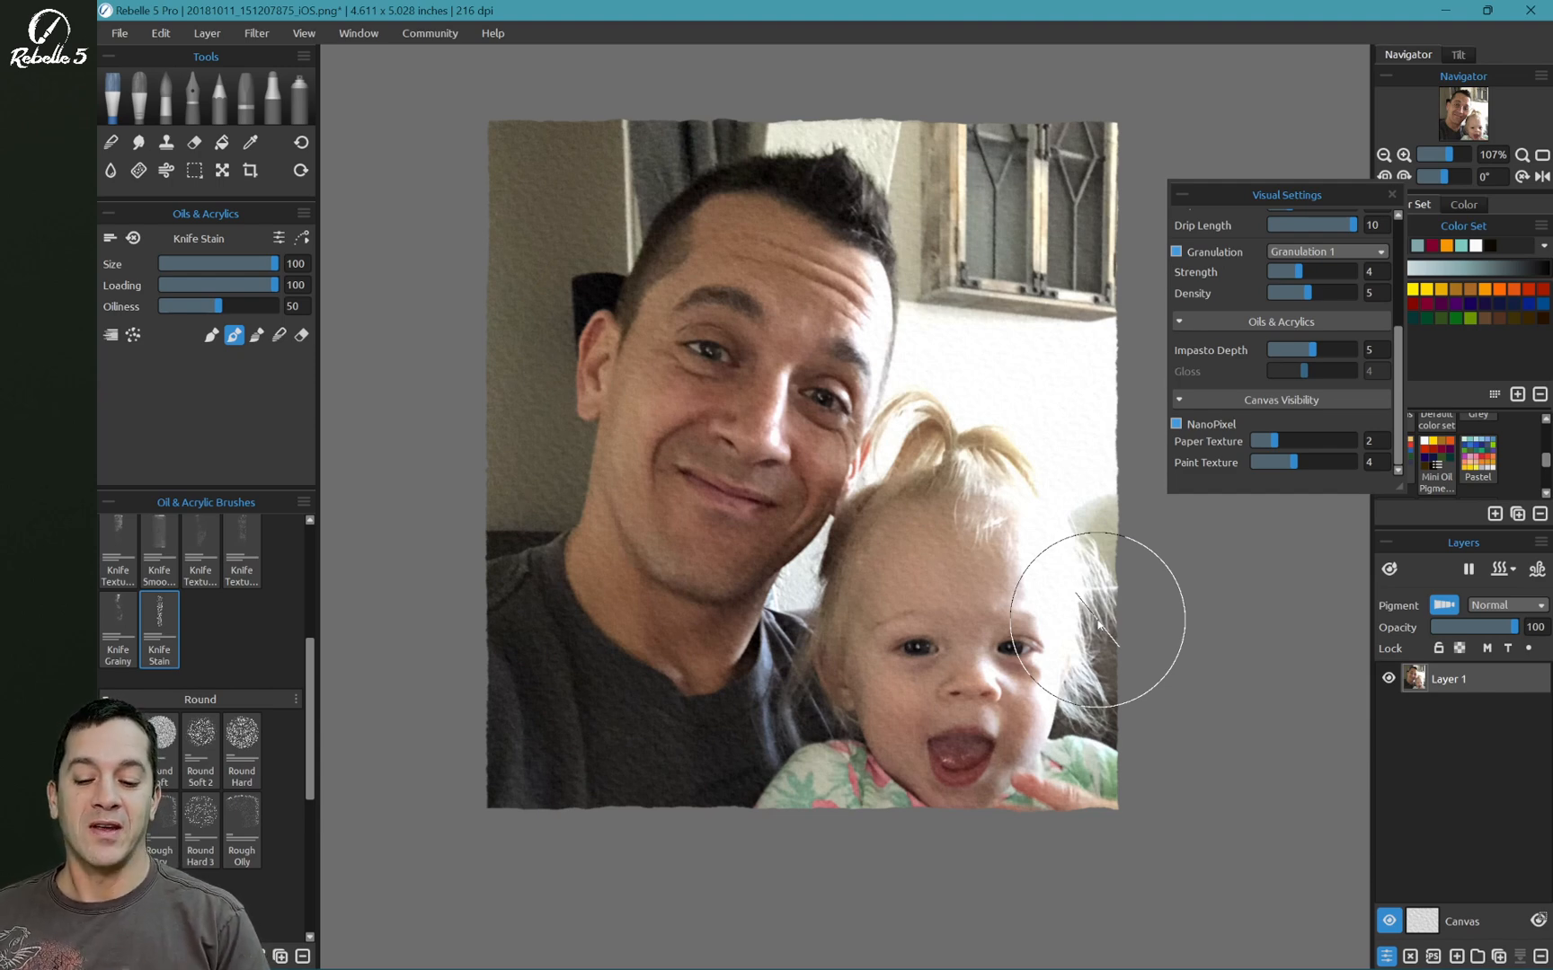
mouse_move(1168, 664)
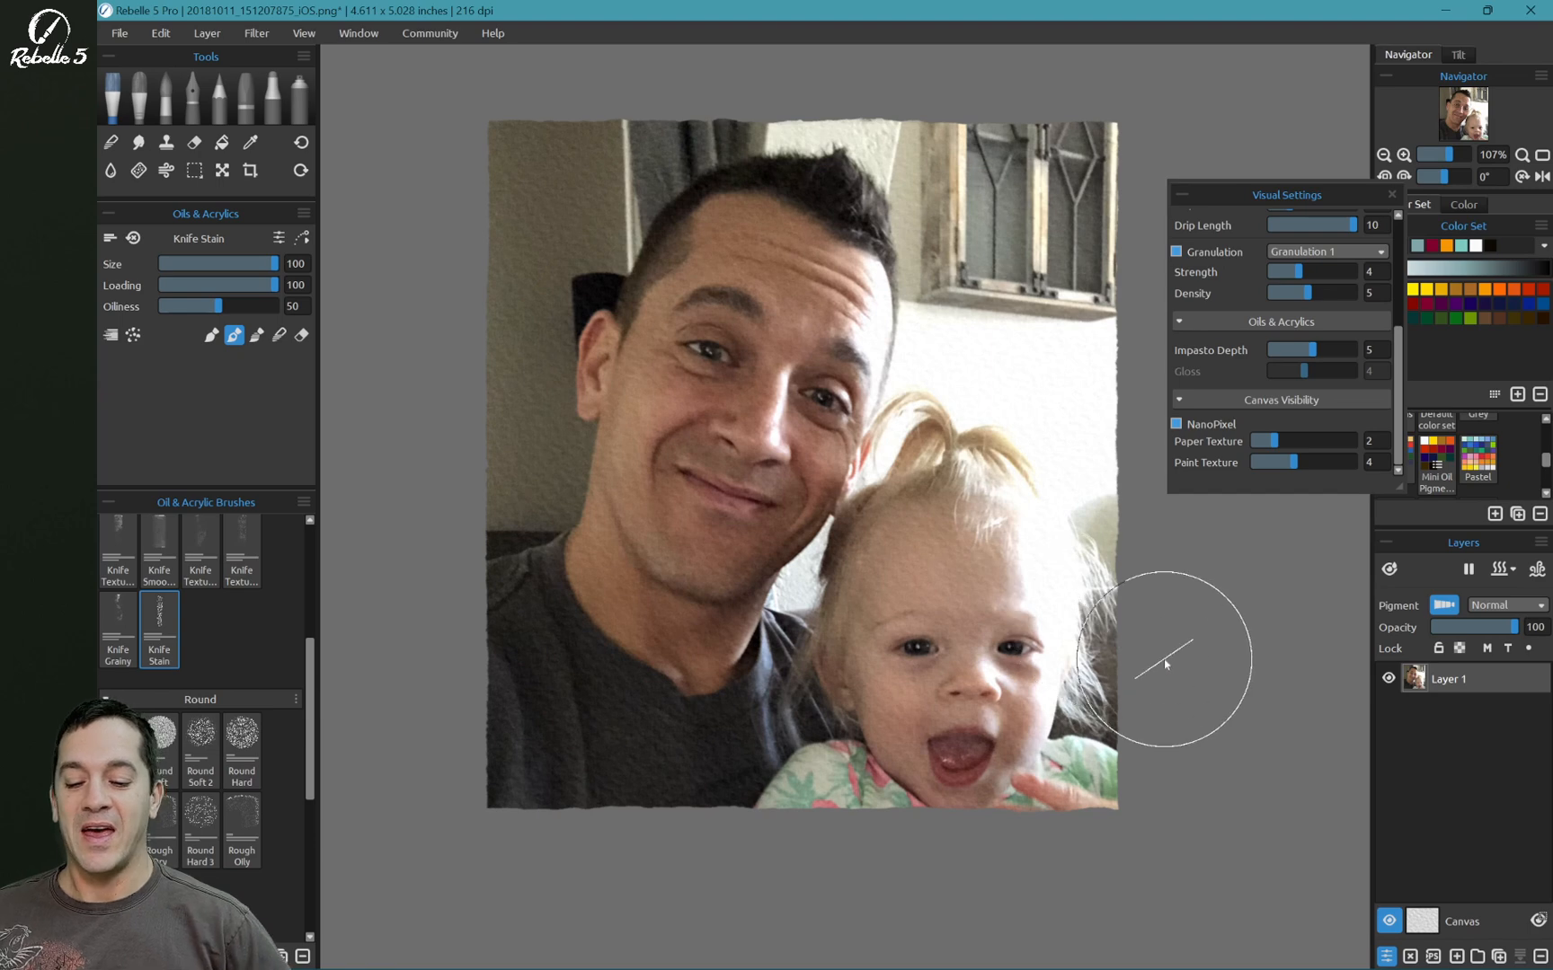
mouse_move(1118, 638)
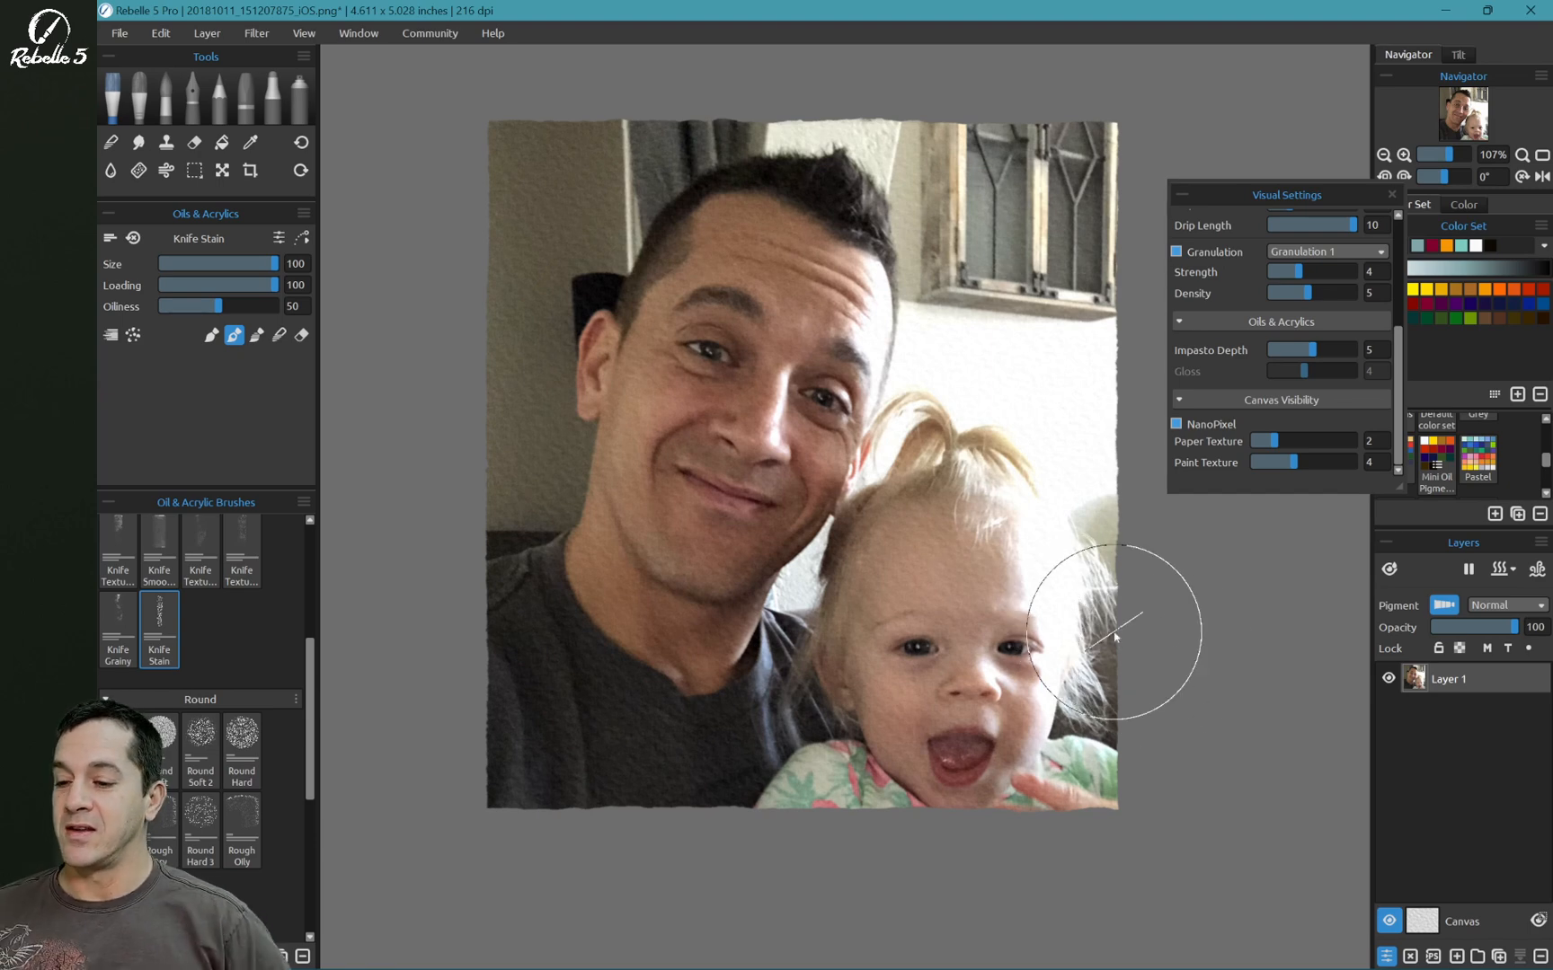
Step: Show the imported family photo, zoom into the eye, then switch NanoPixel off to compare
click(250, 170)
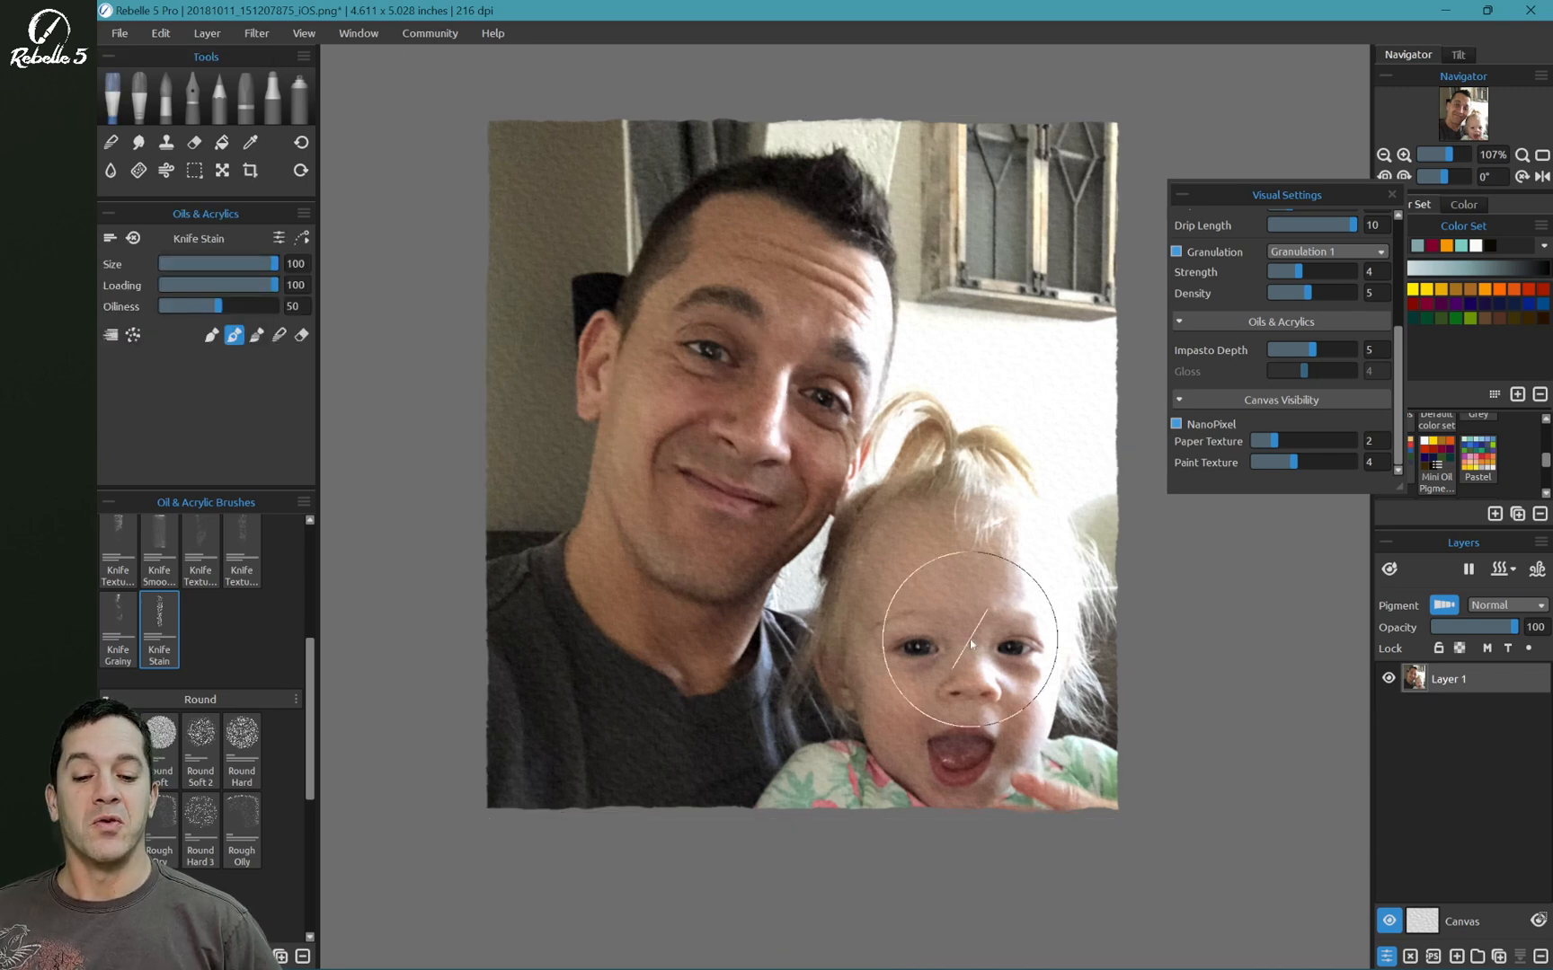
mouse_move(1289, 464)
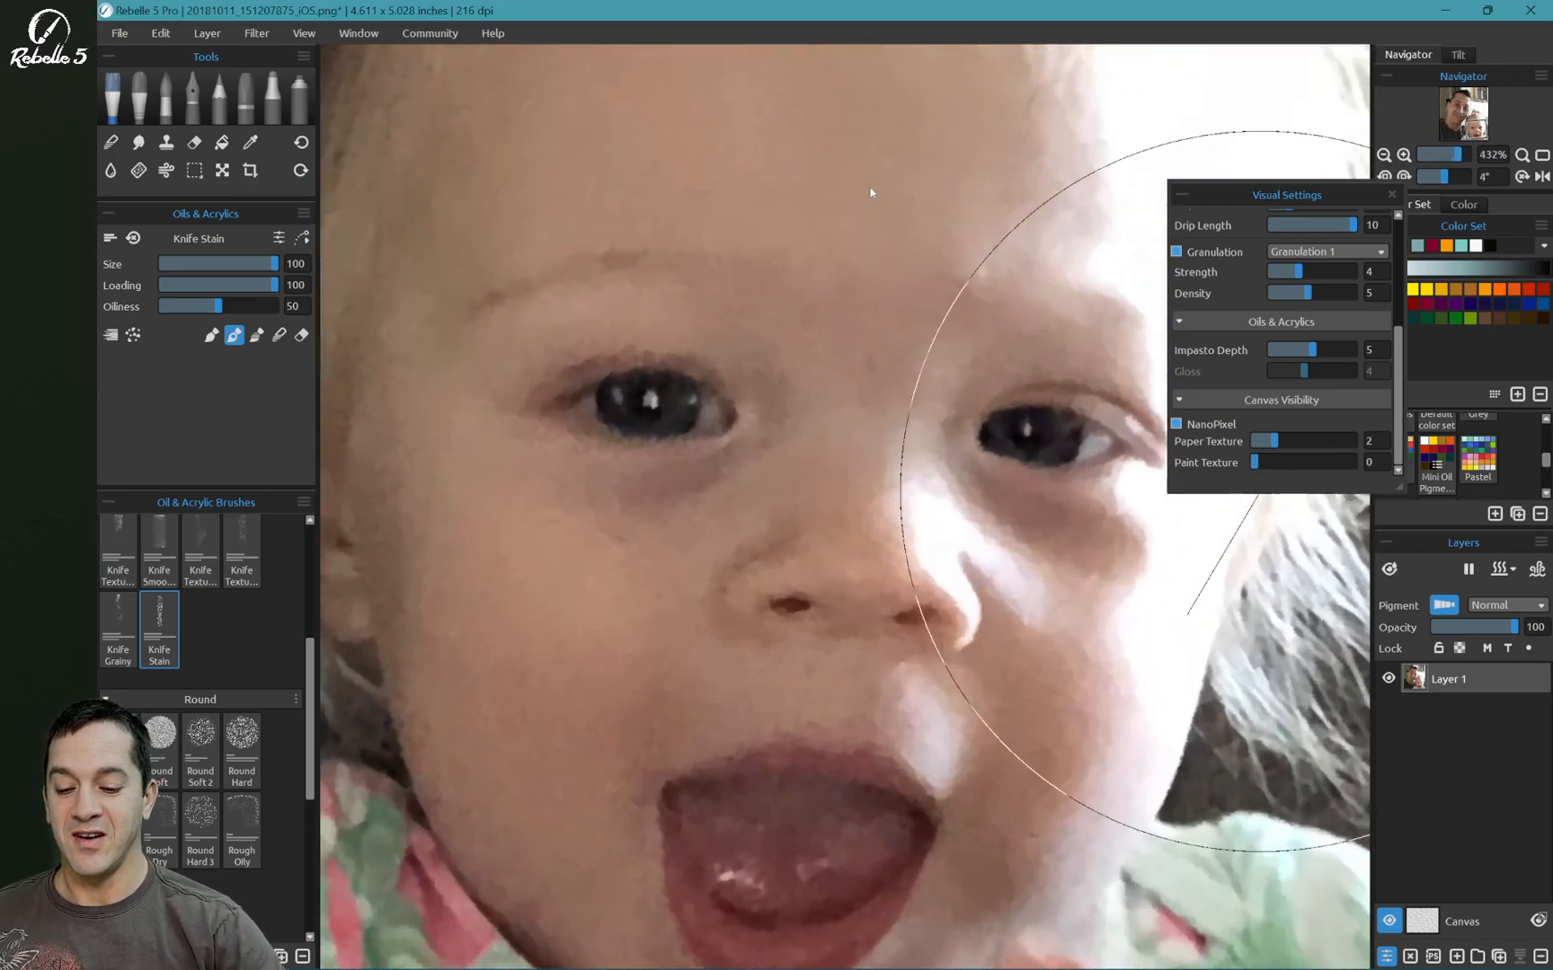
scroll(up, 3)
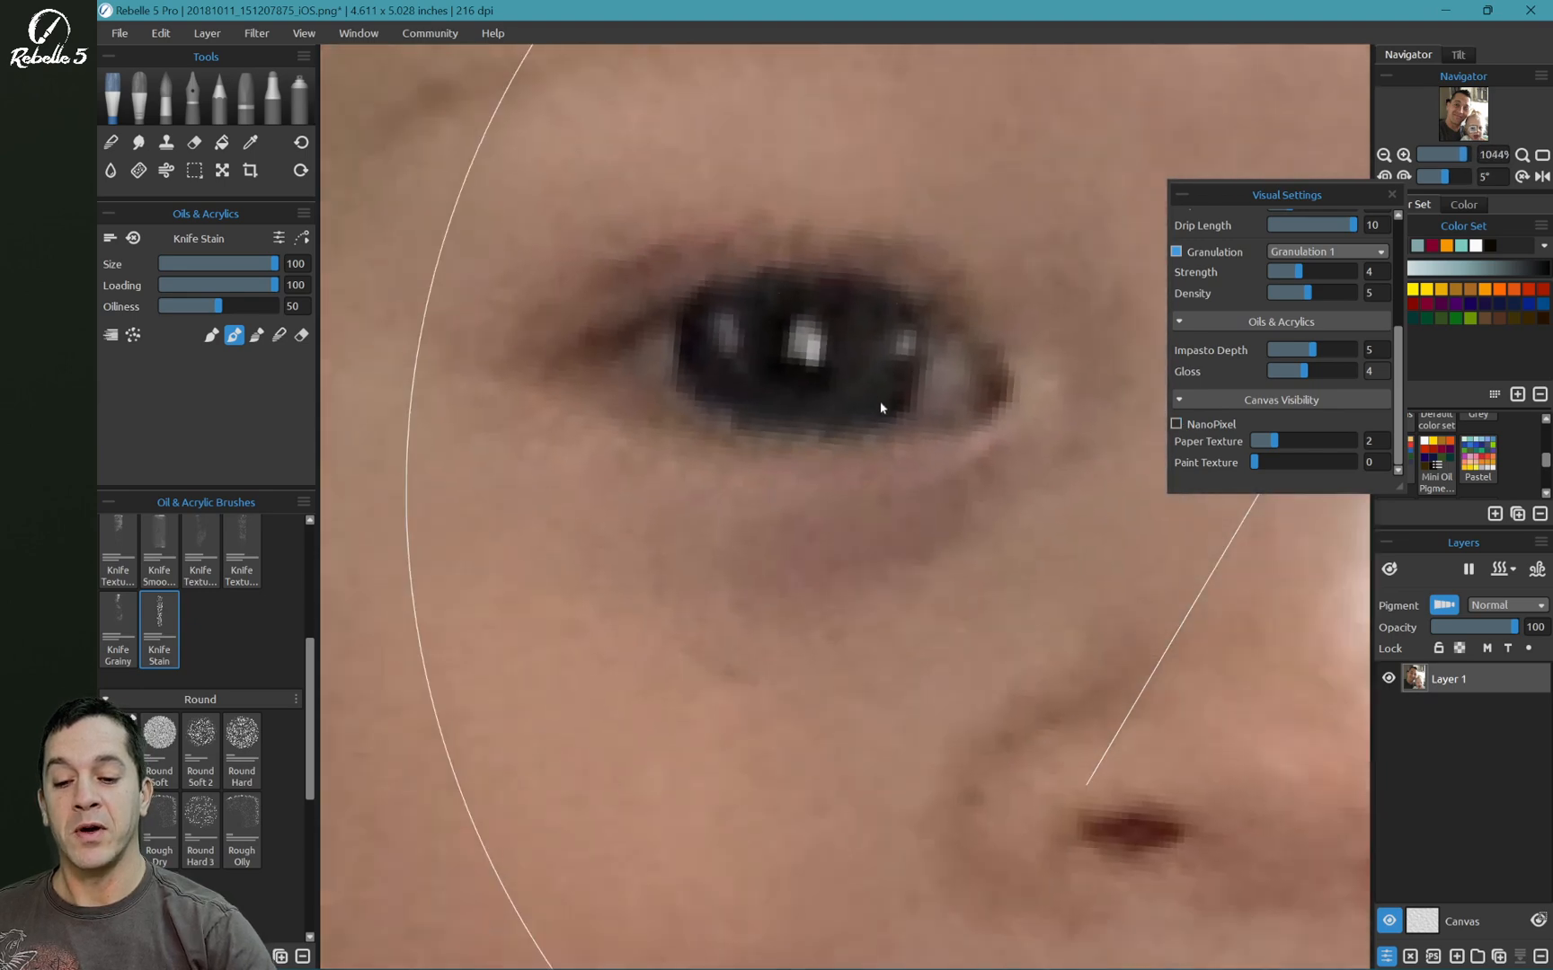
scroll(down, 3)
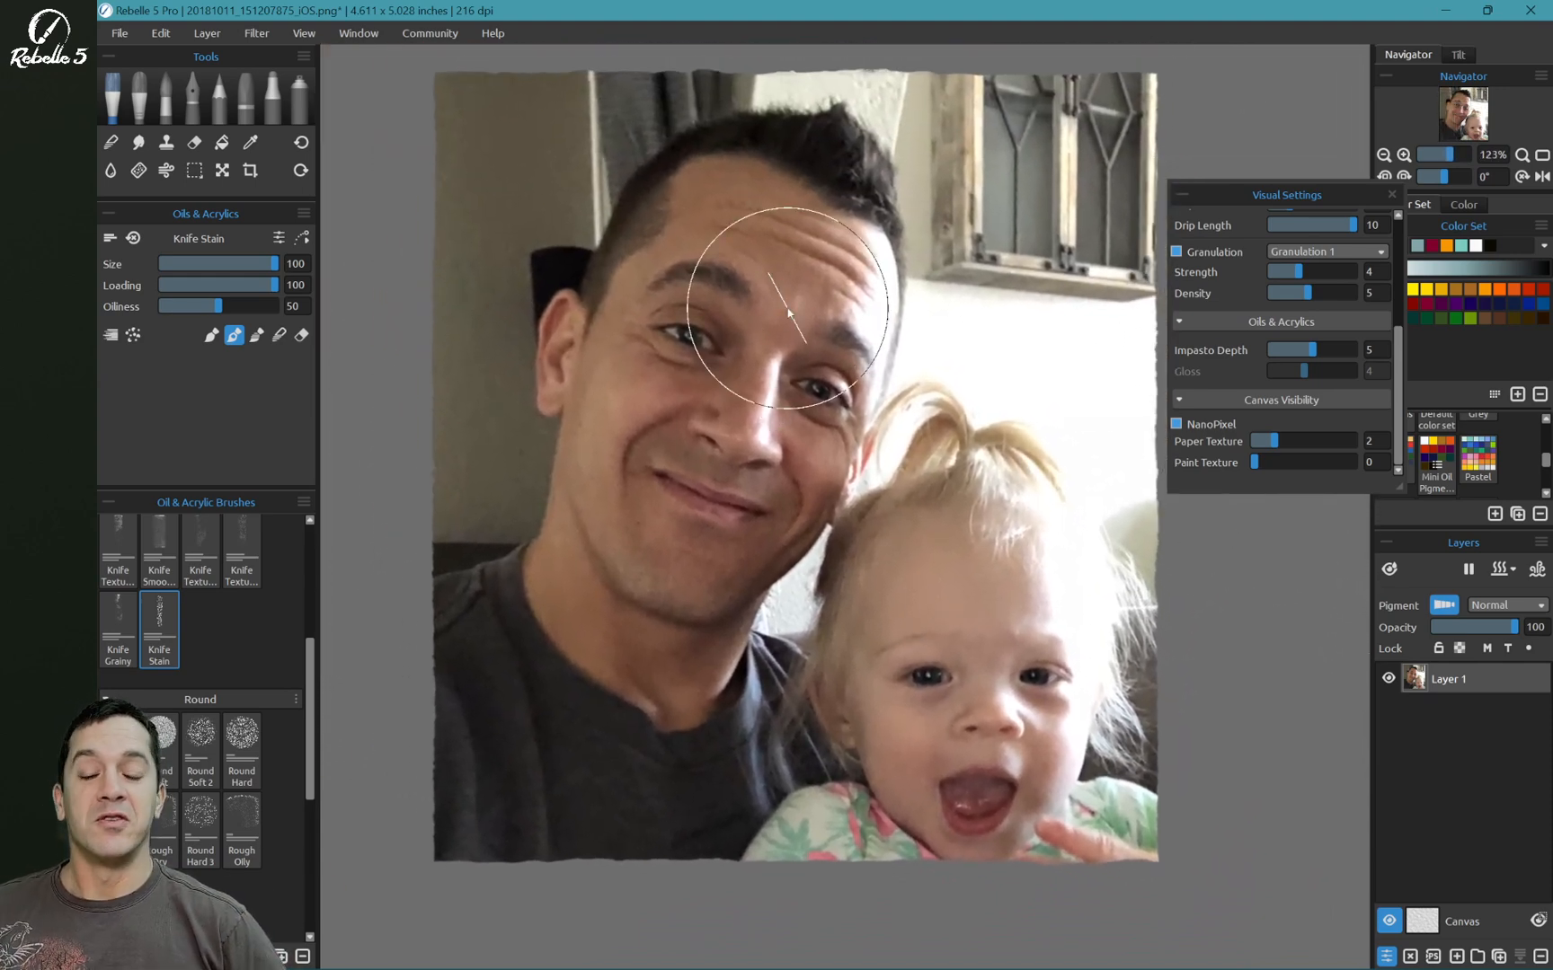
mouse_move(129, 41)
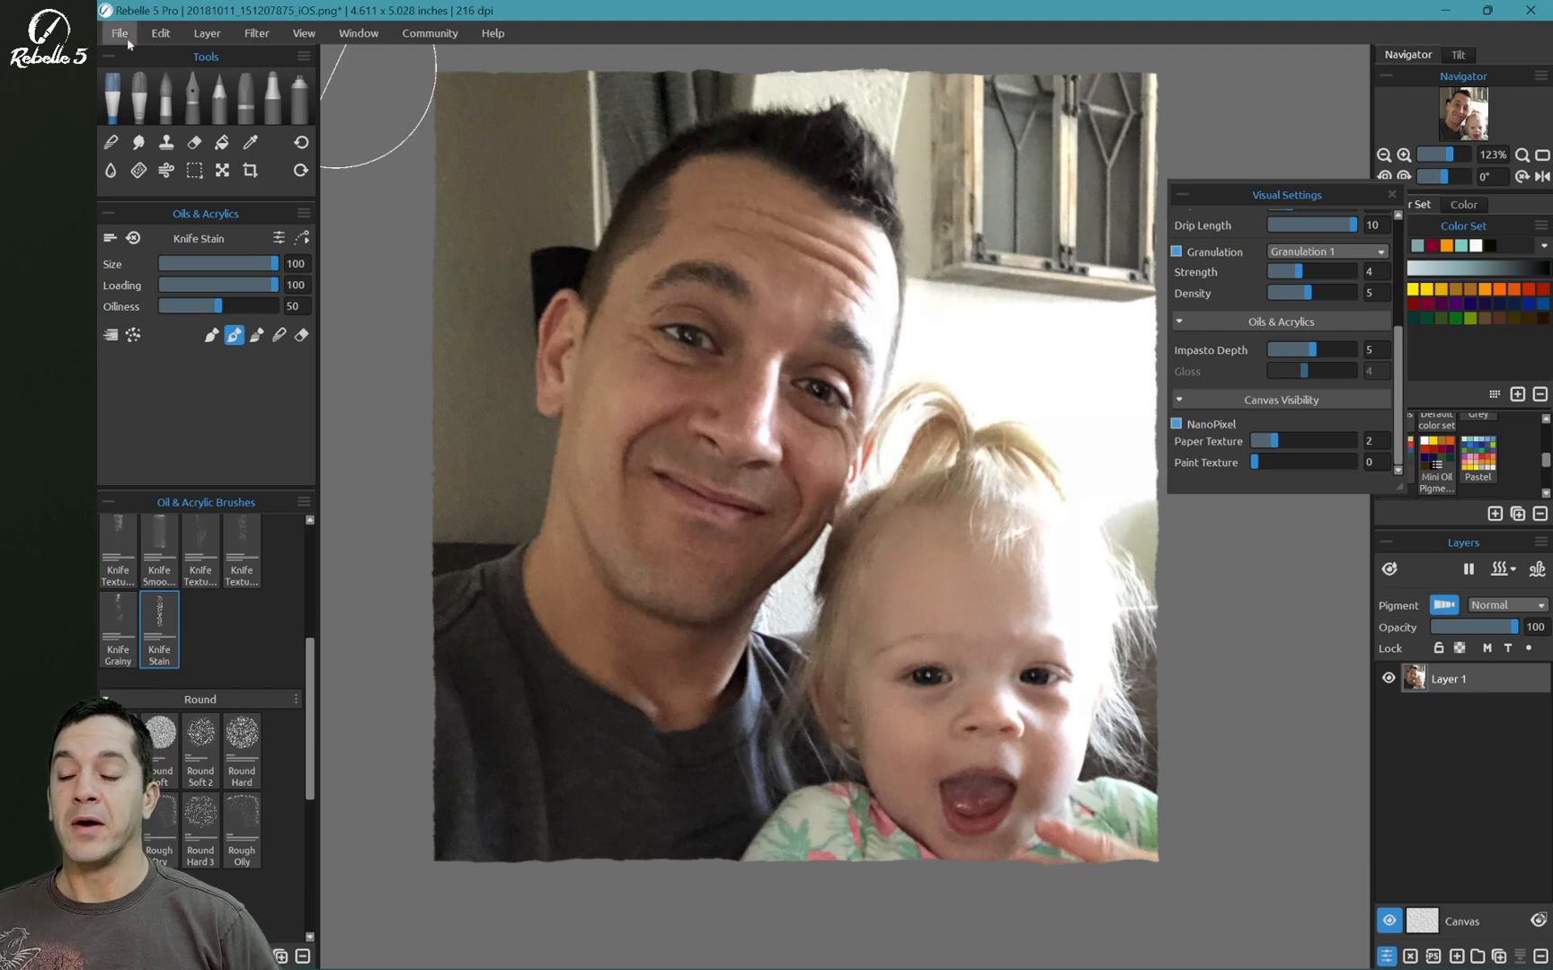
mouse_move(965, 493)
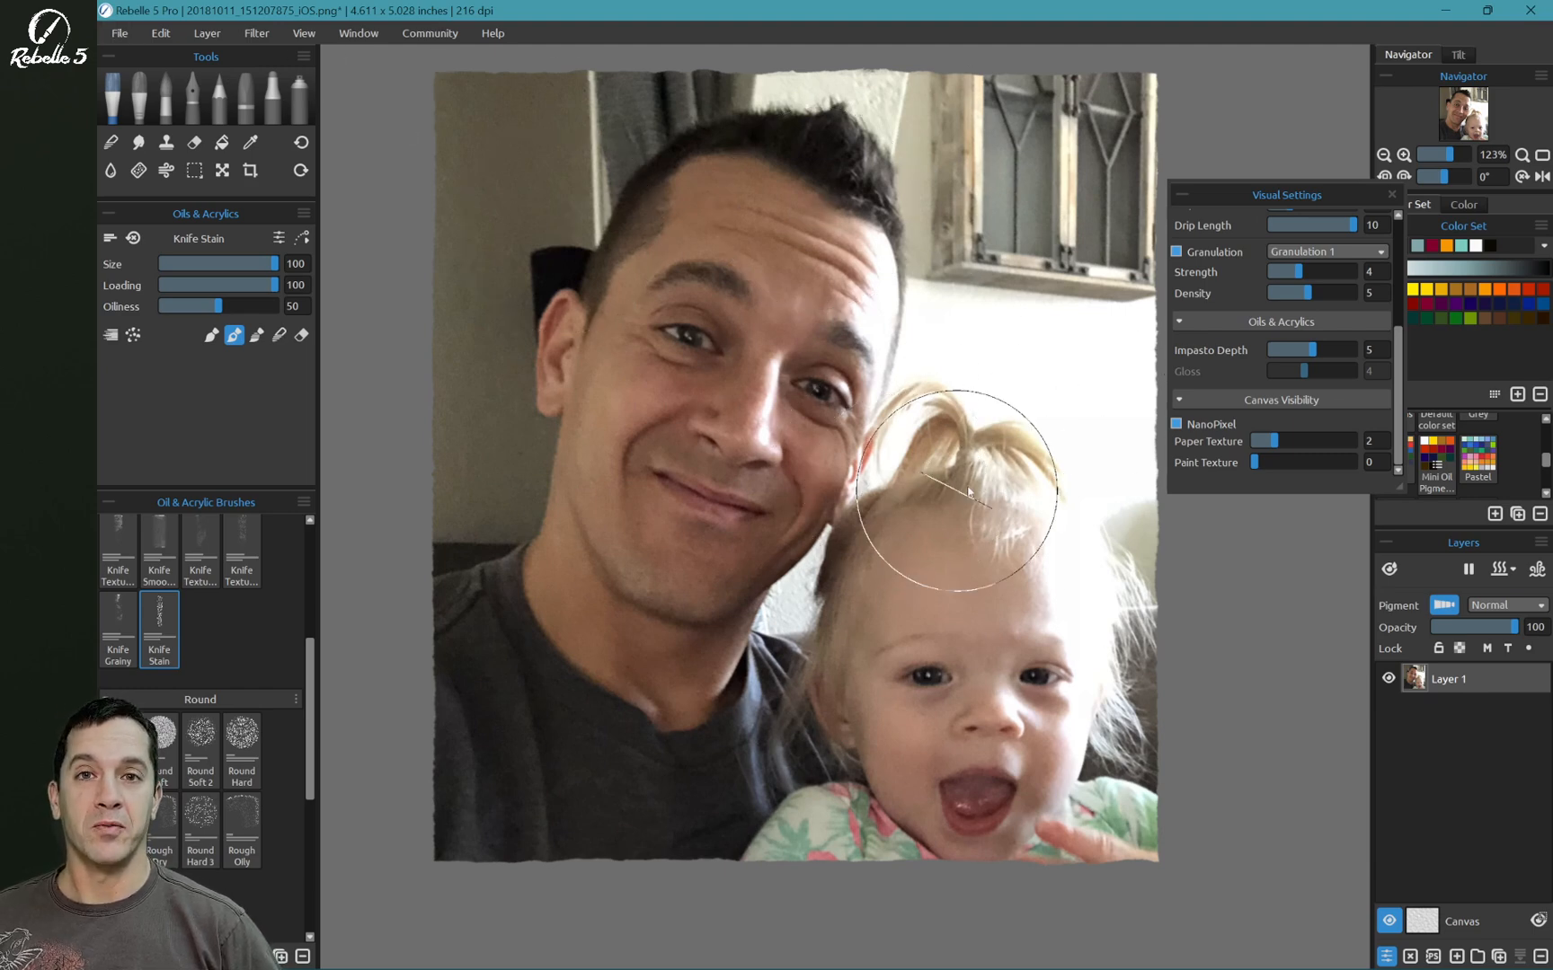
mouse_move(1173, 446)
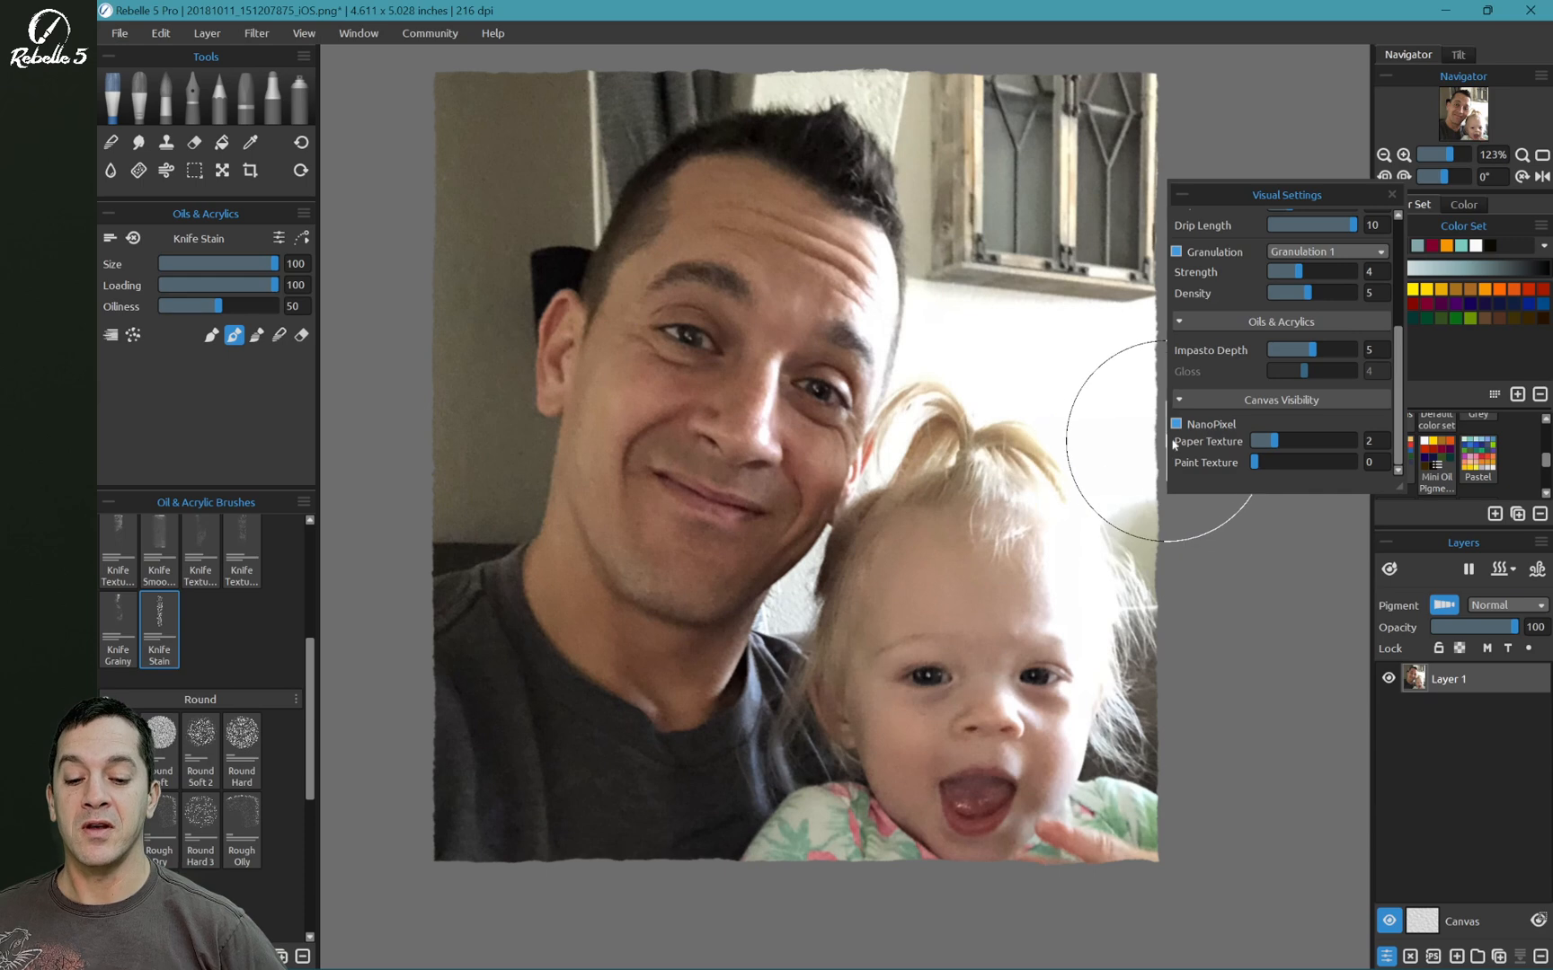
click(1177, 424)
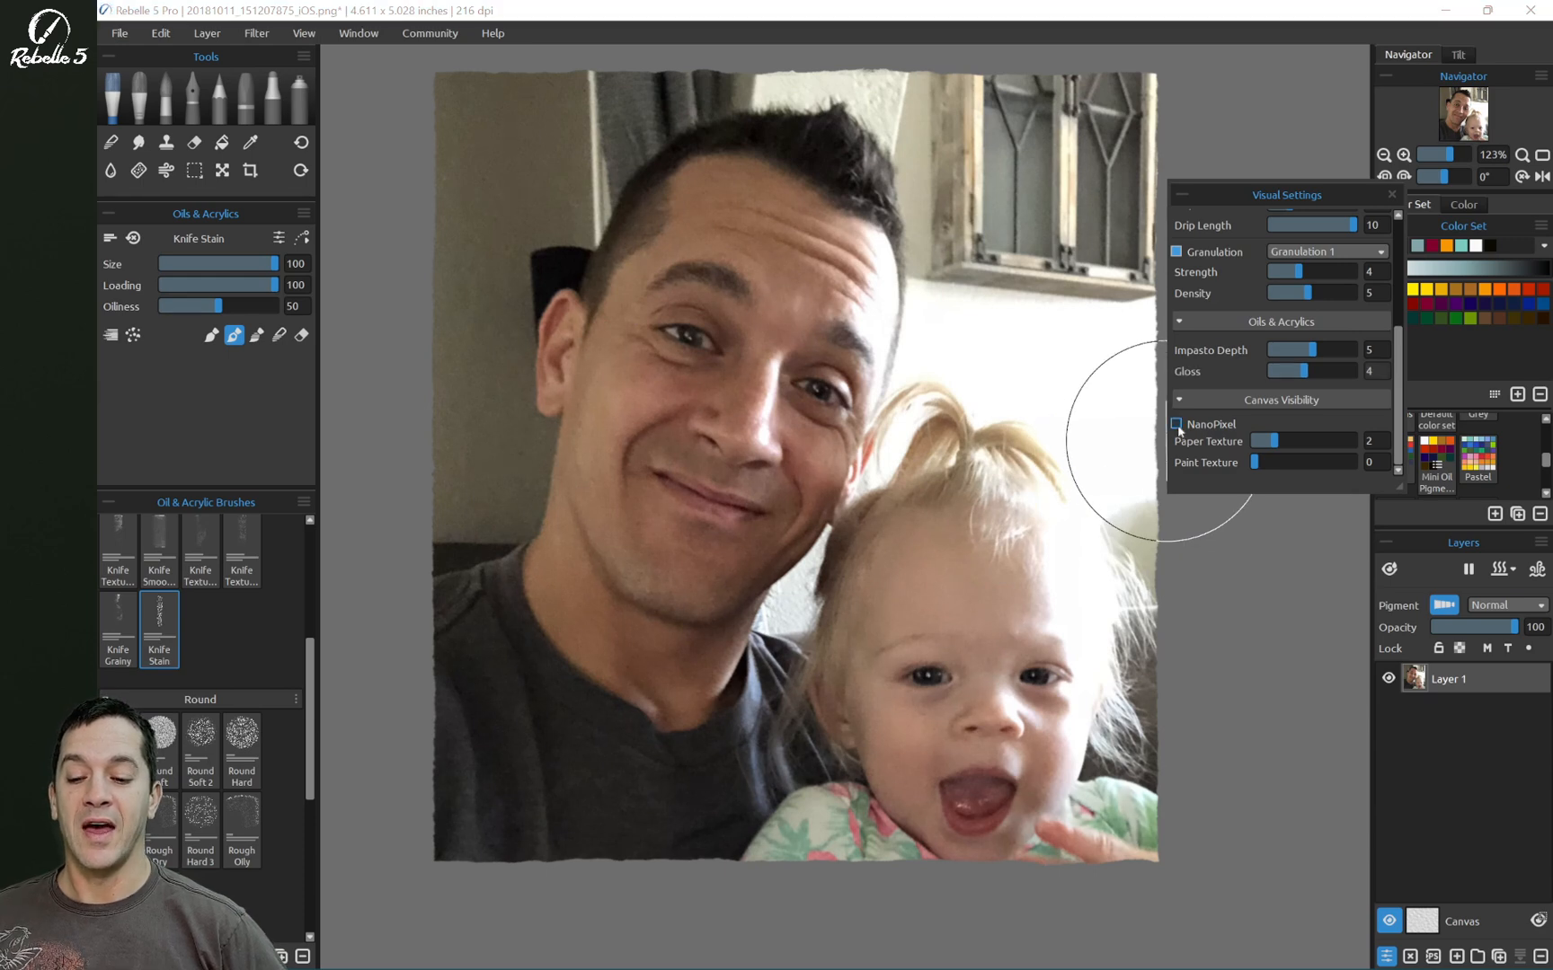